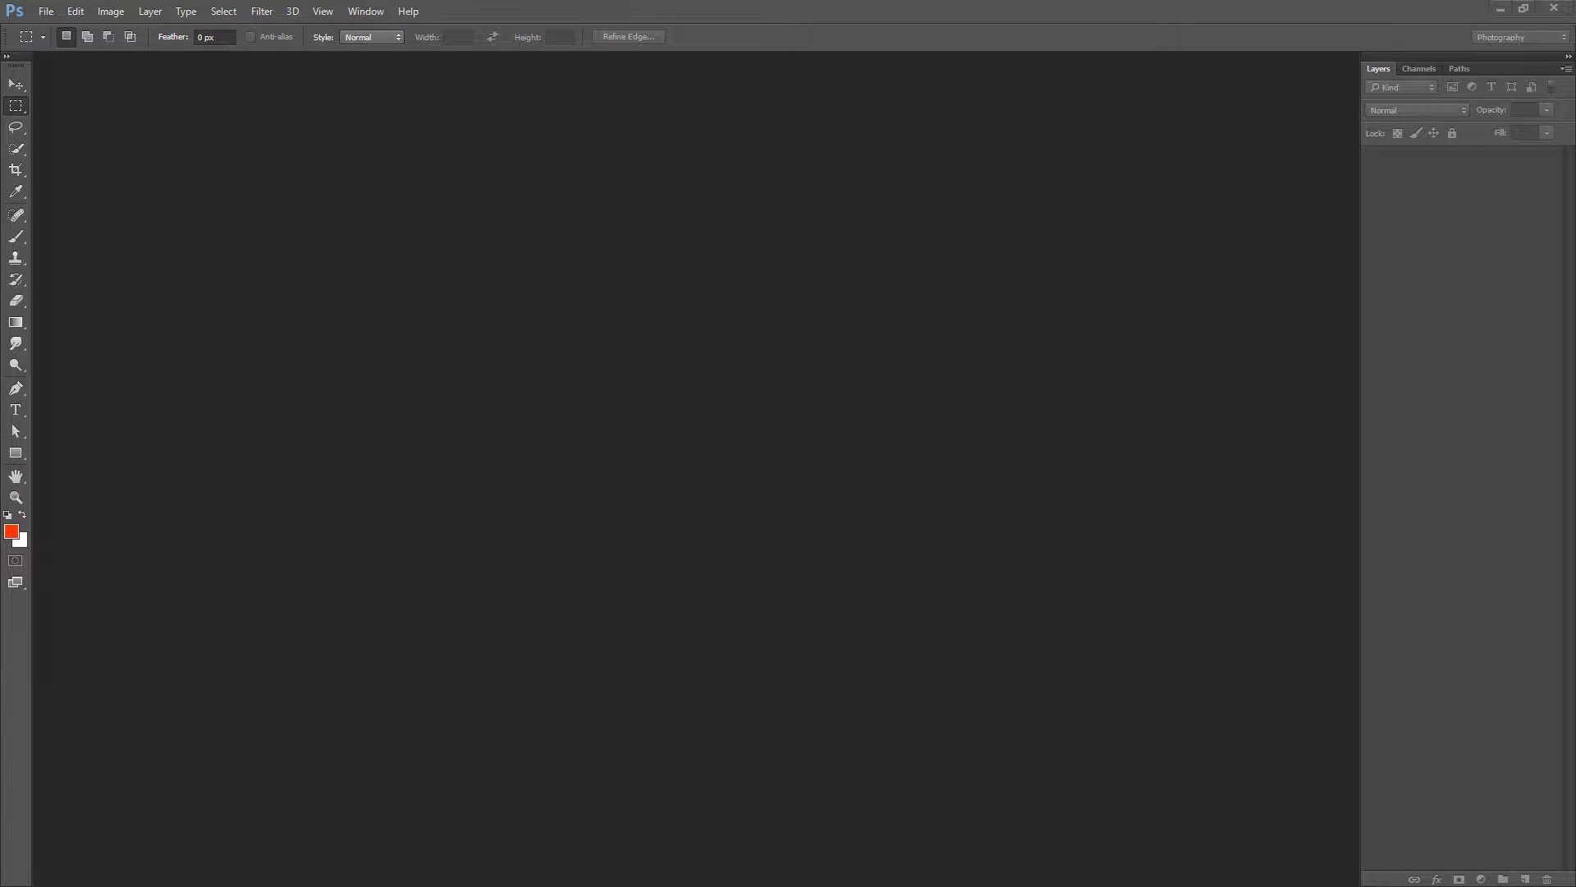
{"action": "mouse_move", "coordinate": [58, 250]}
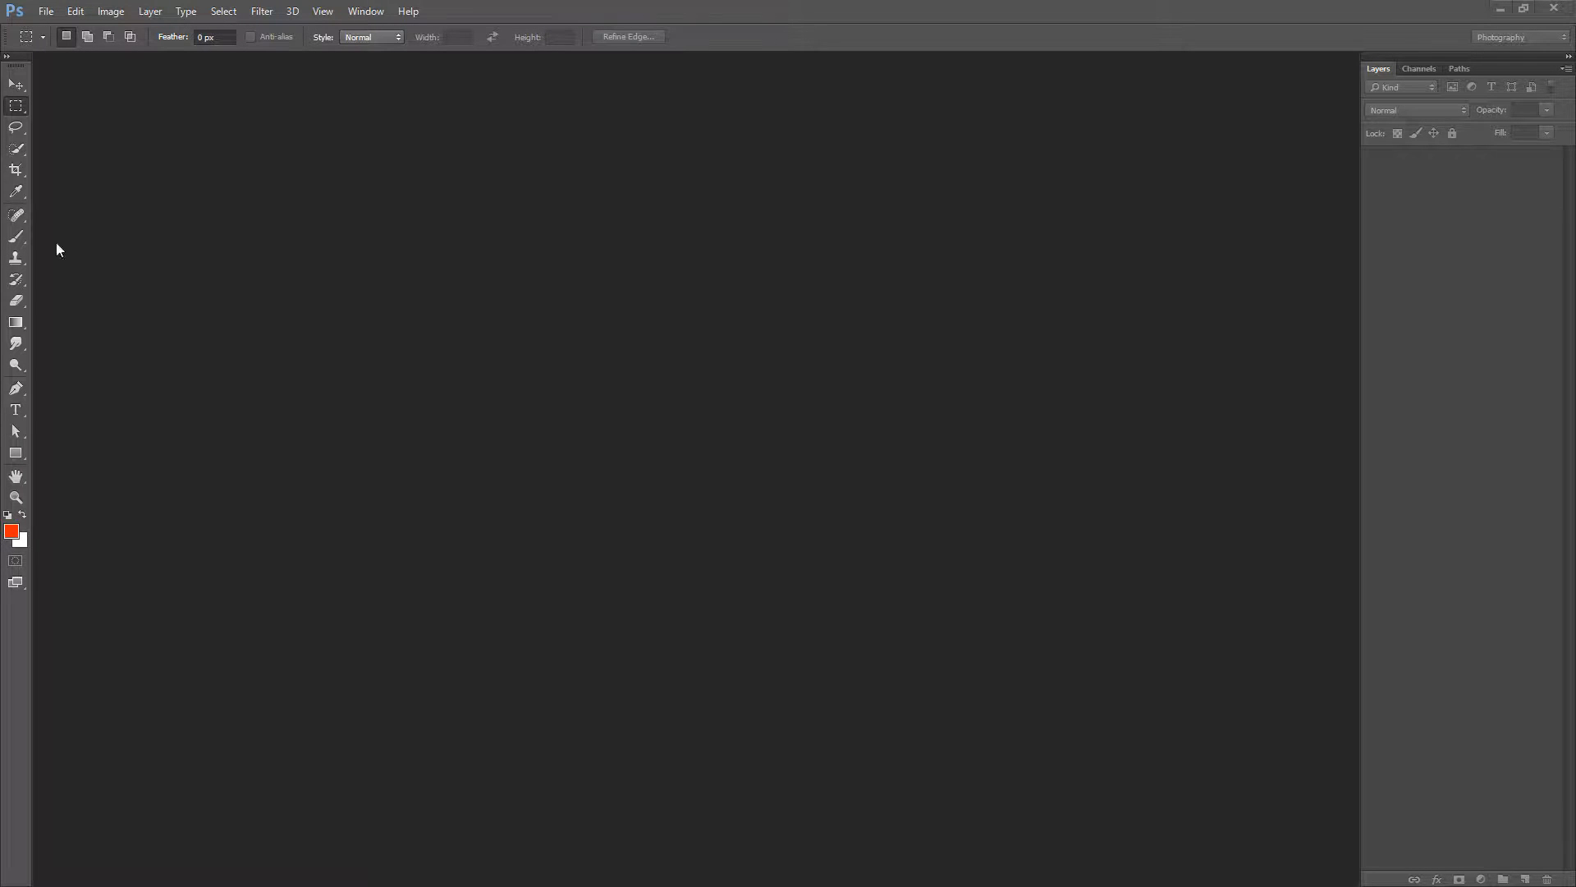
{"action": "mouse_move", "coordinate": [276, 230]}
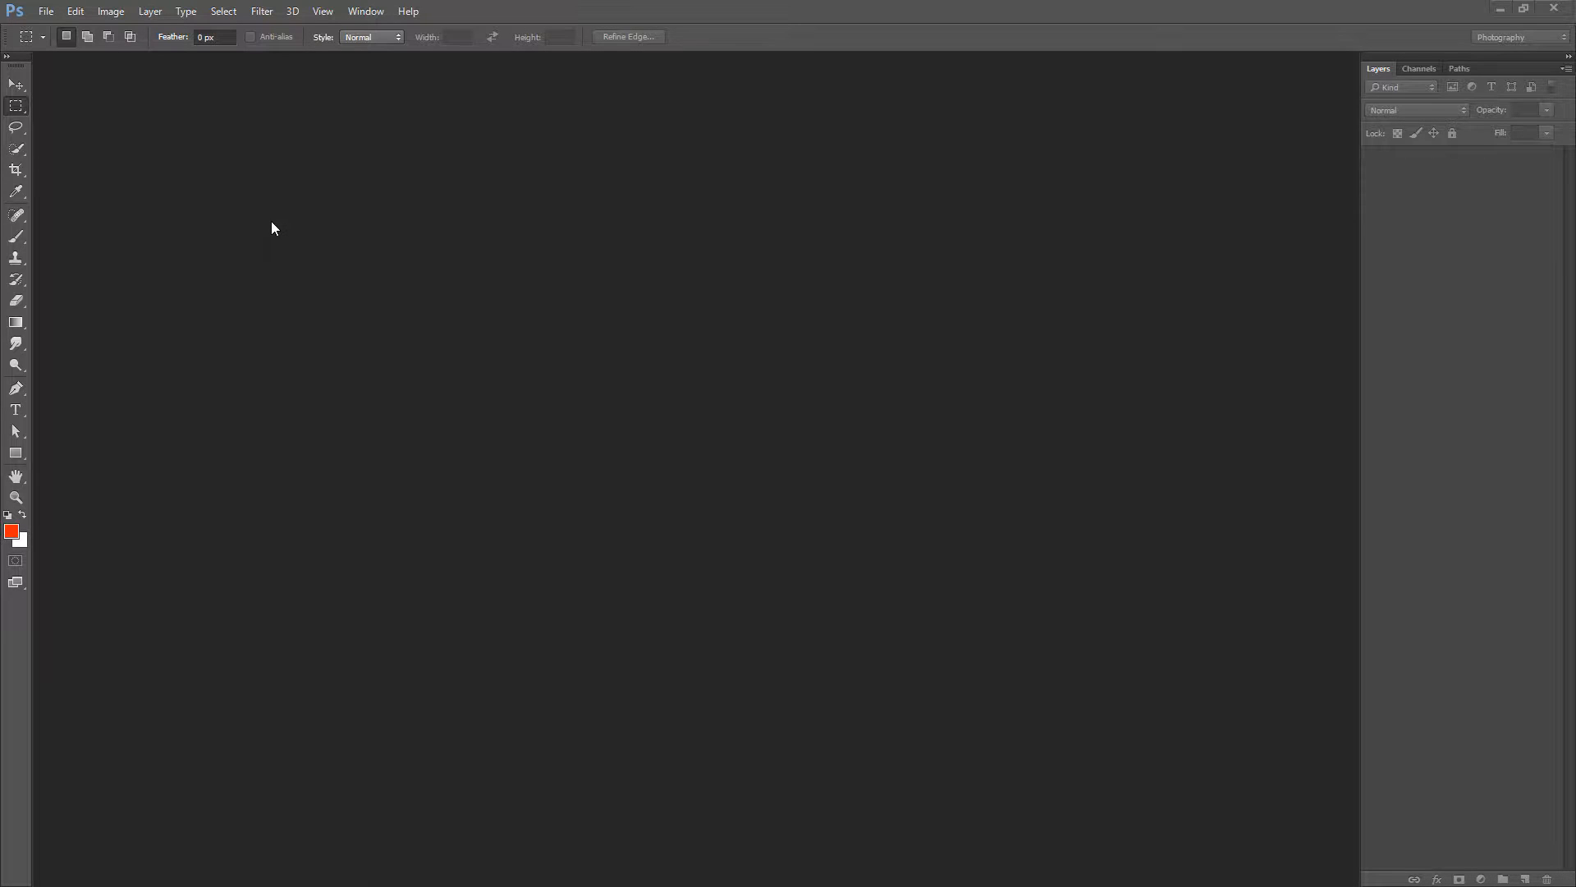
{"action": "mouse_move", "coordinate": [81, 69]}
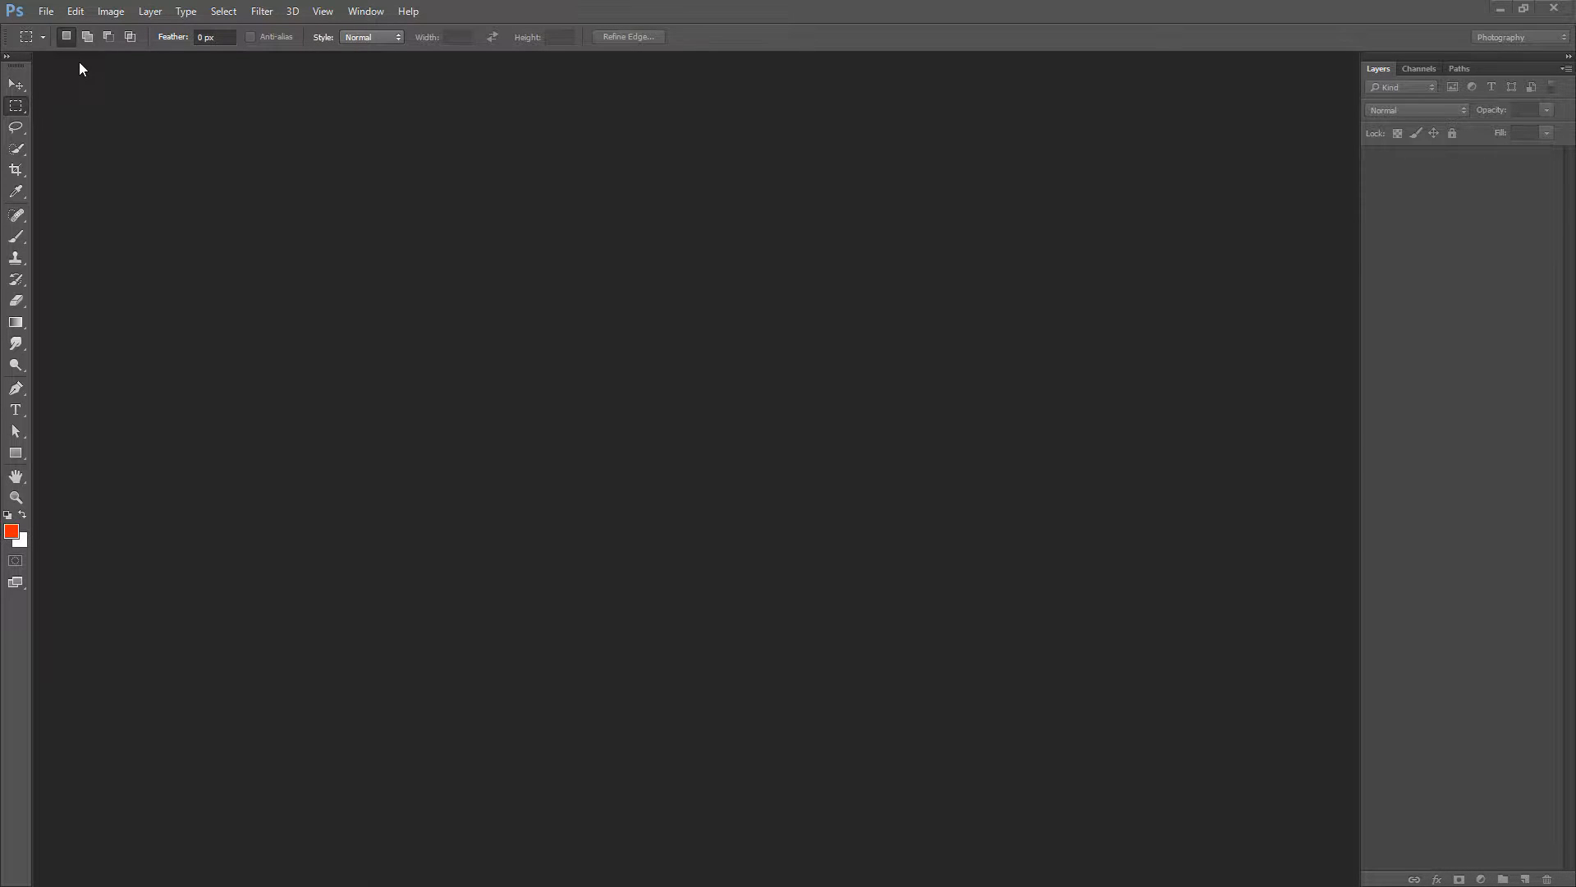
Bring up the File menu to reach the Load Files into Stack script
{"action": "left_click", "coordinate": [46, 12]}
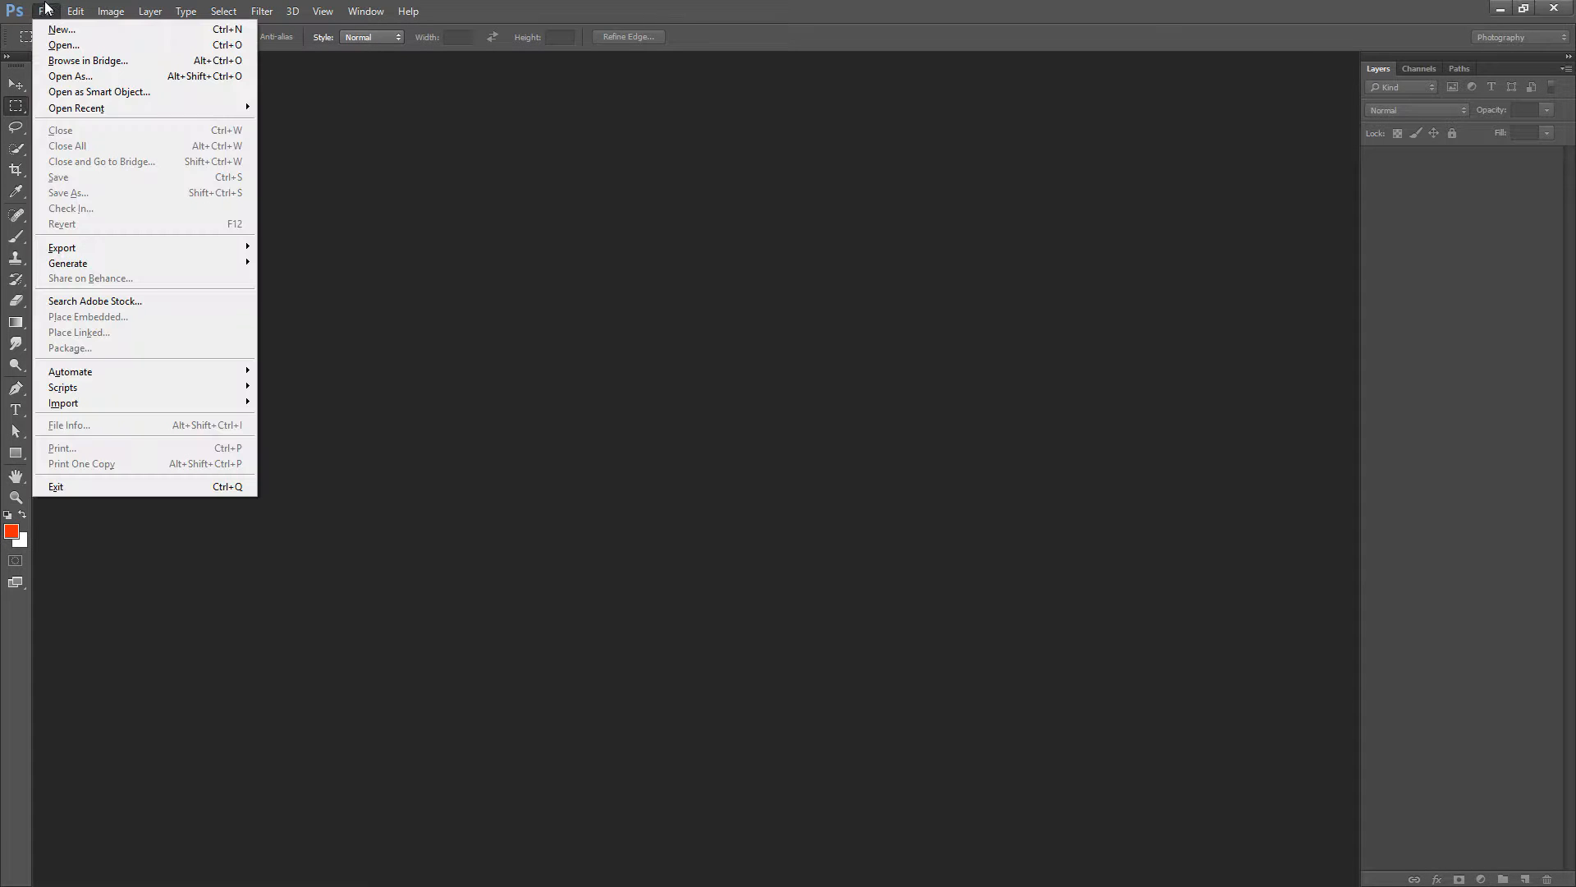
{"action": "mouse_move", "coordinate": [145, 390]}
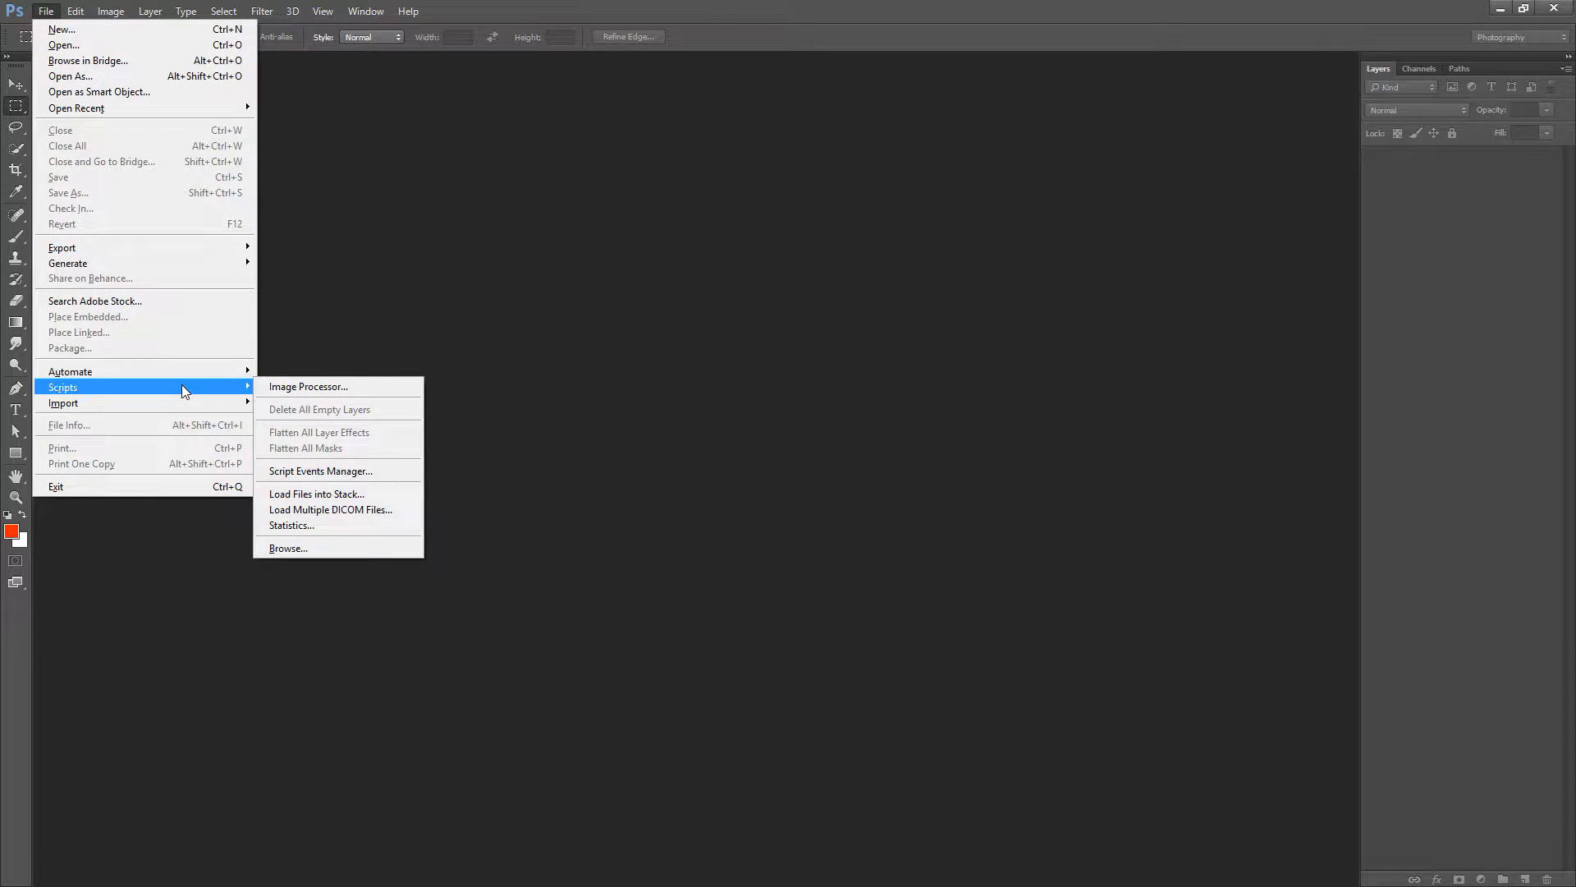
{"action": "mouse_move", "coordinate": [323, 497]}
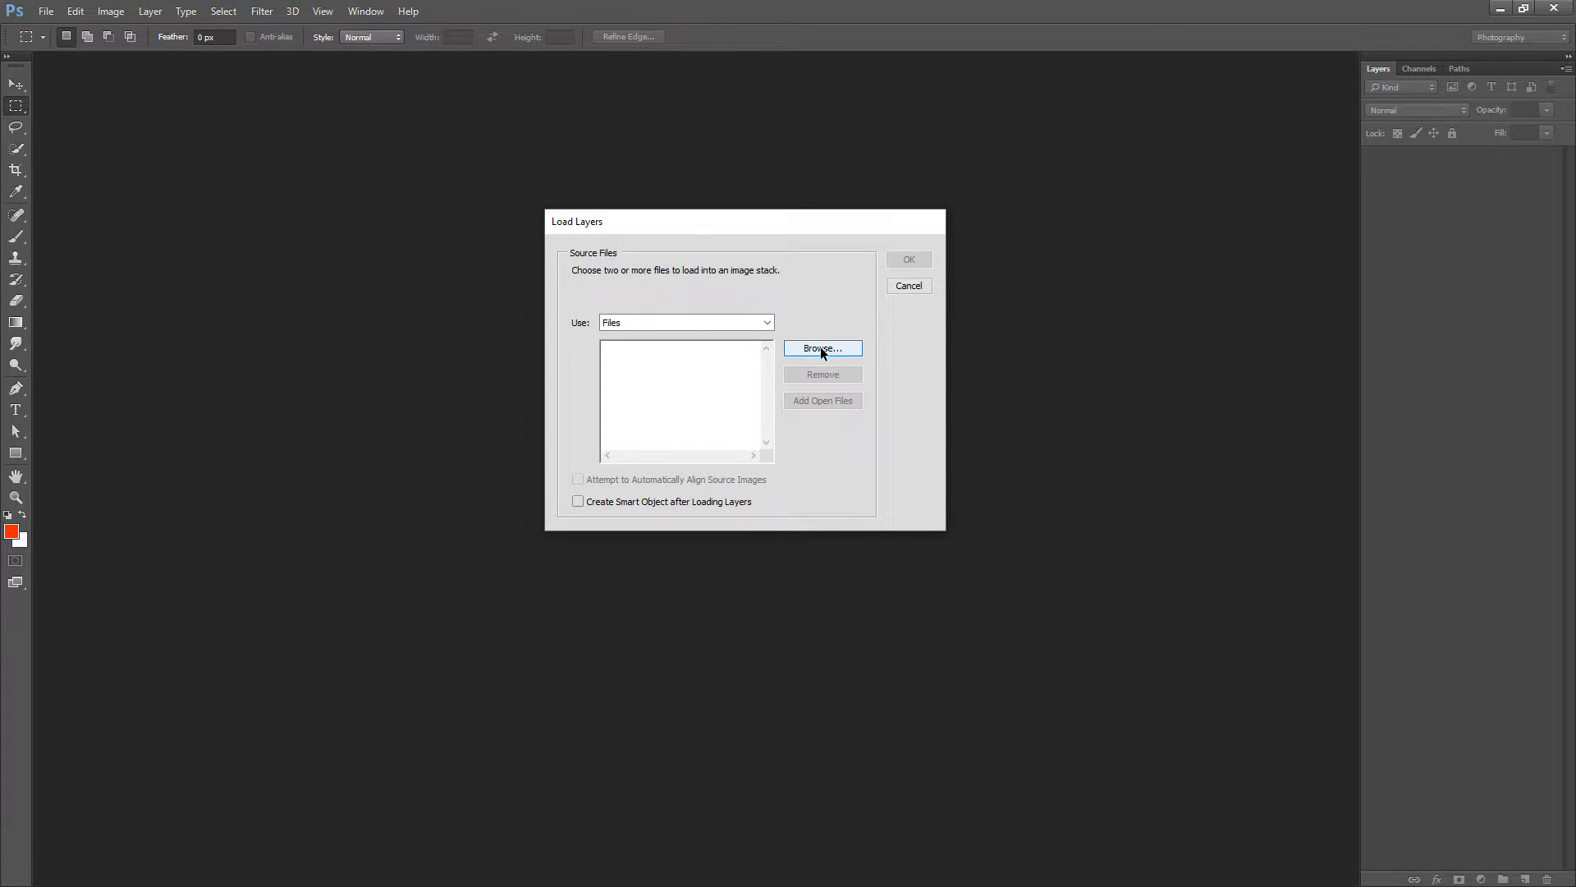
Browse and select knee MRI slices 0019 through 0022 as the stack's source files
{"action": "left_click", "coordinate": [822, 348]}
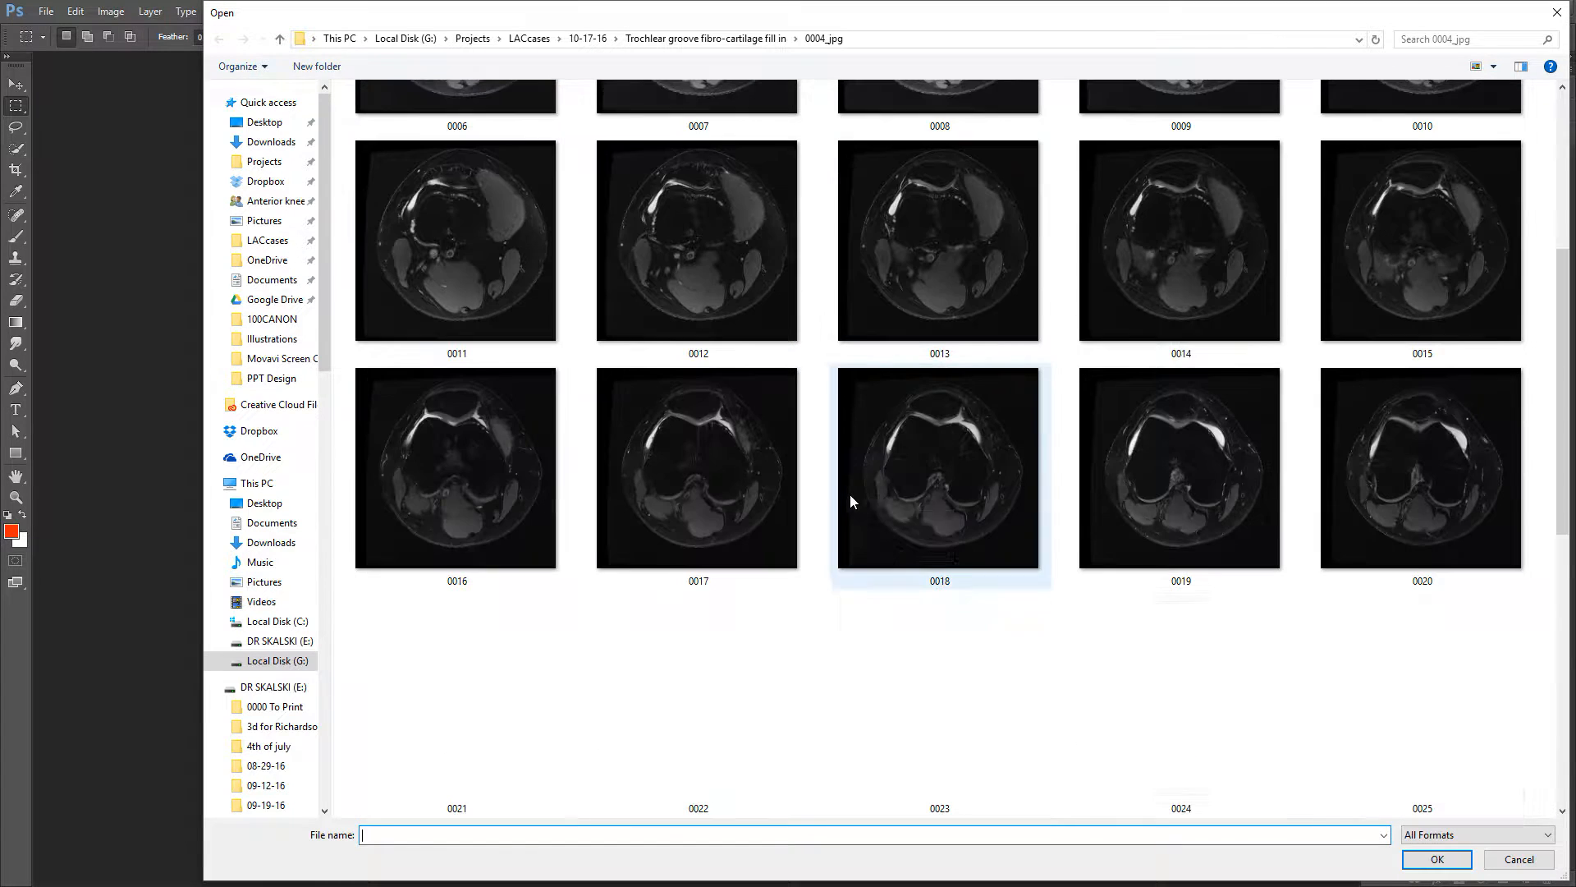
{"action": "scroll", "scroll_direction": "up", "scroll_amount": 3}
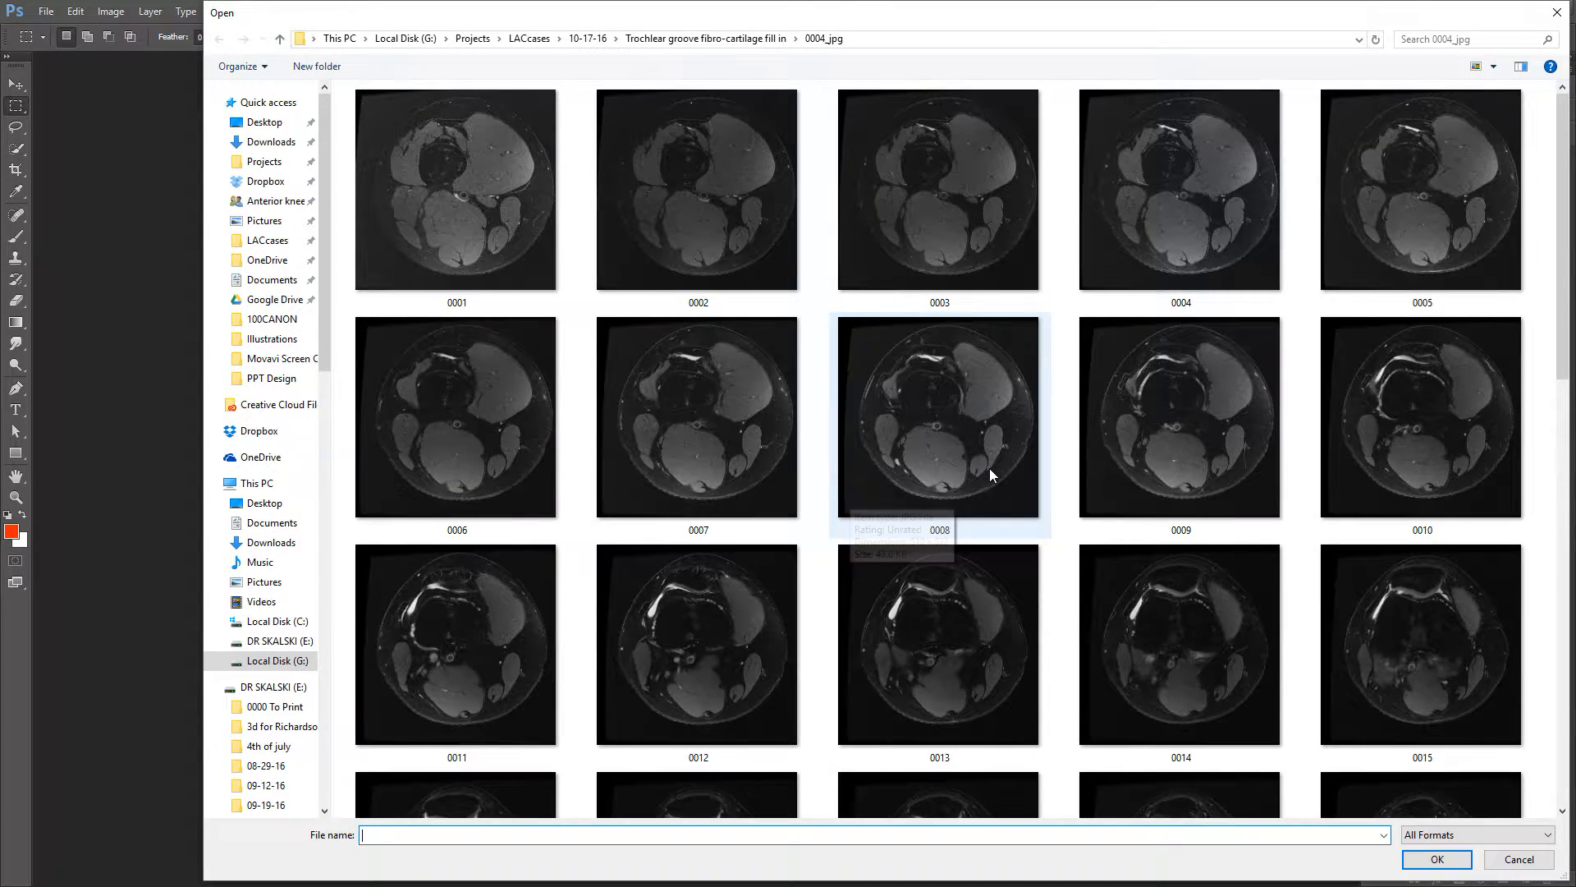
{"action": "scroll", "scroll_direction": "down", "scroll_amount": 3}
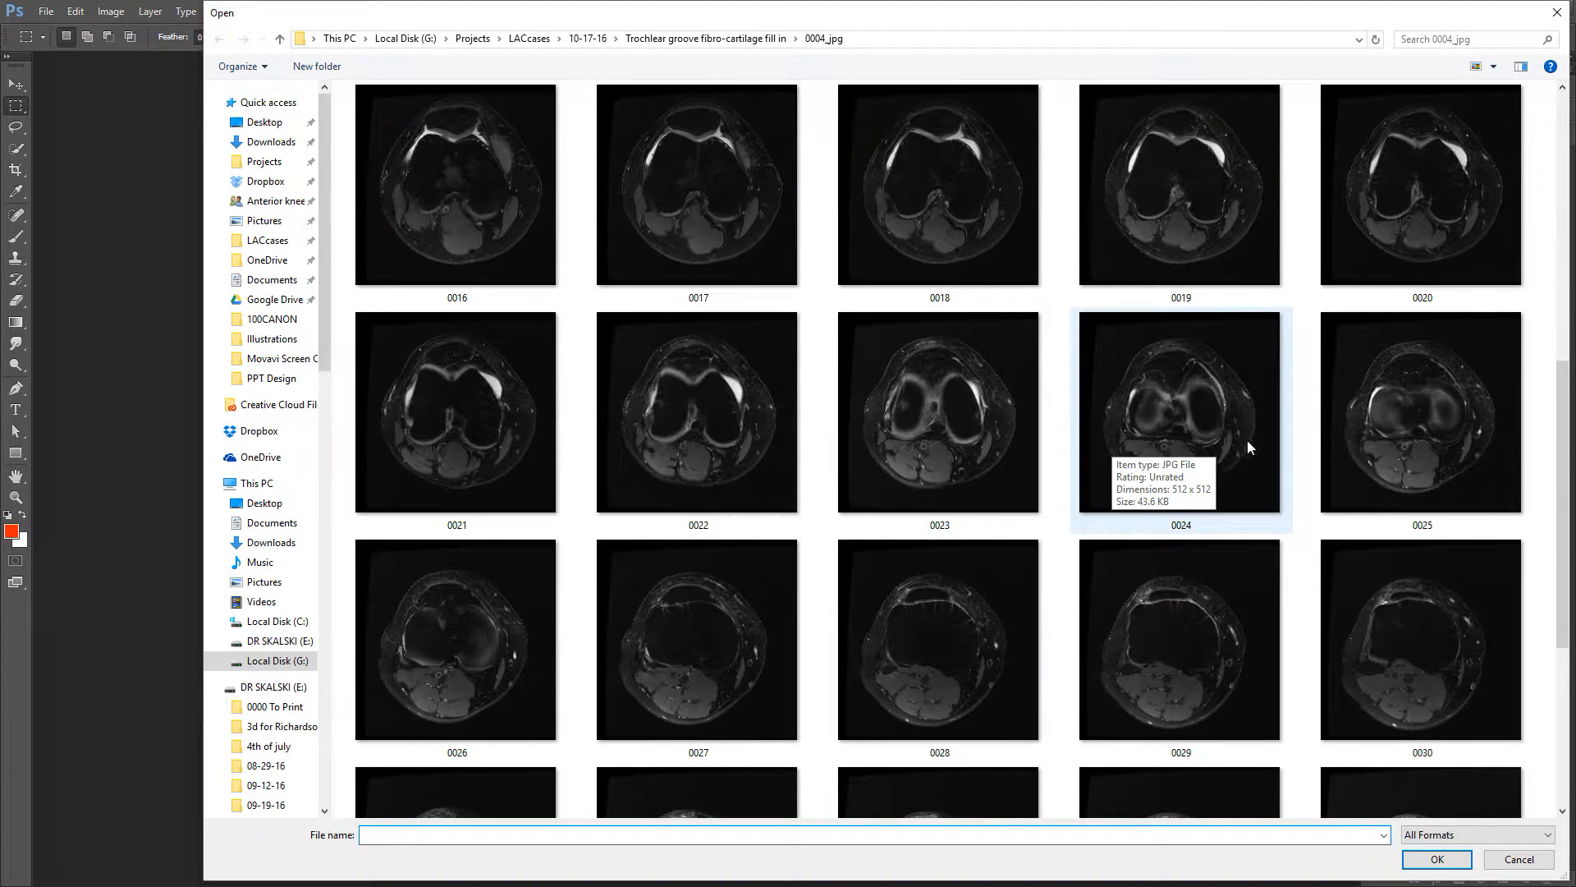
{"action": "left_click", "coordinate": [1178, 184]}
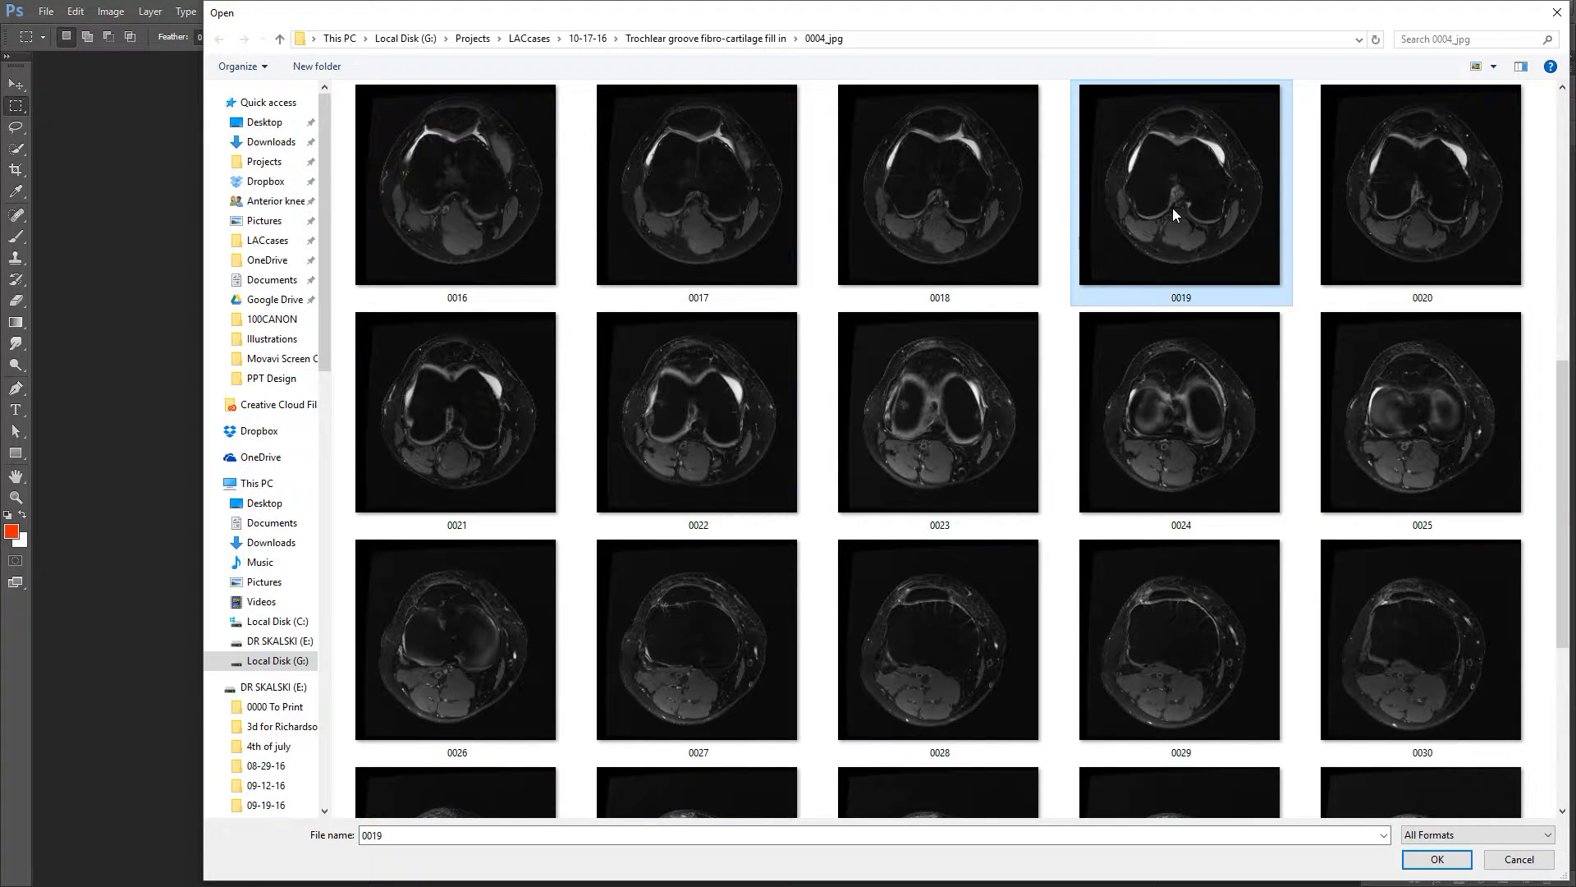
{"action": "left_click", "coordinate": [696, 412]}
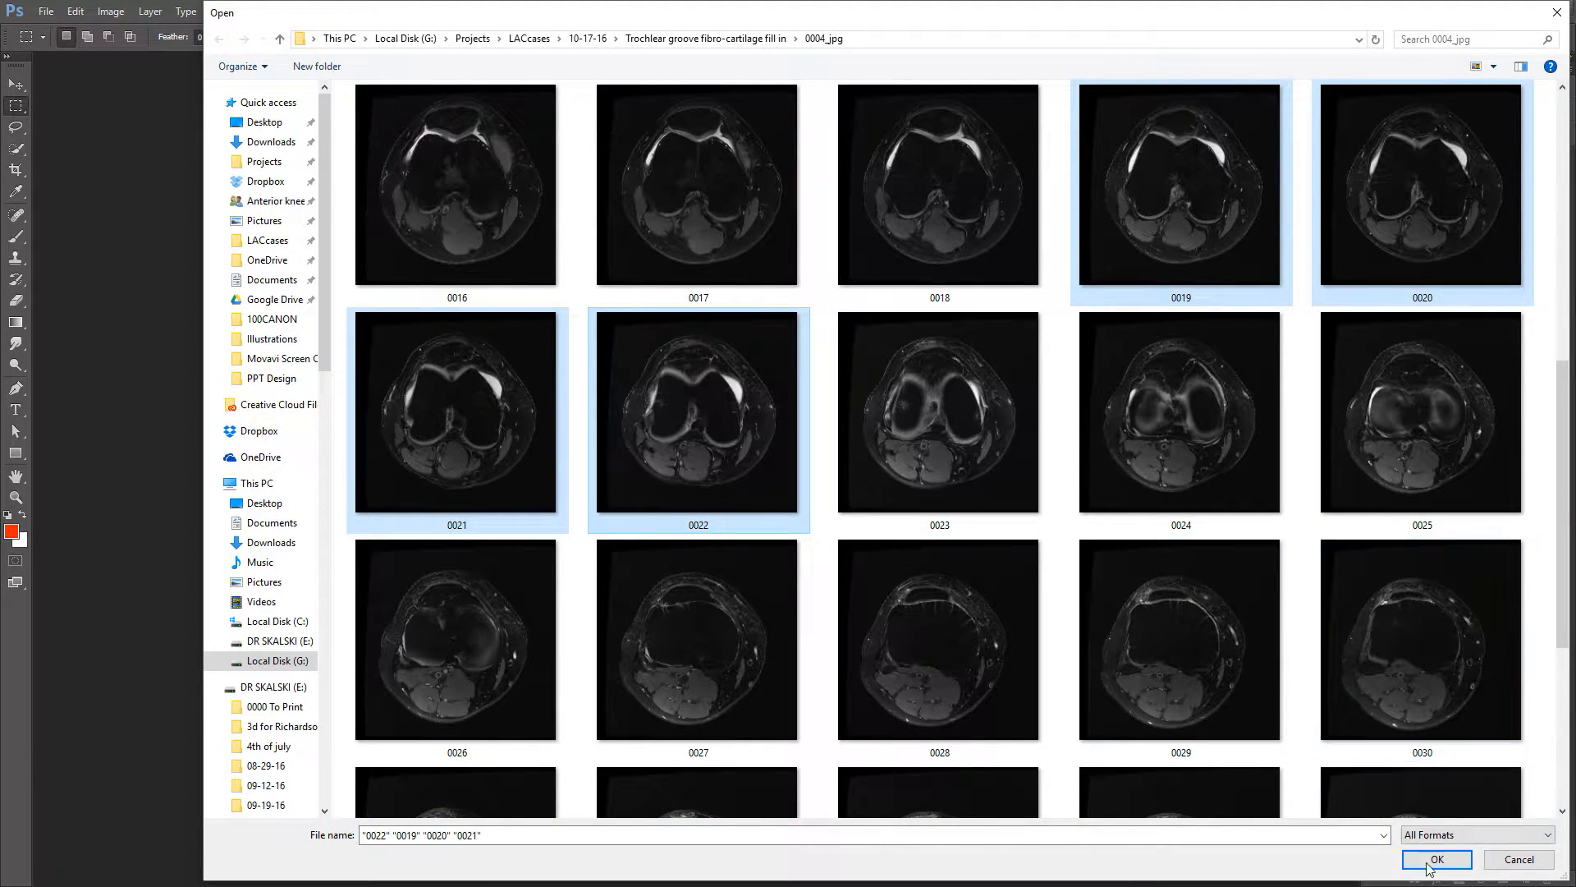
{"action": "left_click", "coordinate": [1431, 859]}
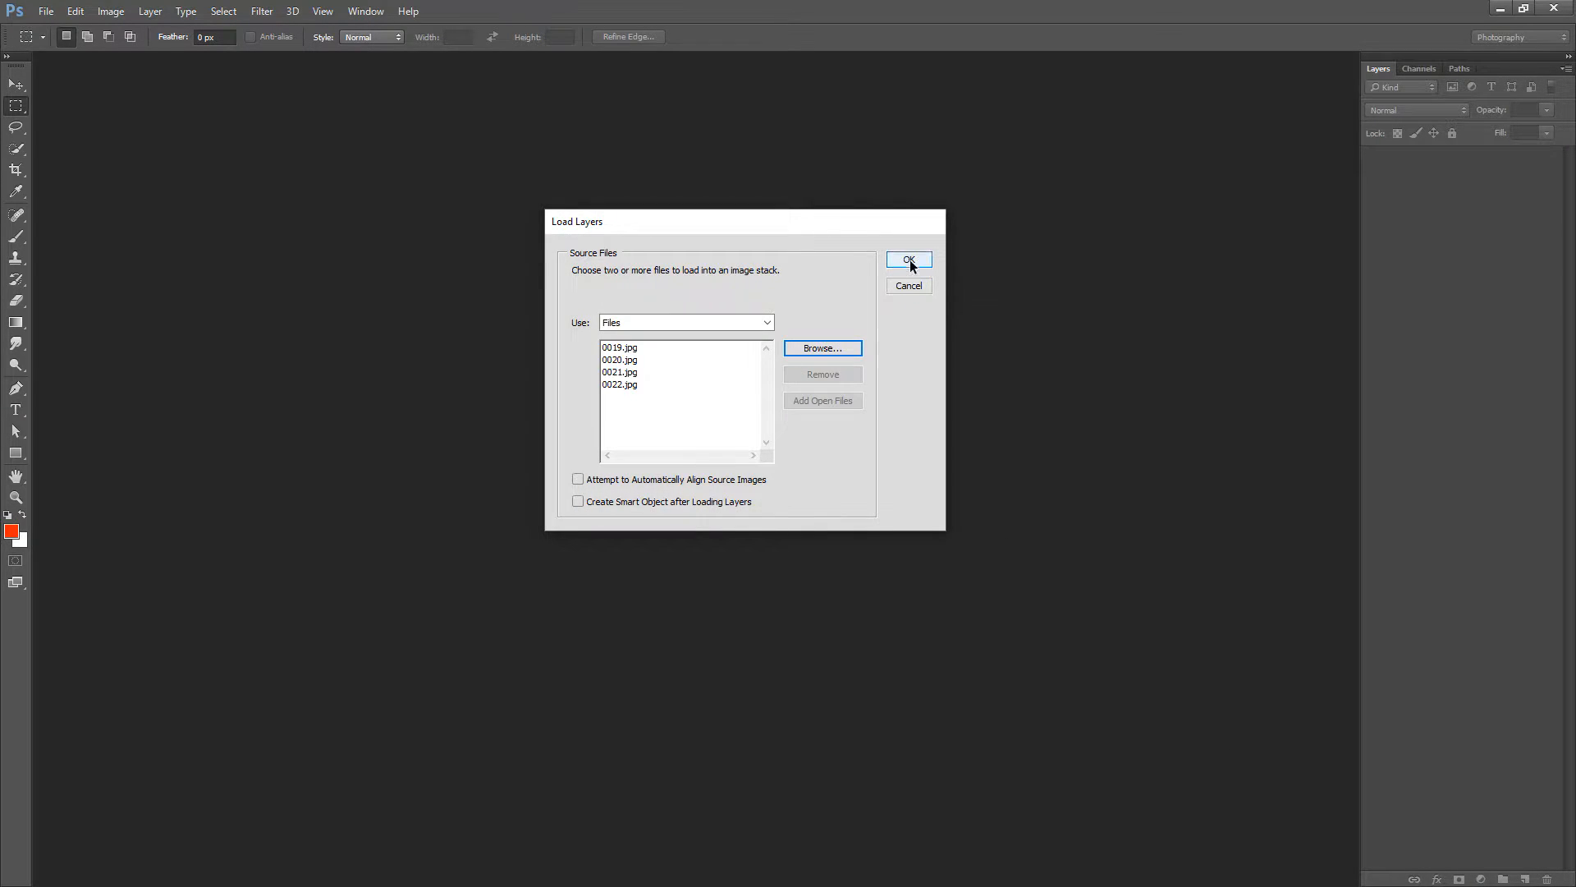
Confirm Load Layers so the four slices become layers of one new document
{"action": "left_click", "coordinate": [906, 259]}
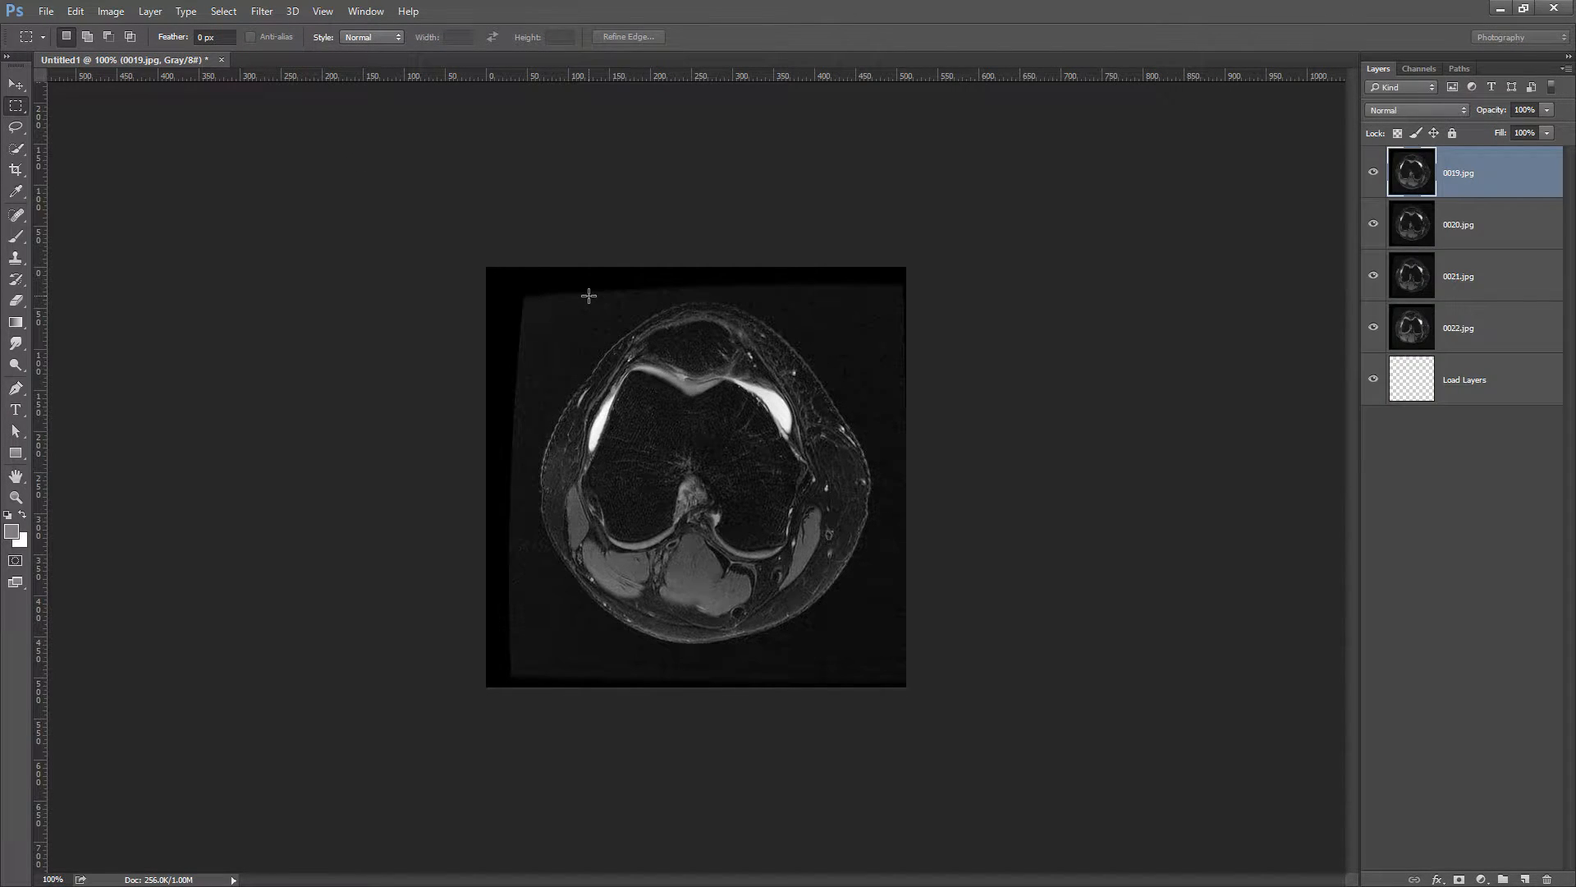
Marquee the trochlear groove region and crop the image to it
{"action": "left_click_drag", "start_coordinate": [593, 292], "coordinate": [624, 320]}
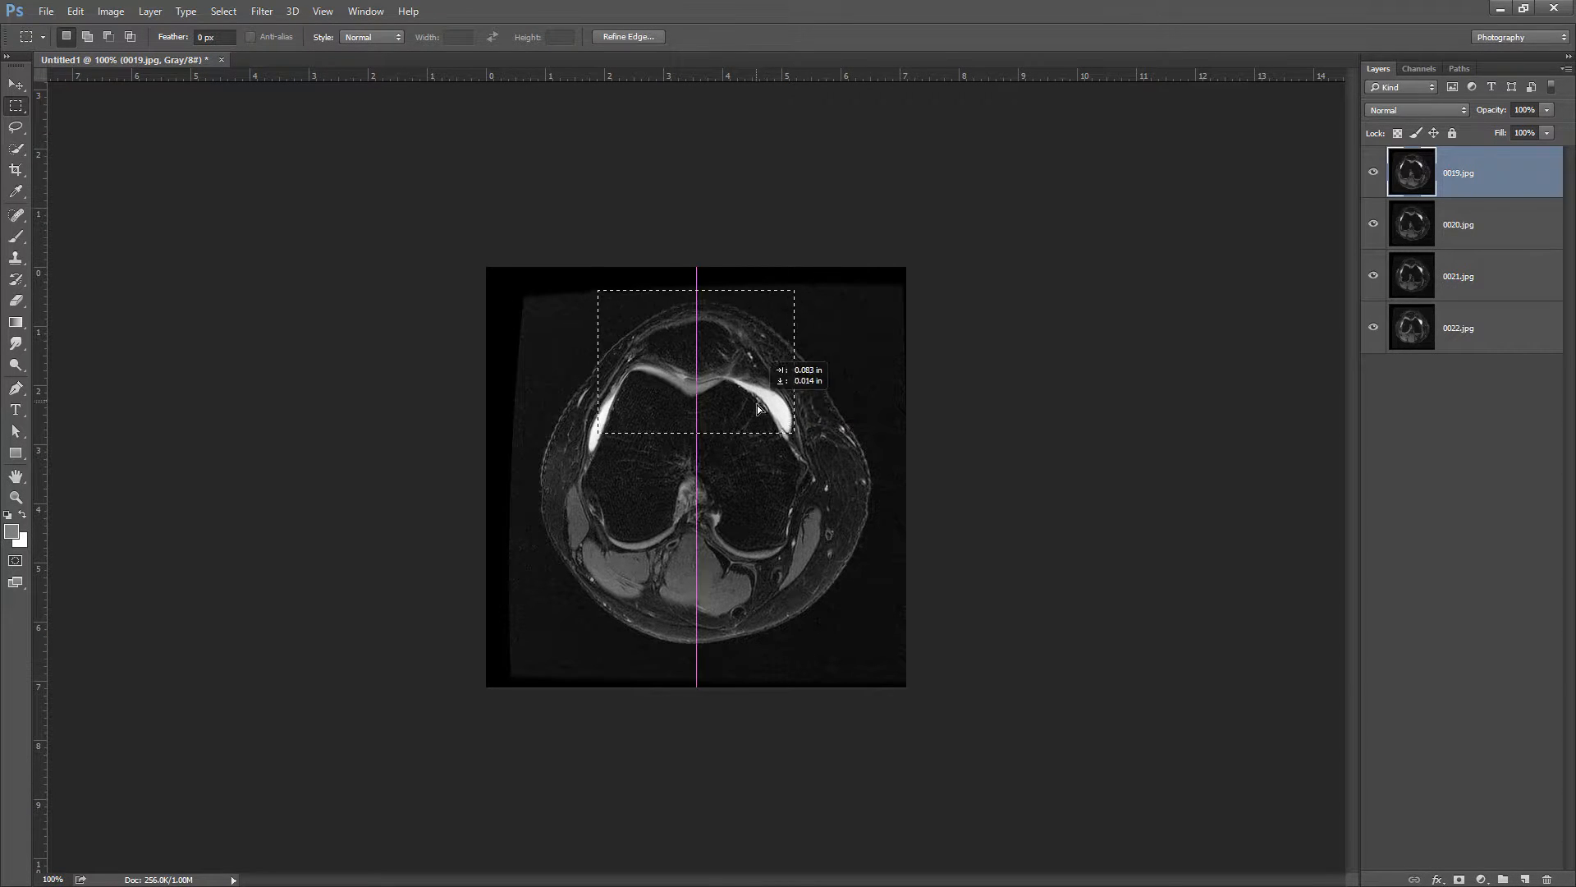
{"action": "left_click", "coordinate": [110, 12]}
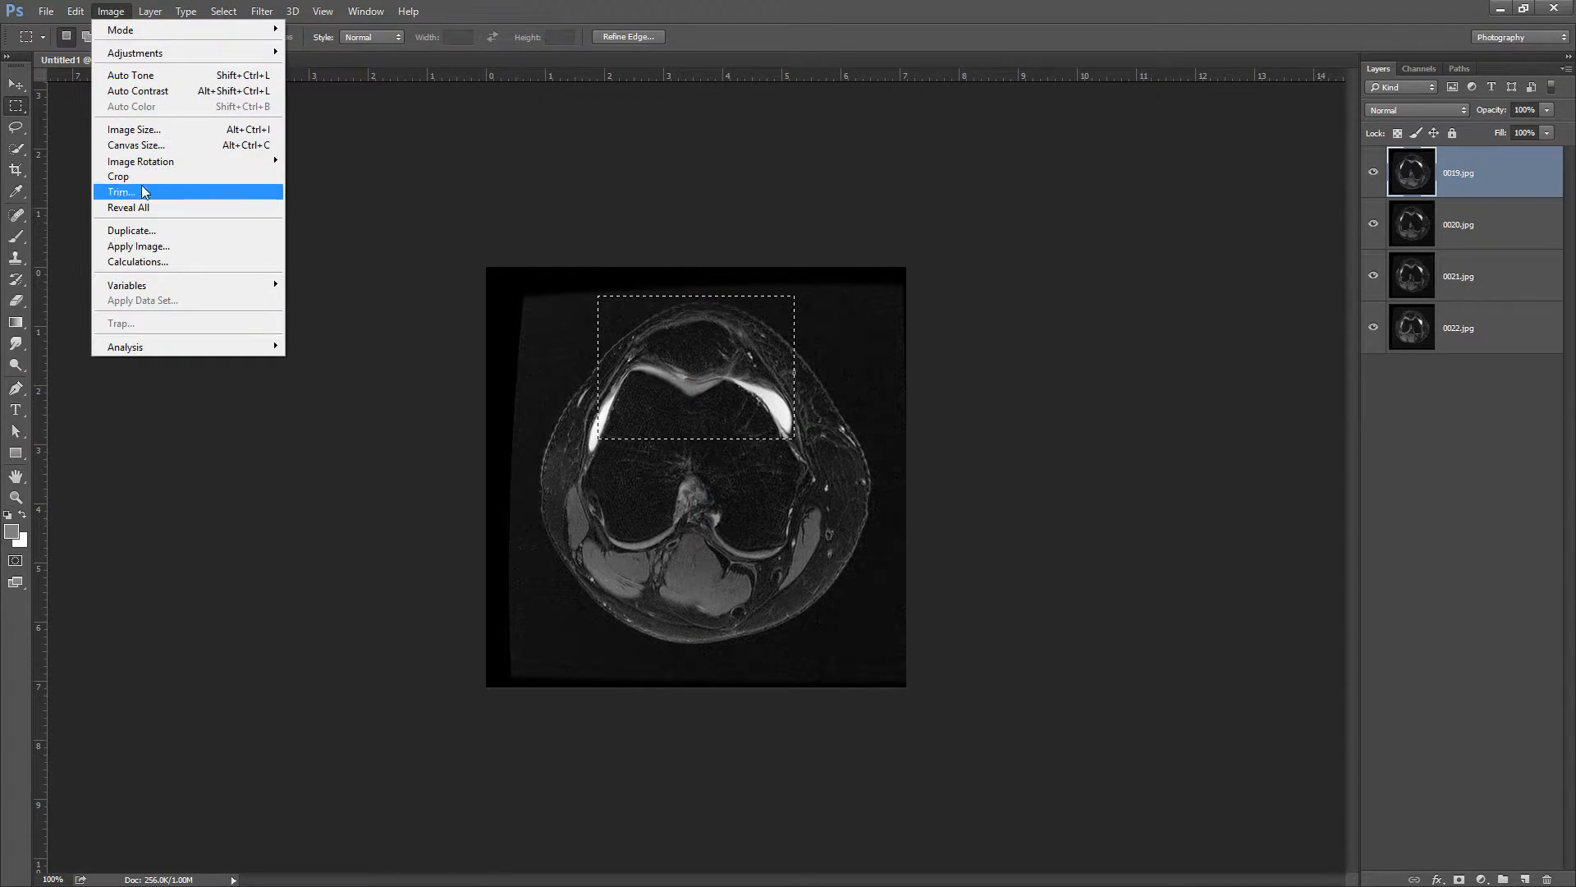
{"action": "left_click", "coordinate": [120, 192]}
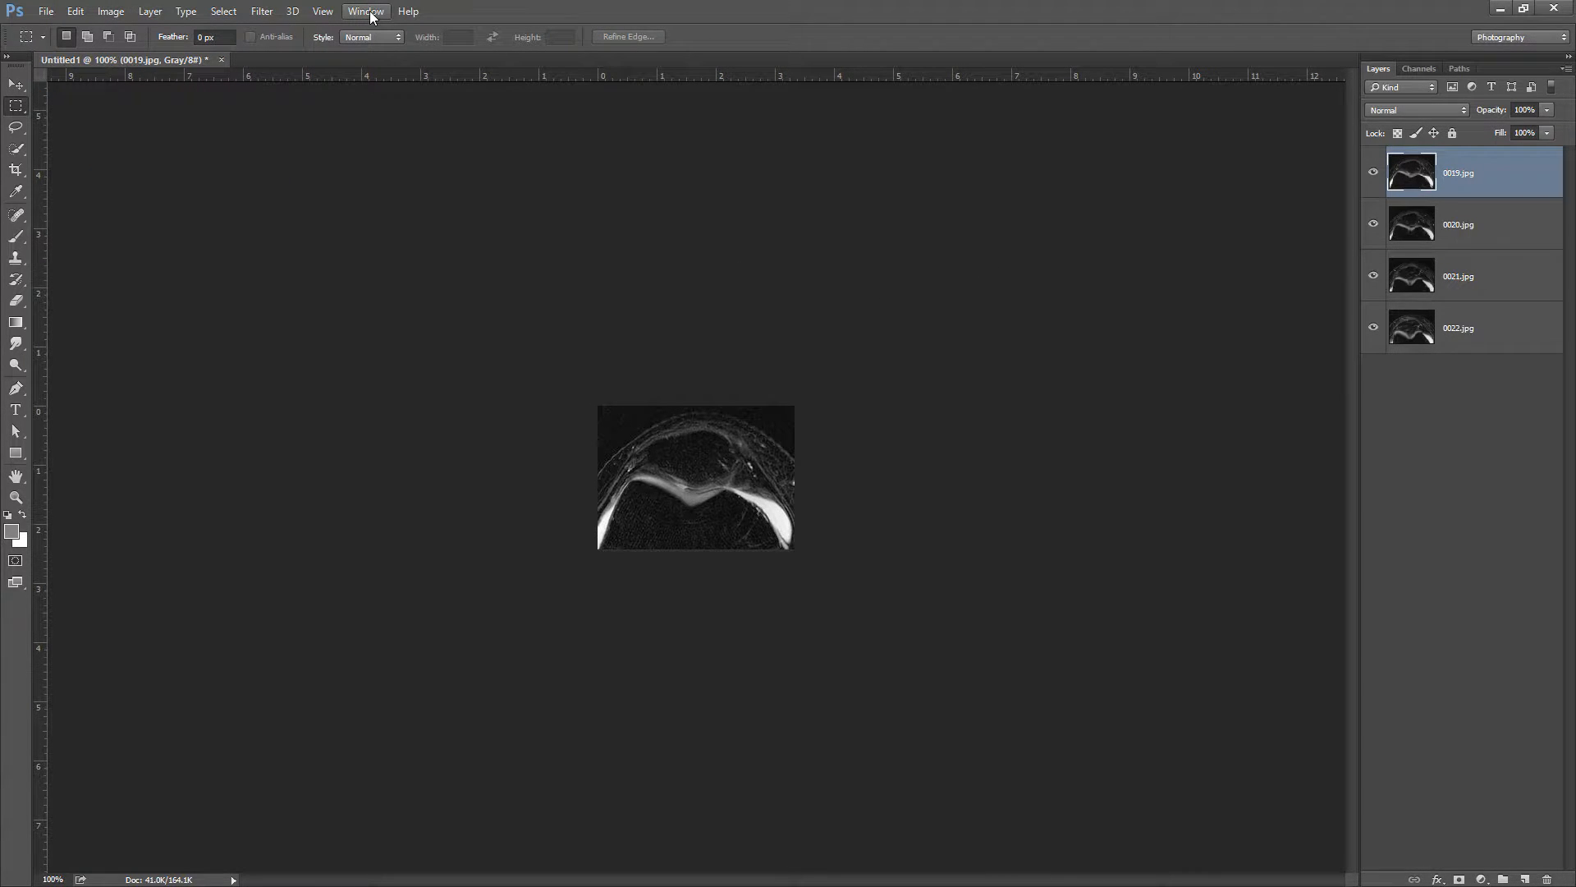
Show the Timeline panel from the Window menu for frame animation
{"action": "left_click", "coordinate": [364, 11]}
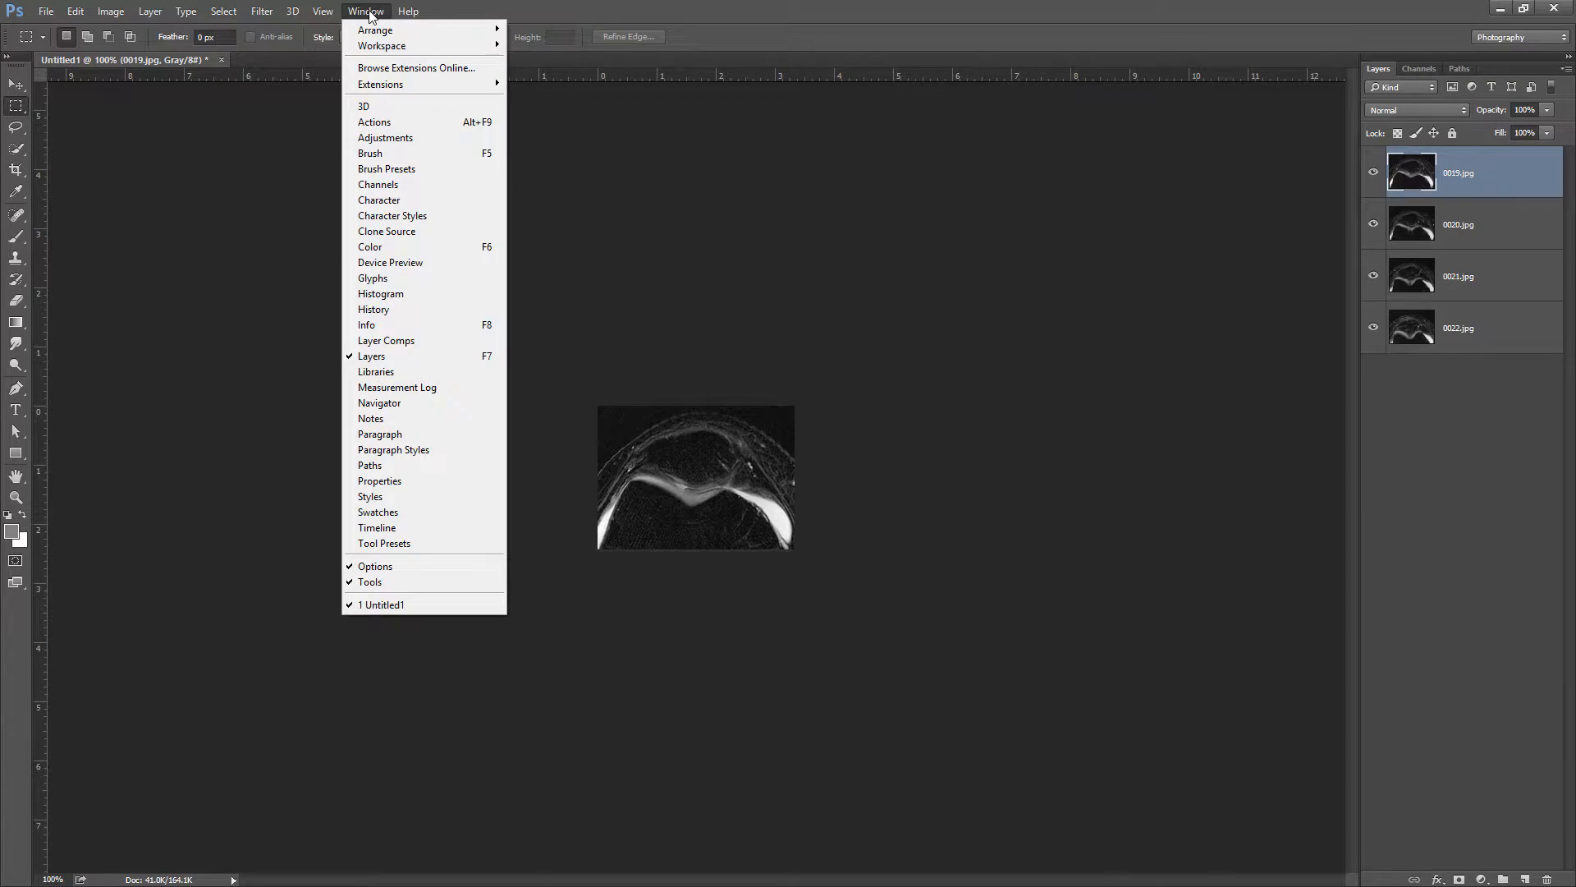
{"action": "mouse_move", "coordinate": [378, 527]}
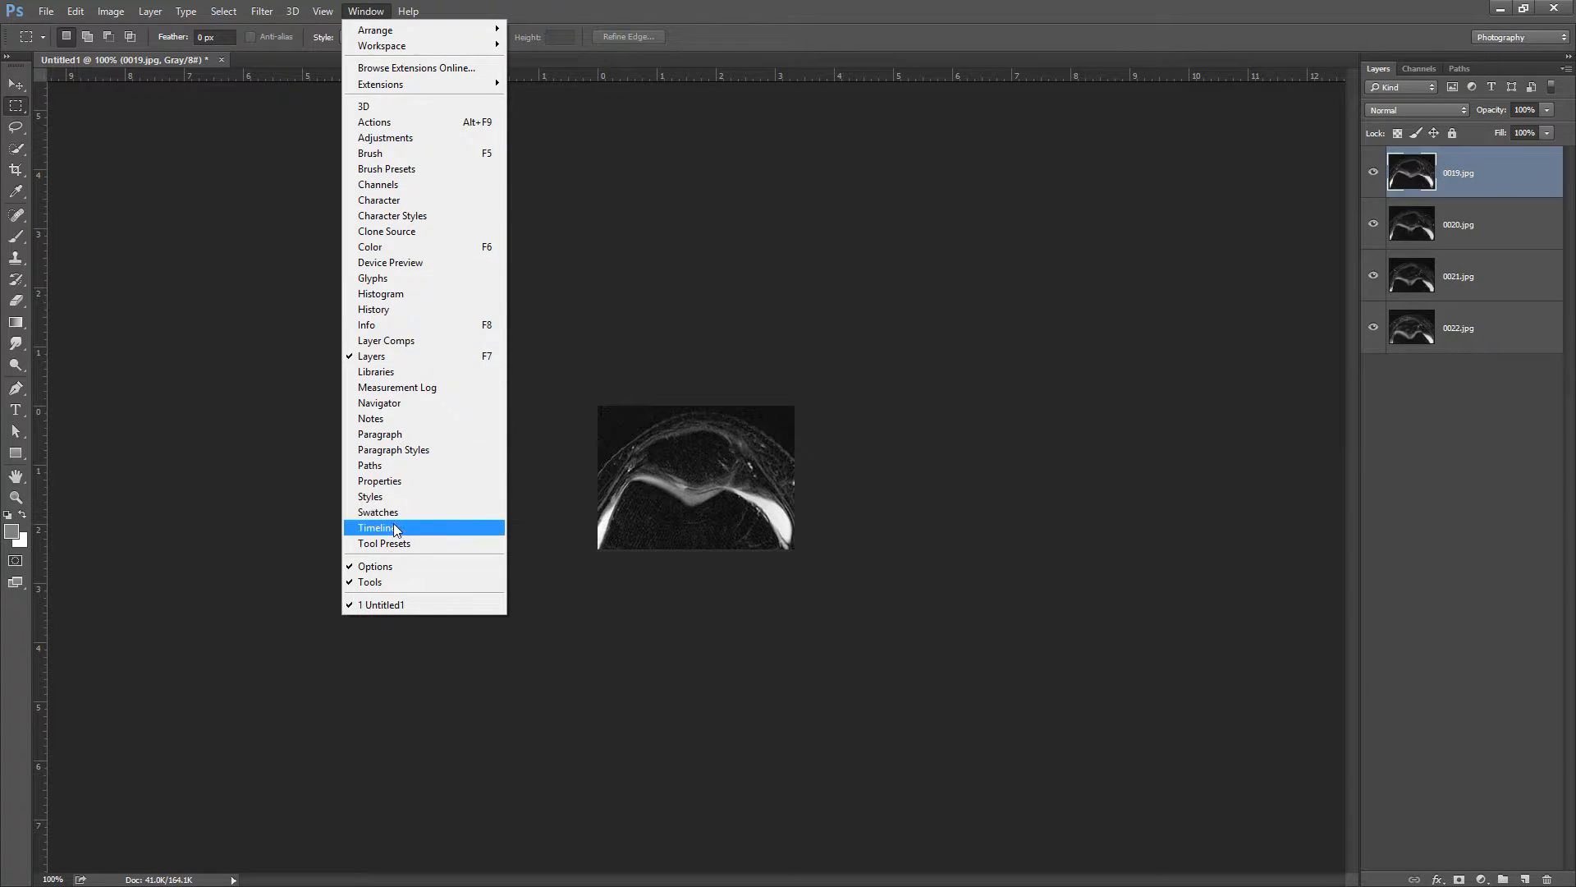
{"action": "left_click", "coordinate": [378, 527]}
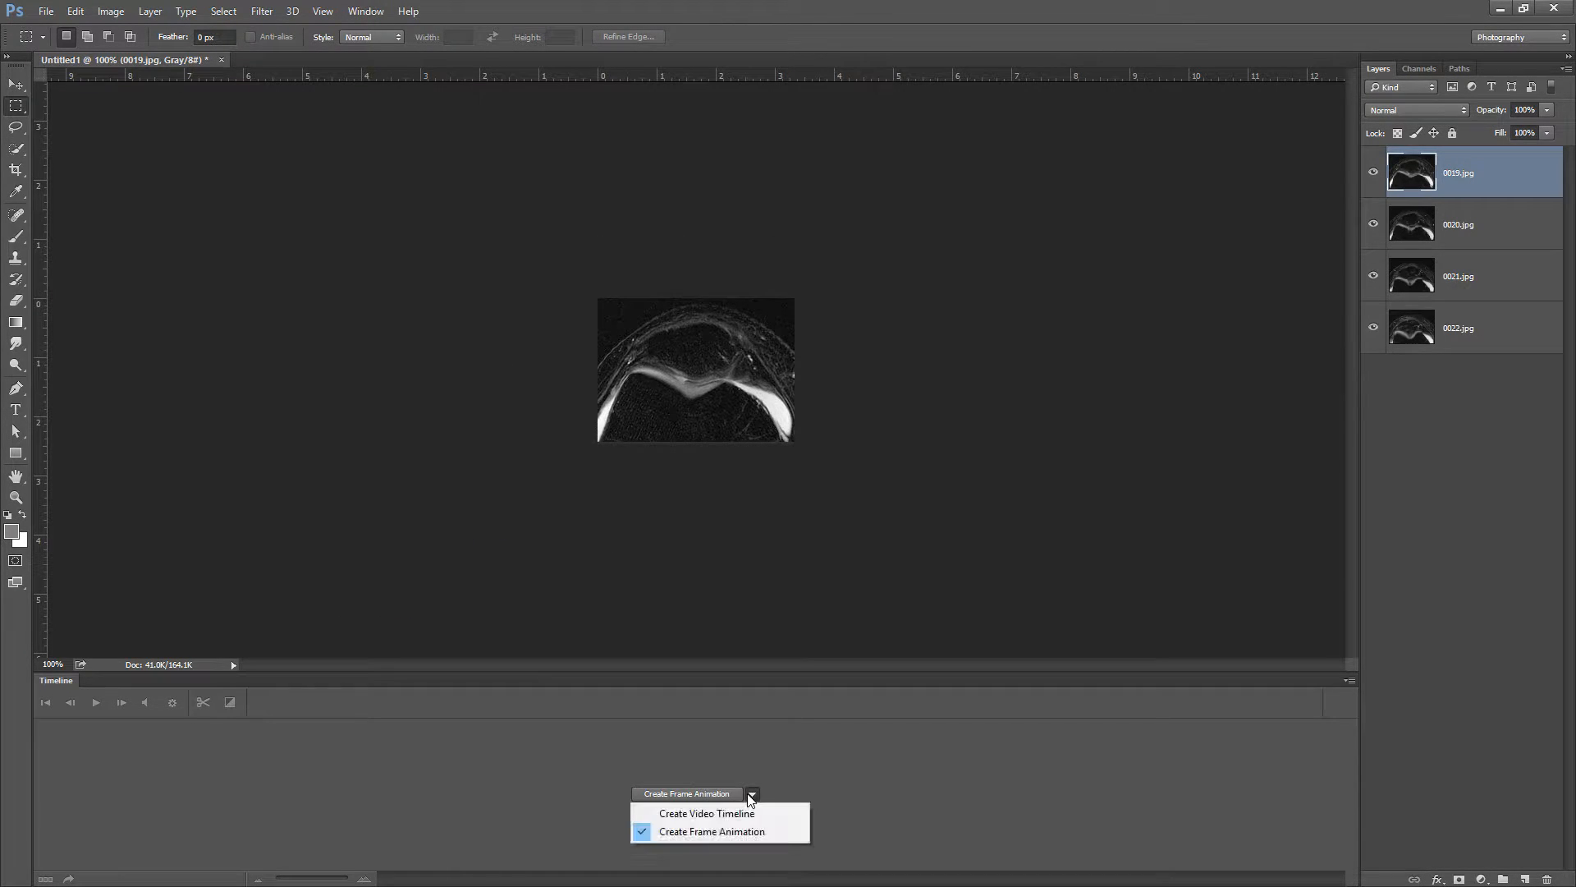
{"action": "mouse_move", "coordinate": [708, 812]}
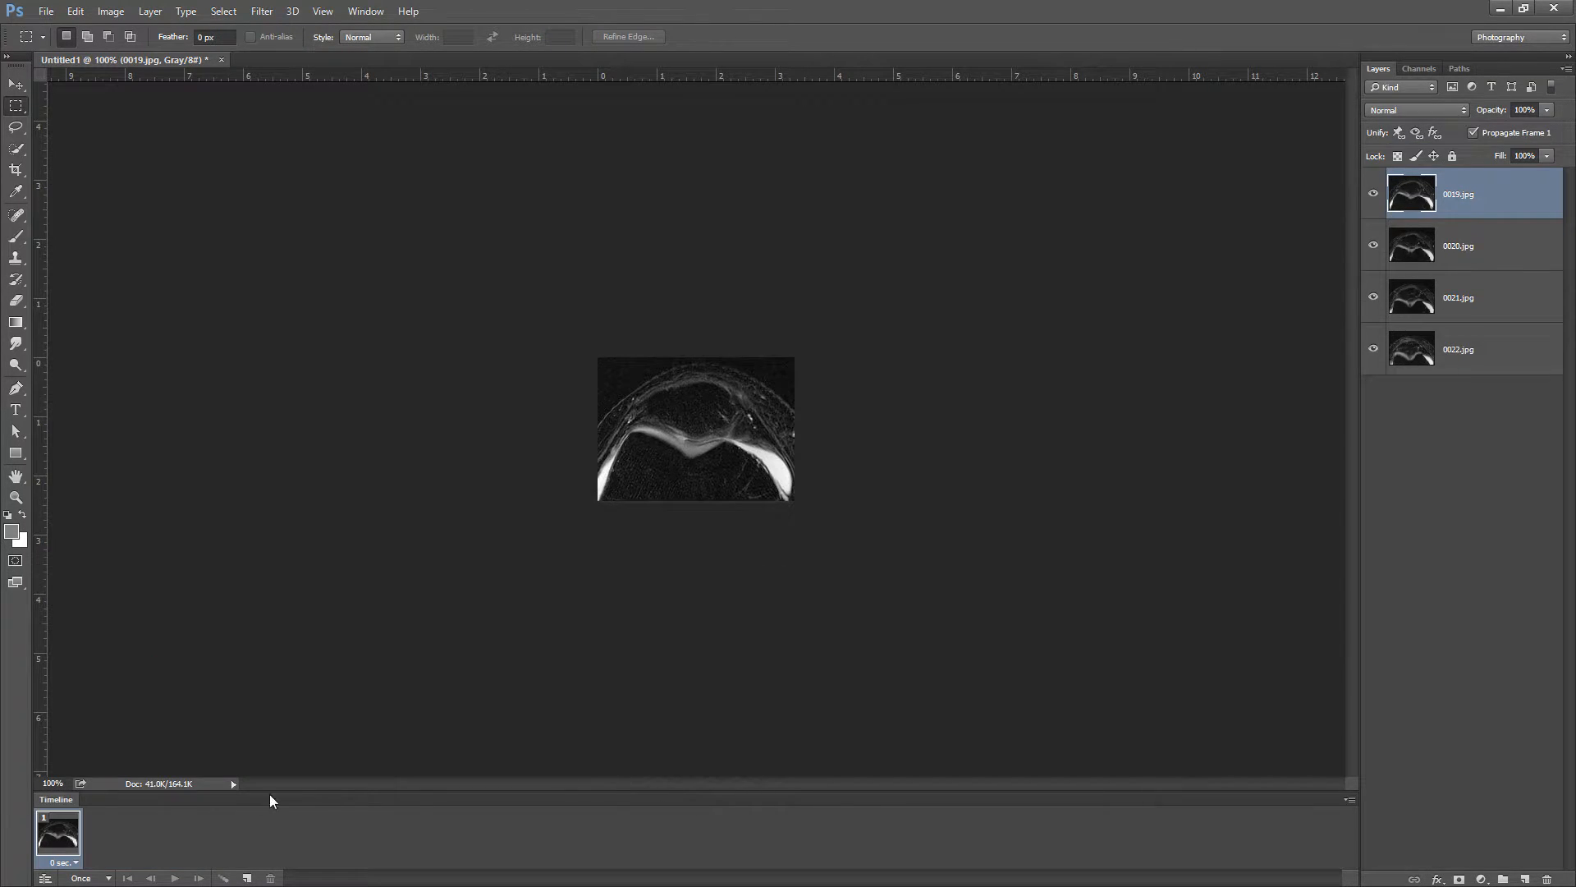
{"action": "mouse_move", "coordinate": [94, 844]}
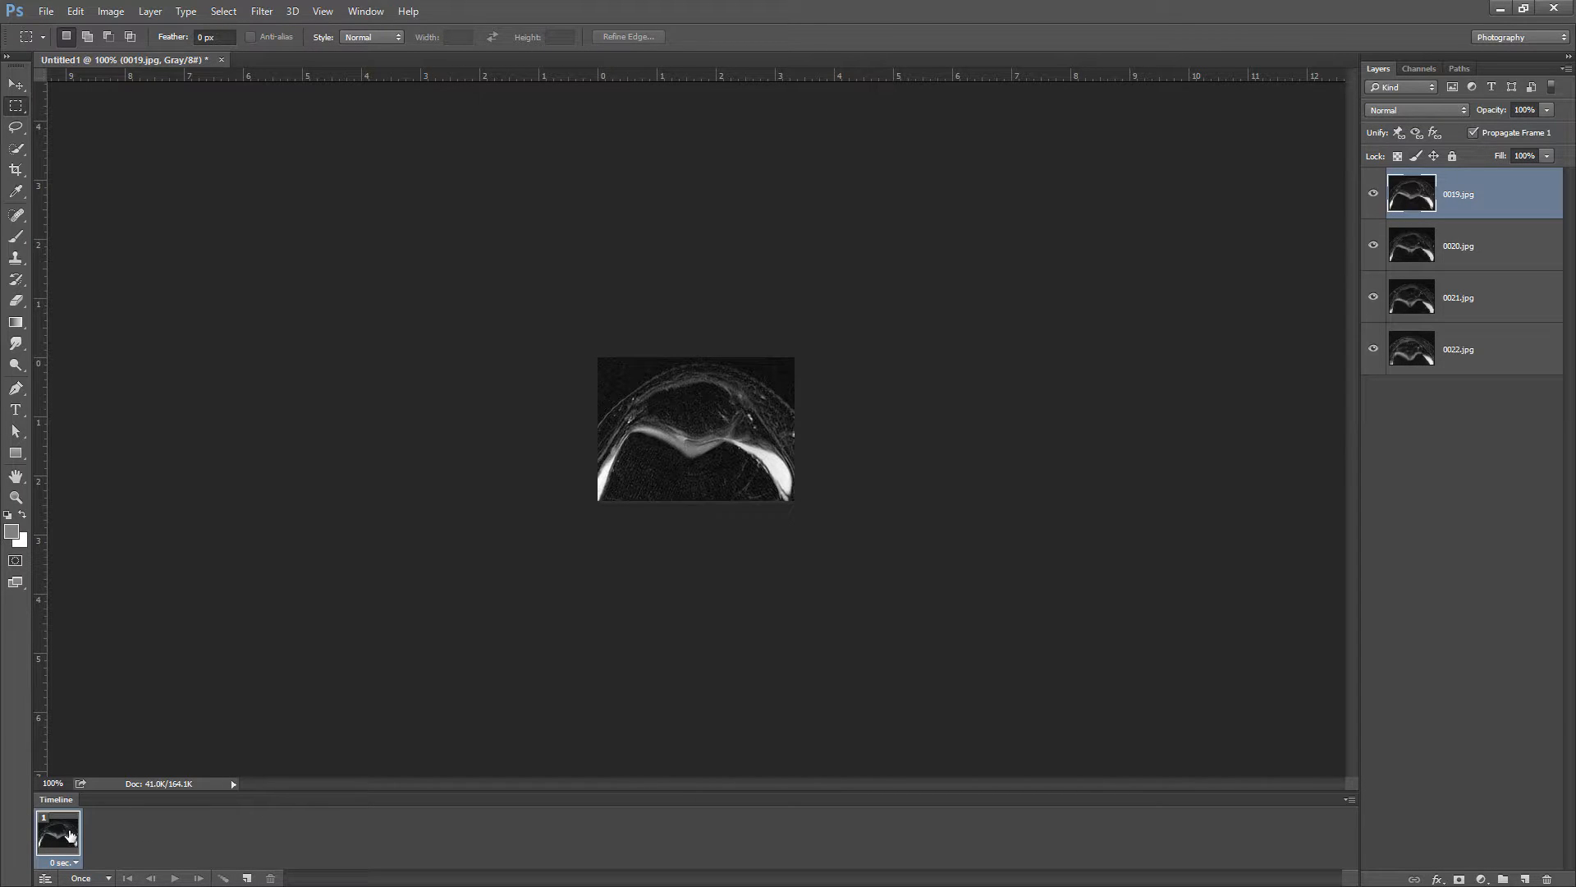
{"action": "mouse_move", "coordinate": [250, 853]}
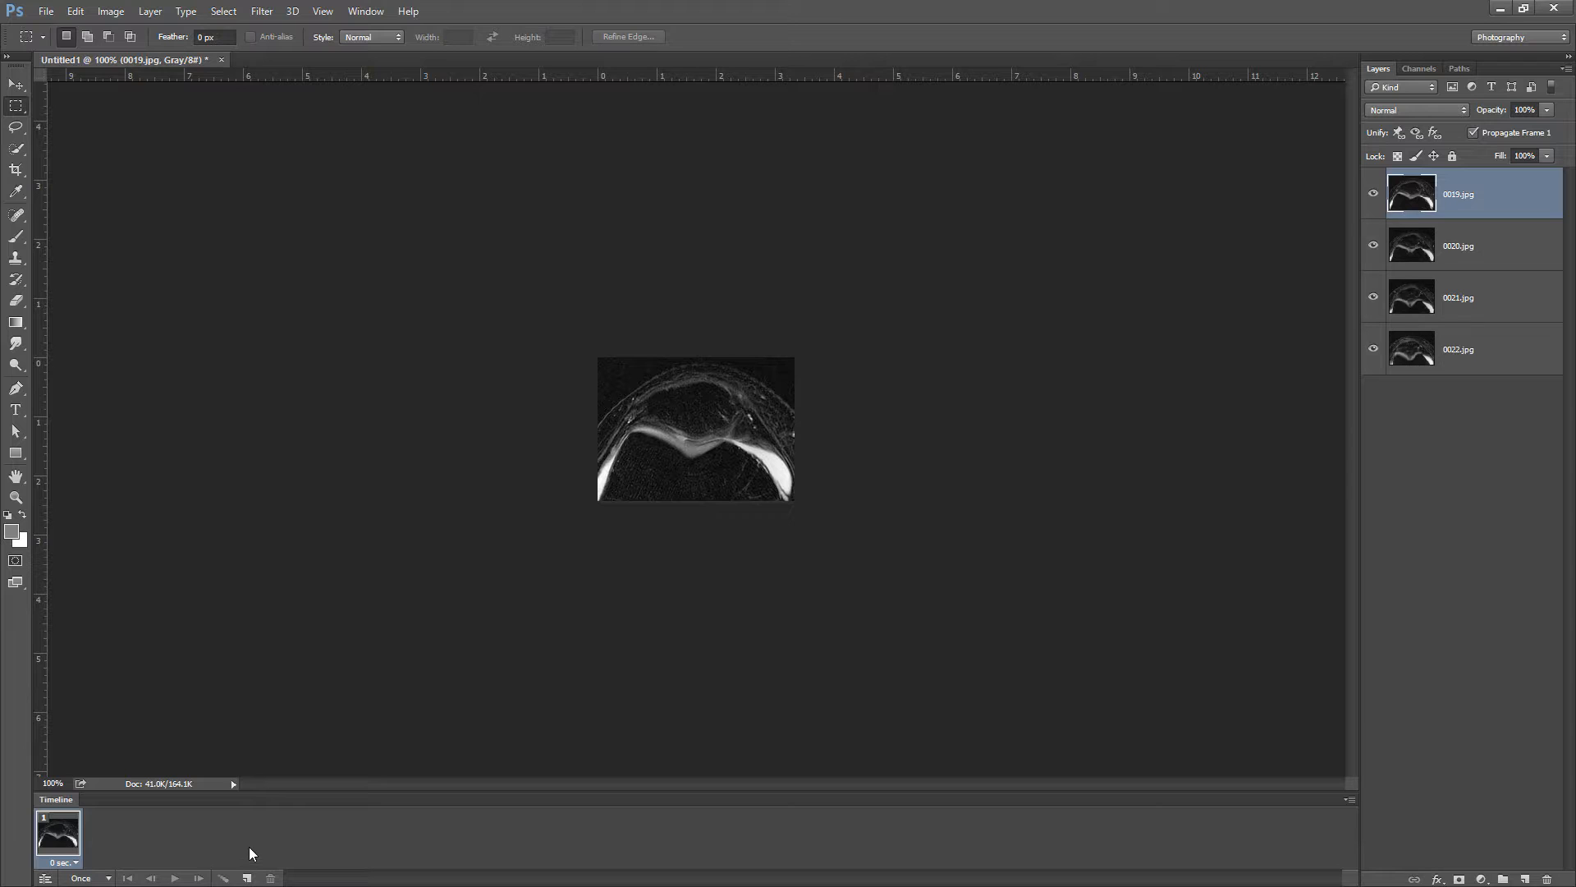
Make Frames From Layers so each knee slice becomes its own animation frame
{"action": "left_click", "coordinate": [1350, 799]}
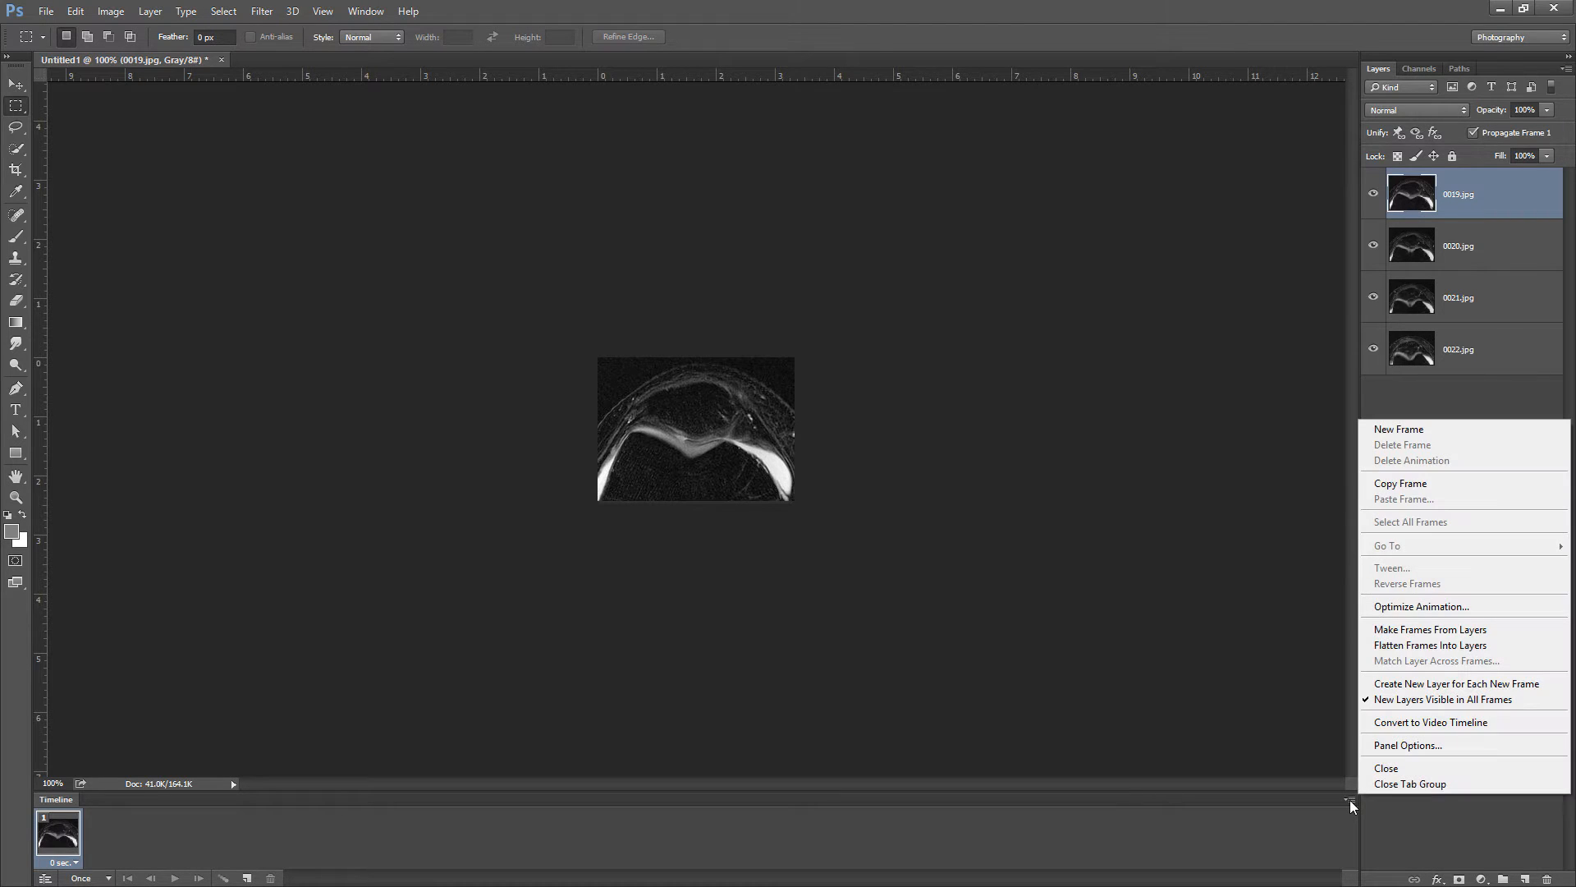
{"action": "mouse_move", "coordinate": [1430, 629]}
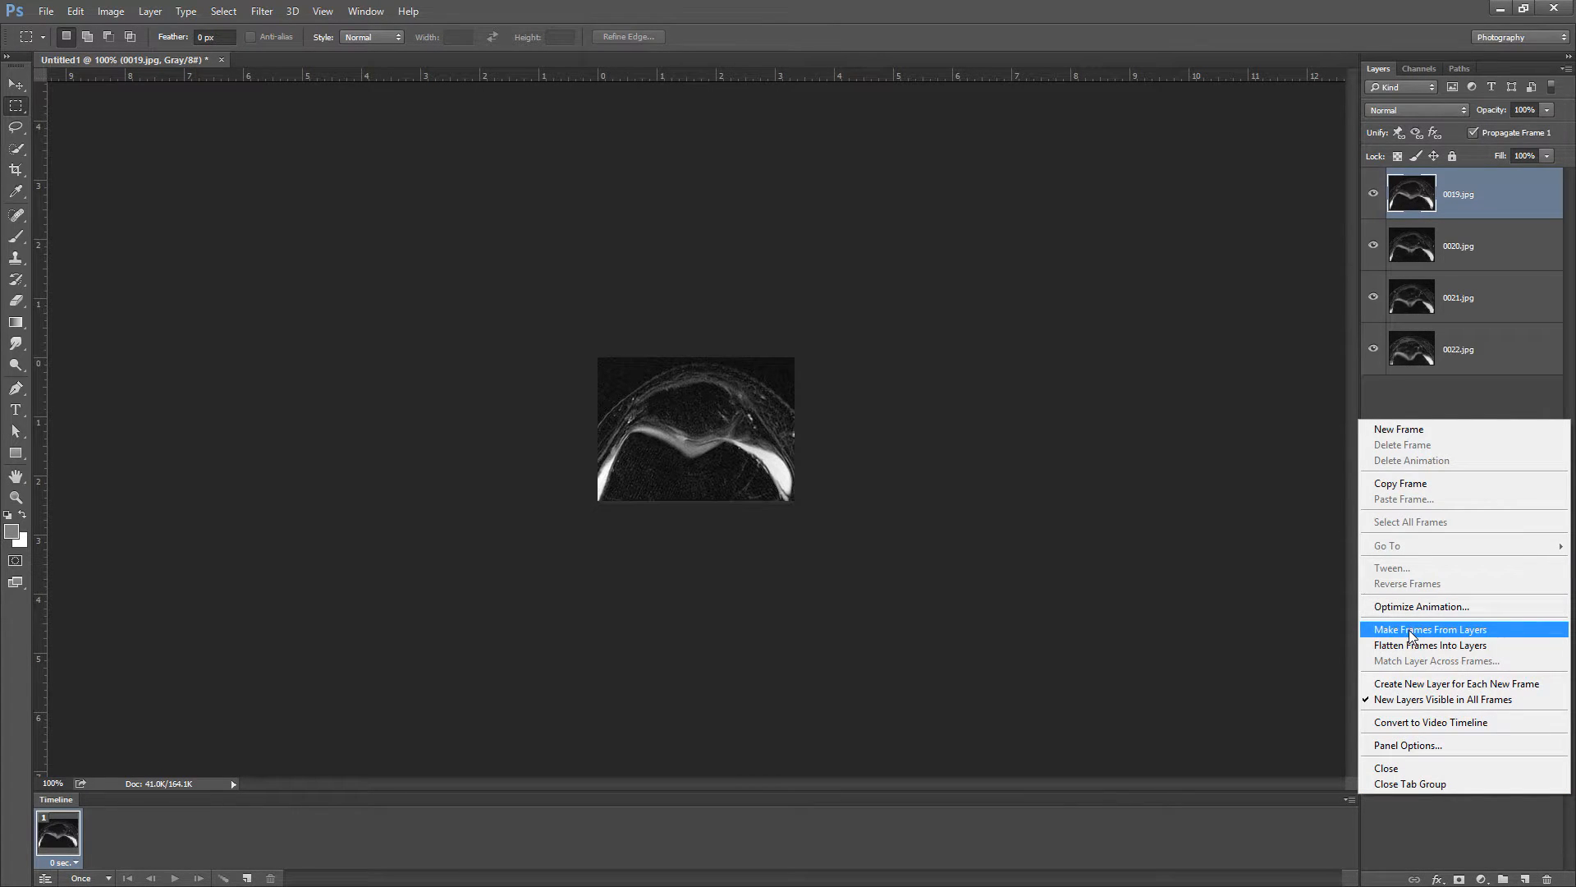
{"action": "left_click", "coordinate": [1430, 629]}
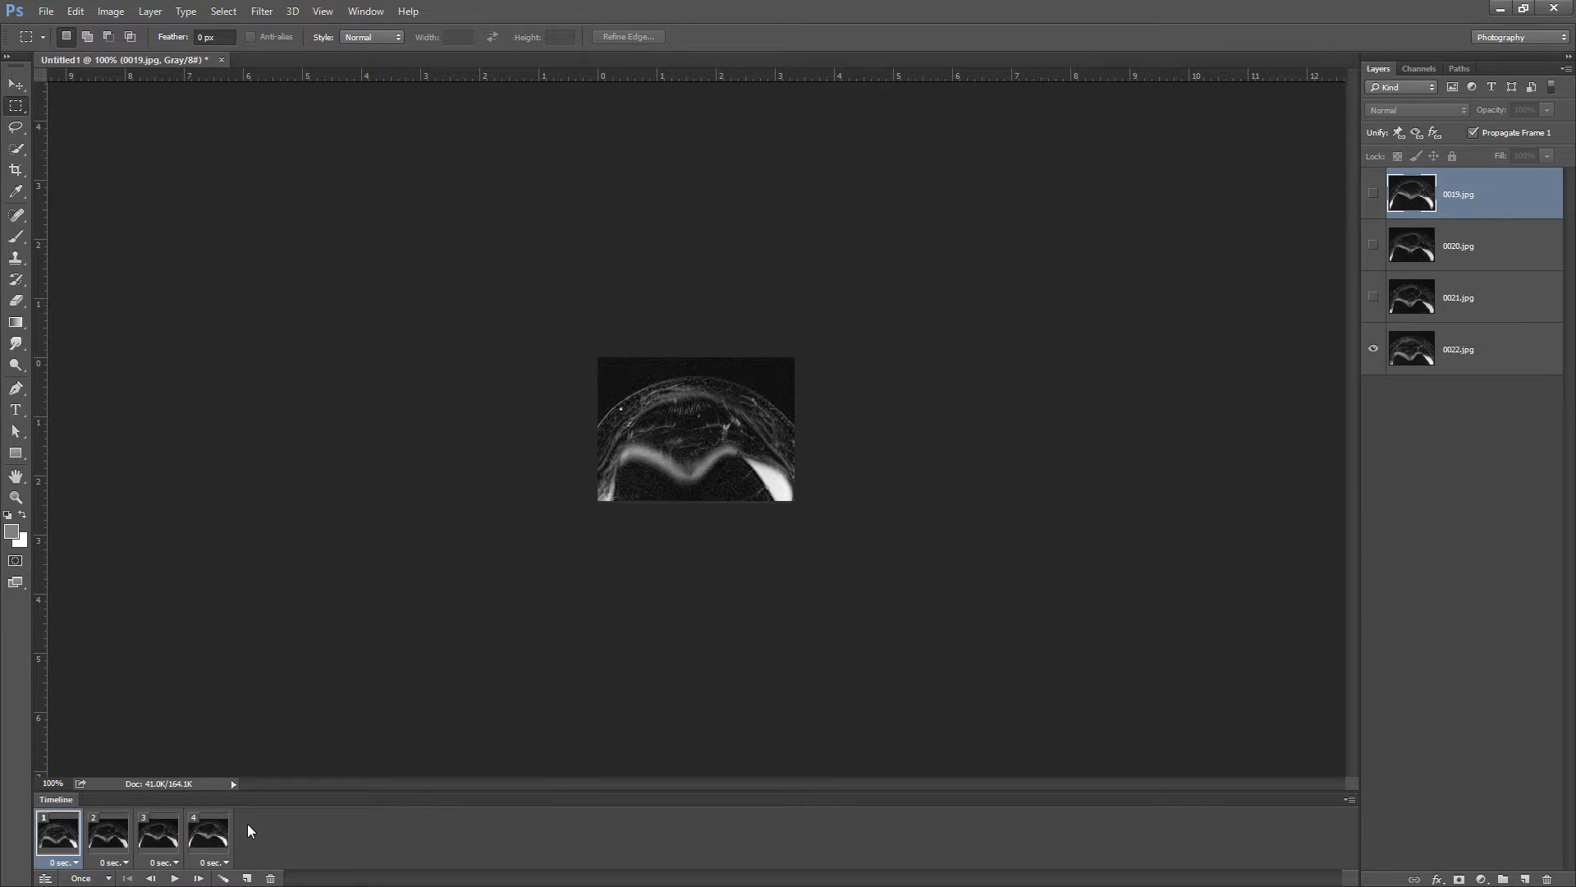
{"action": "mouse_move", "coordinate": [229, 834]}
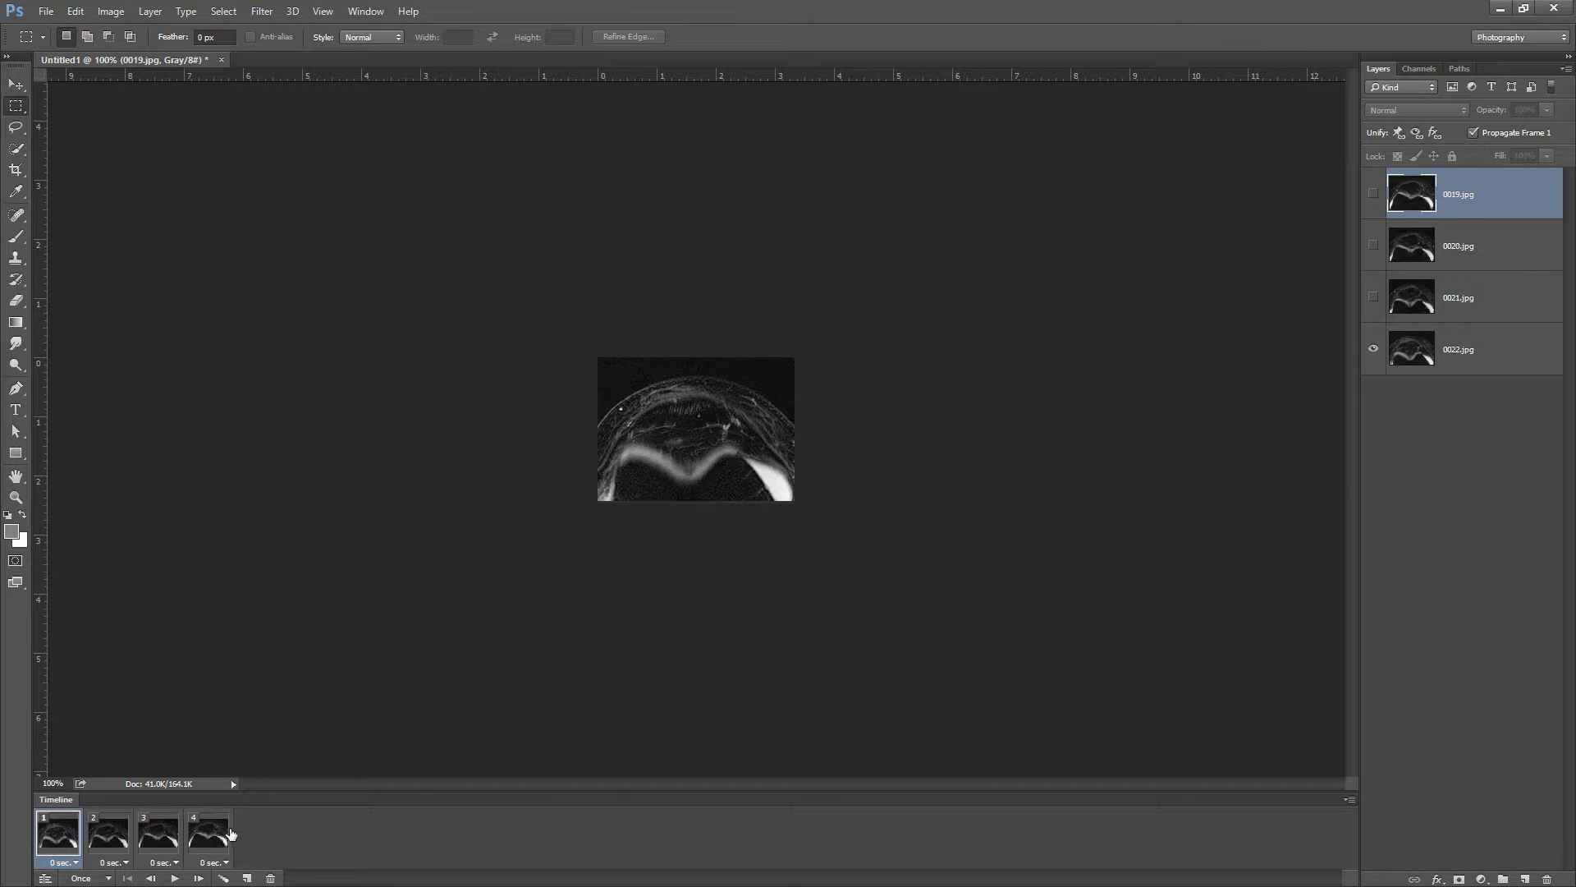
{"action": "mouse_move", "coordinate": [1436, 781]}
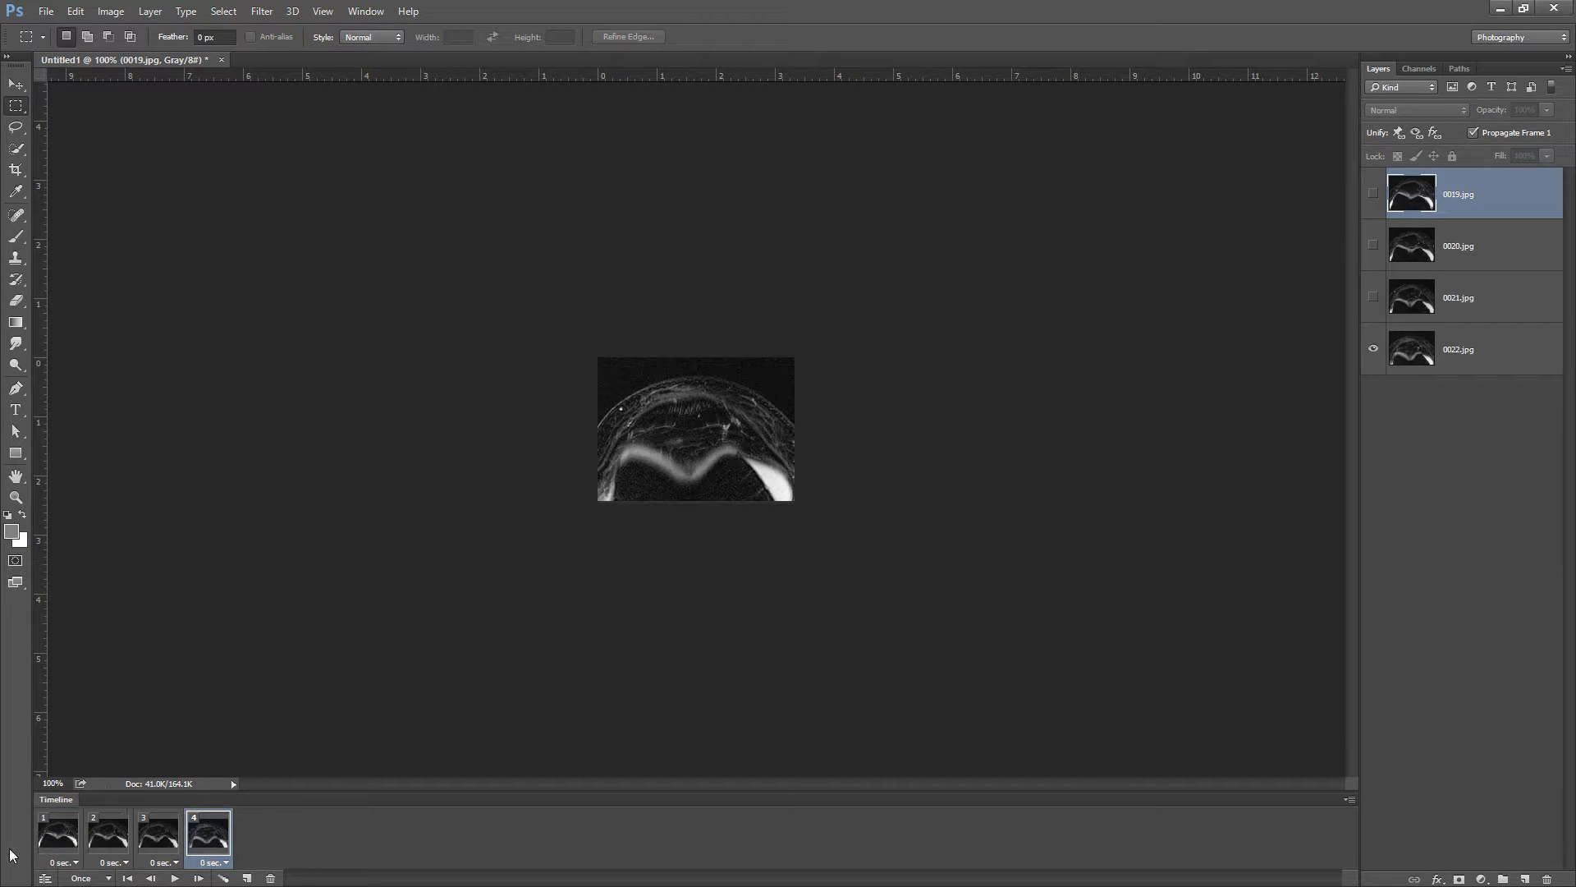
{"action": "mouse_move", "coordinate": [174, 877]}
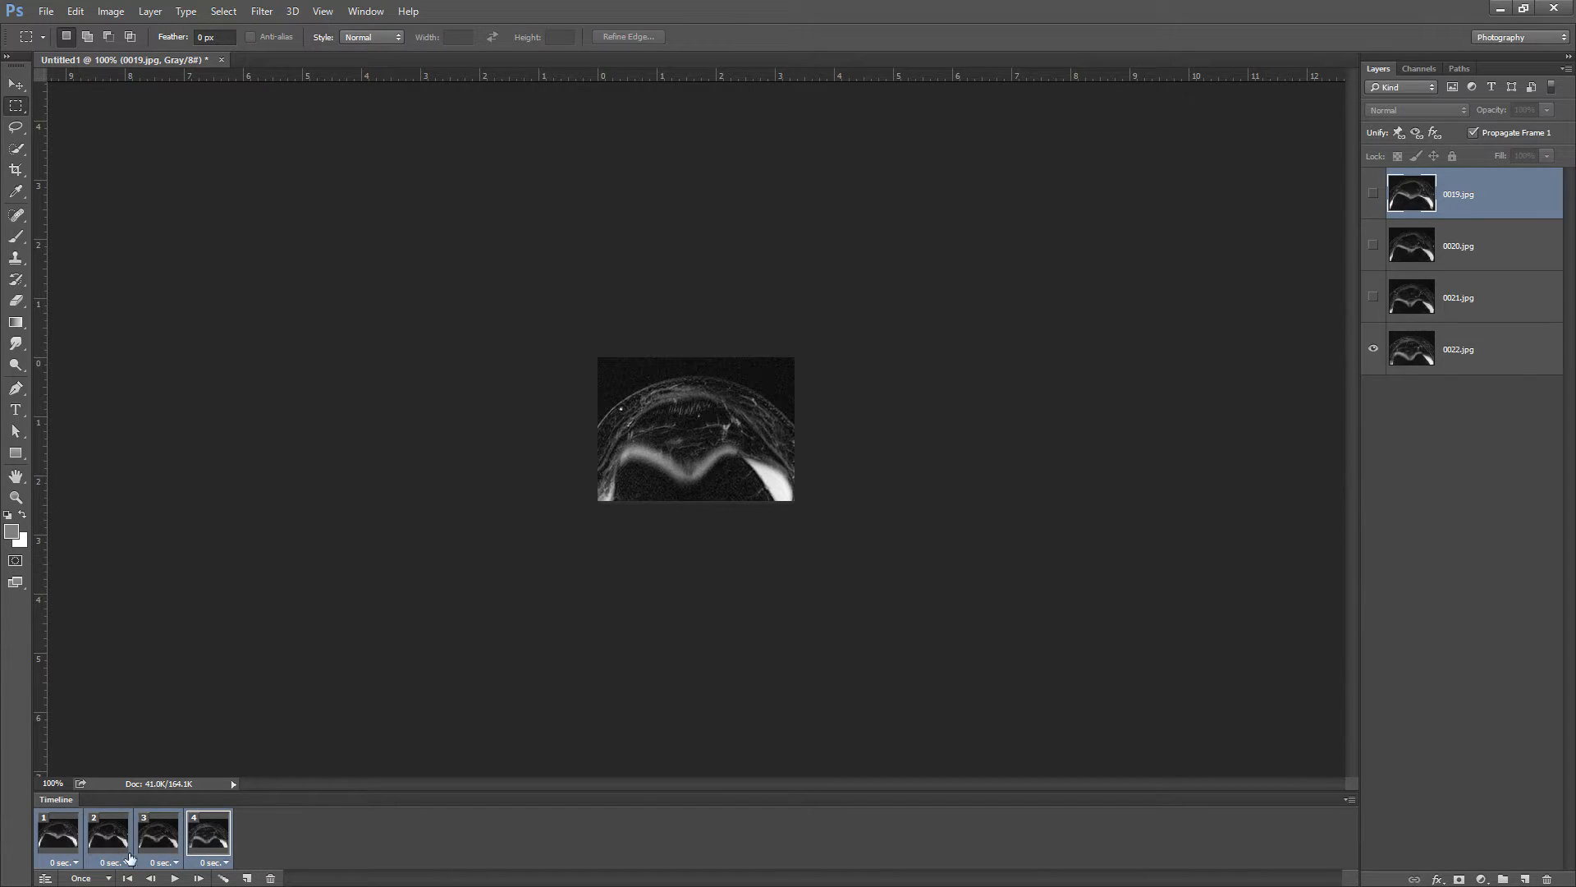
Set every frame's delay to 0.5 seconds and the looping to Forever
{"action": "left_click", "coordinate": [211, 862]}
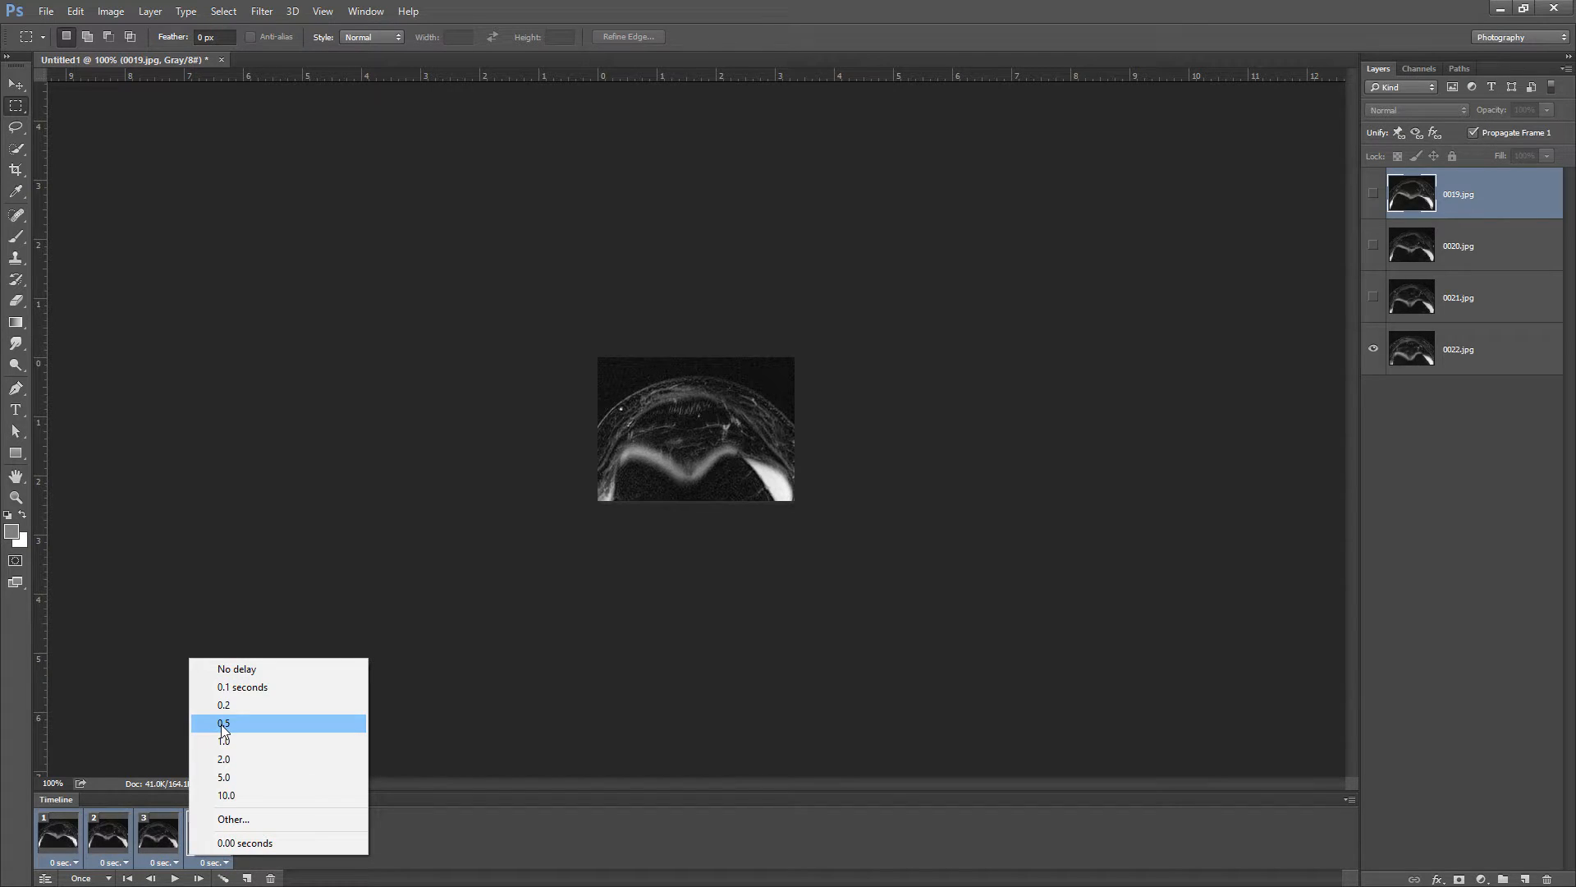
{"action": "left_click", "coordinate": [224, 722]}
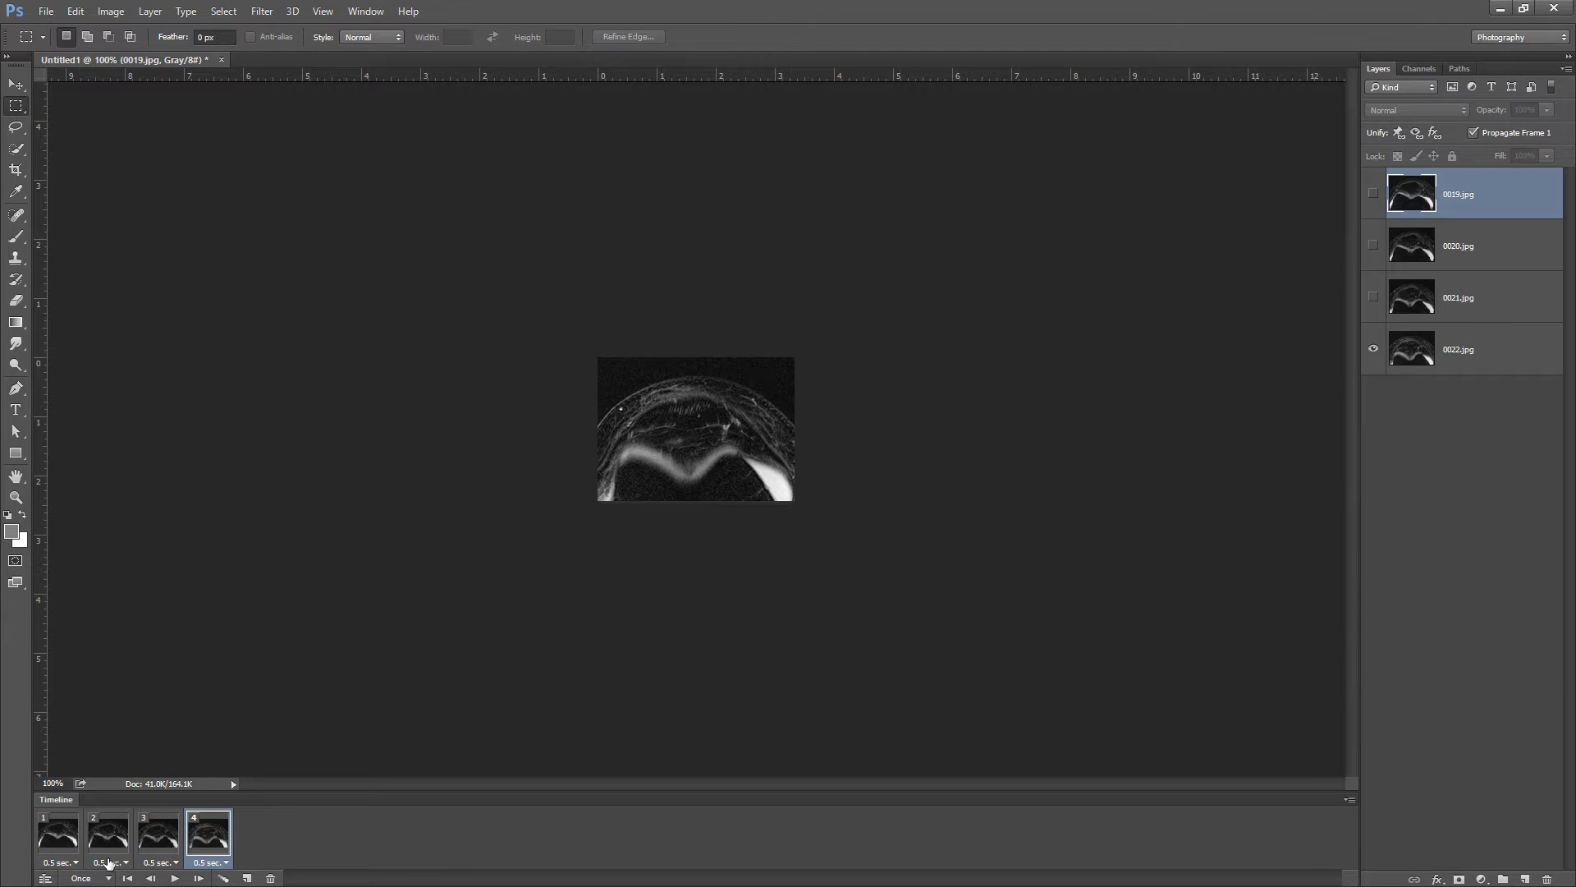
{"action": "left_click", "coordinate": [79, 877]}
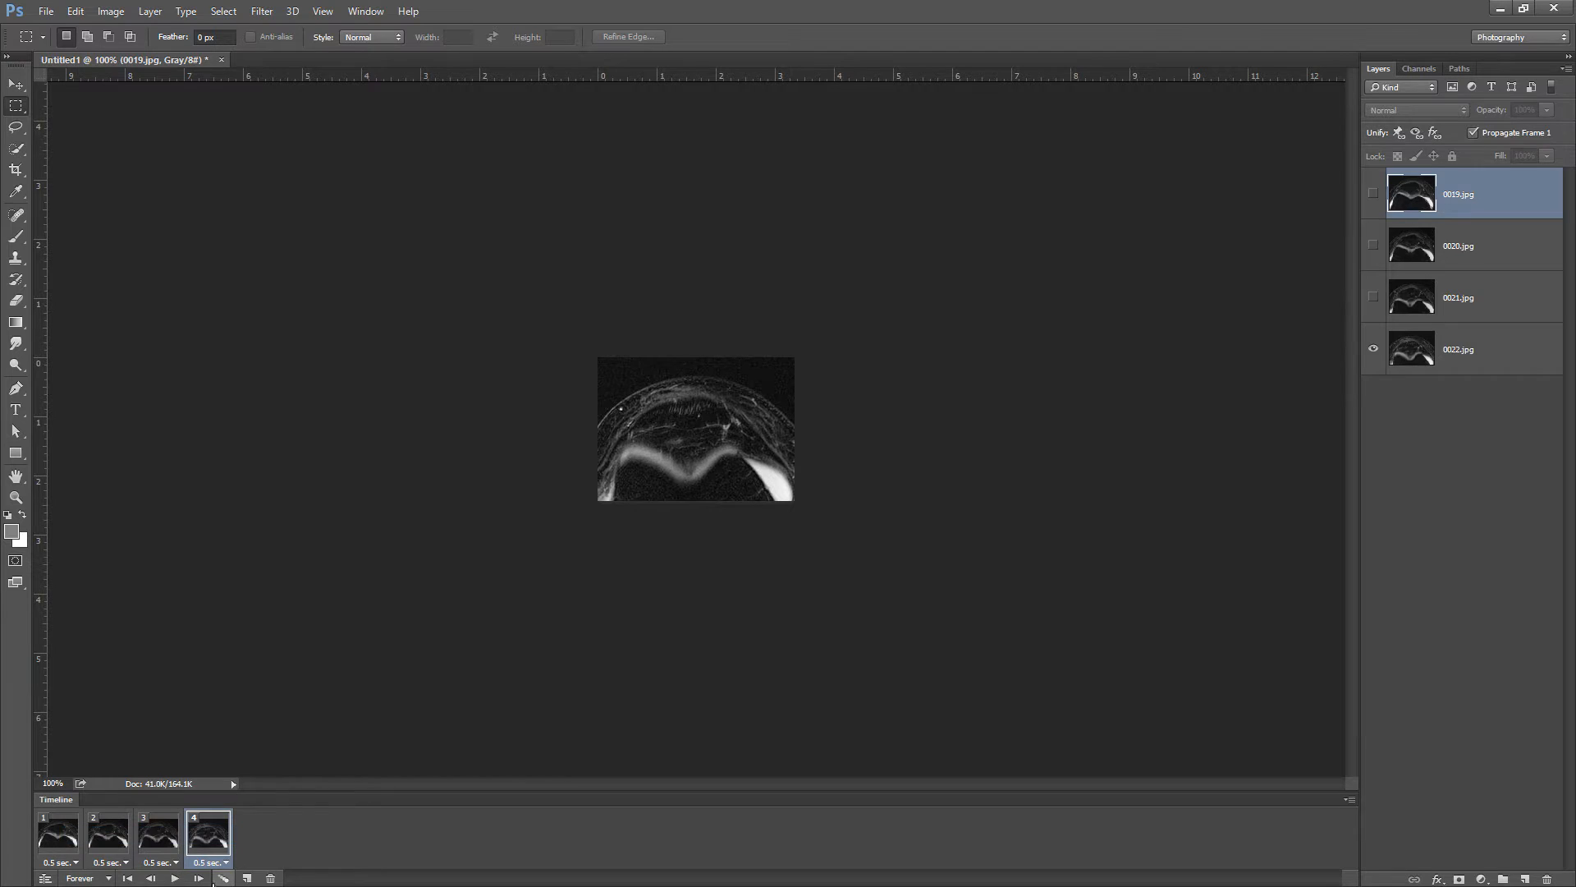
Return to frame 1 and bring up Save for Web (Legacy) for the animation
{"action": "left_click", "coordinate": [172, 877]}
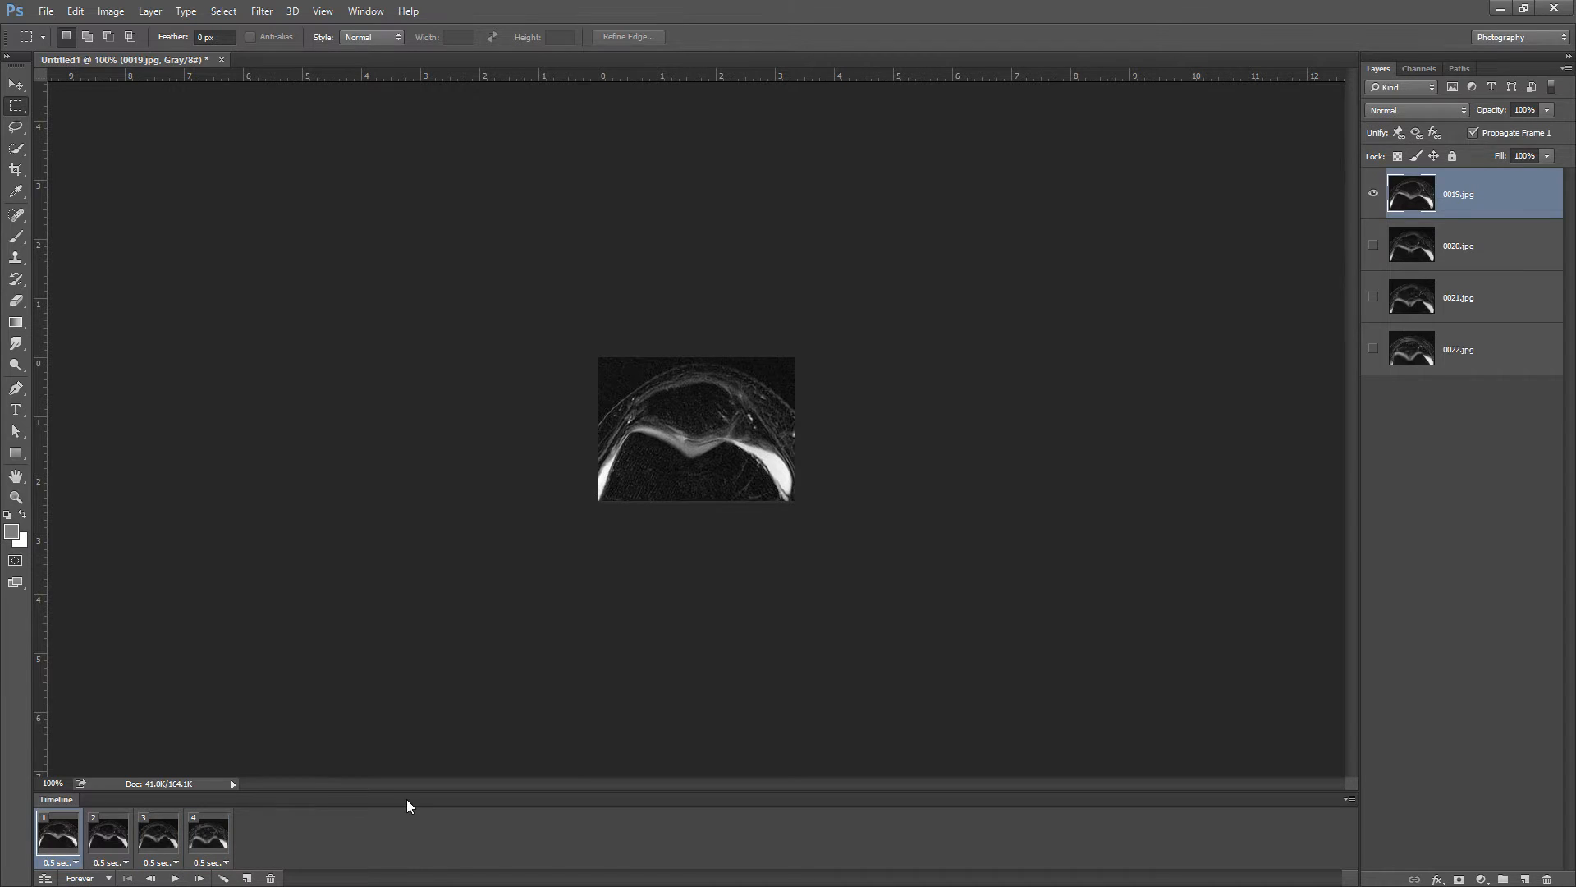
{"action": "mouse_move", "coordinate": [742, 397]}
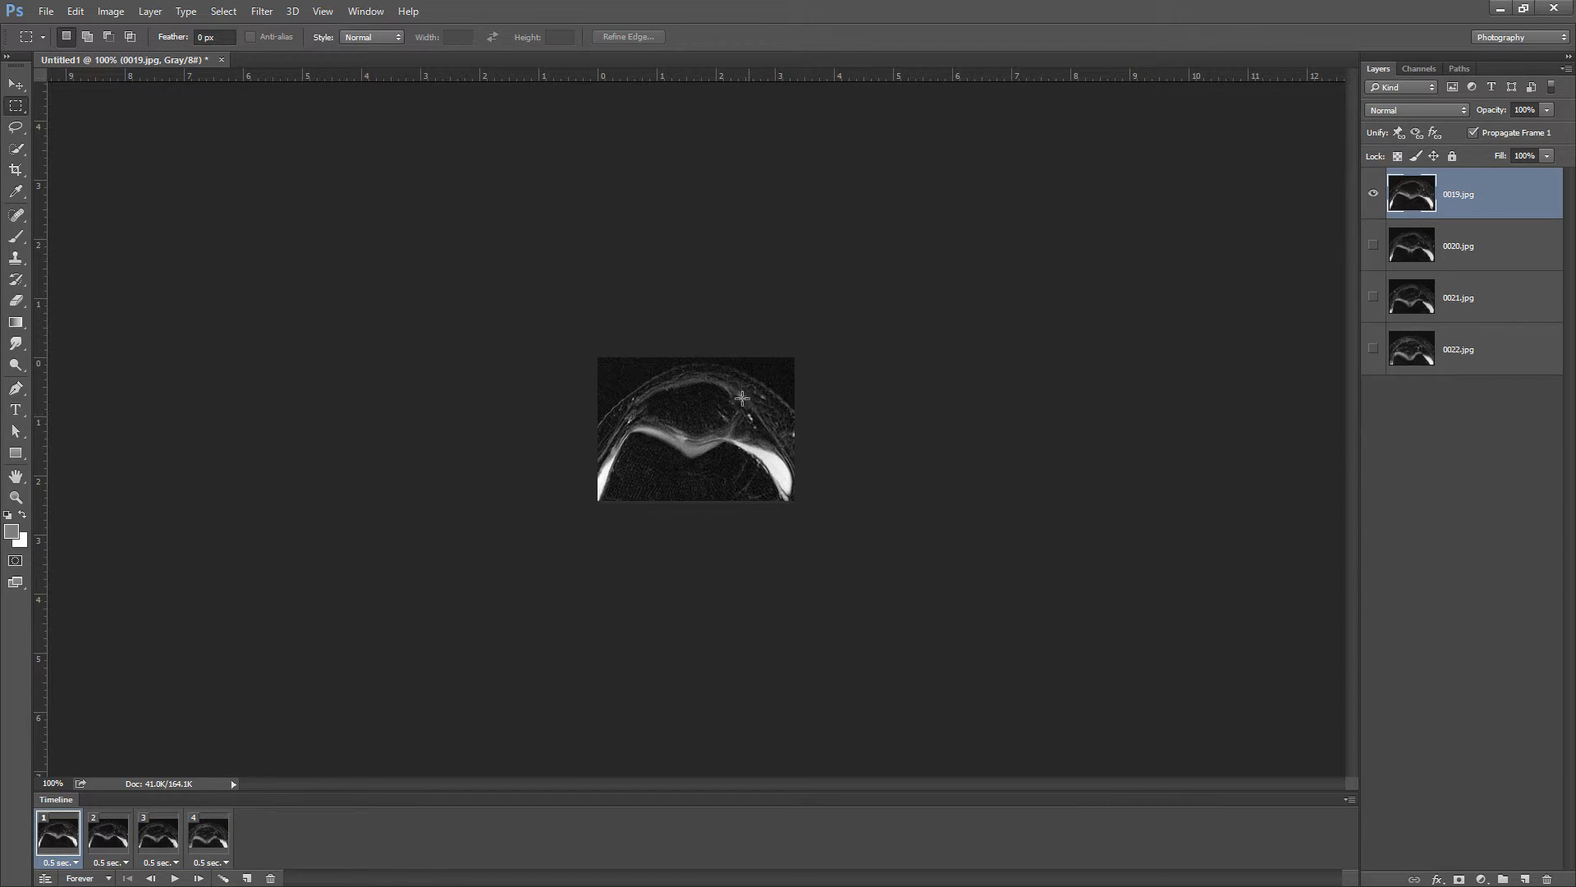
{"action": "mouse_move", "coordinate": [717, 455]}
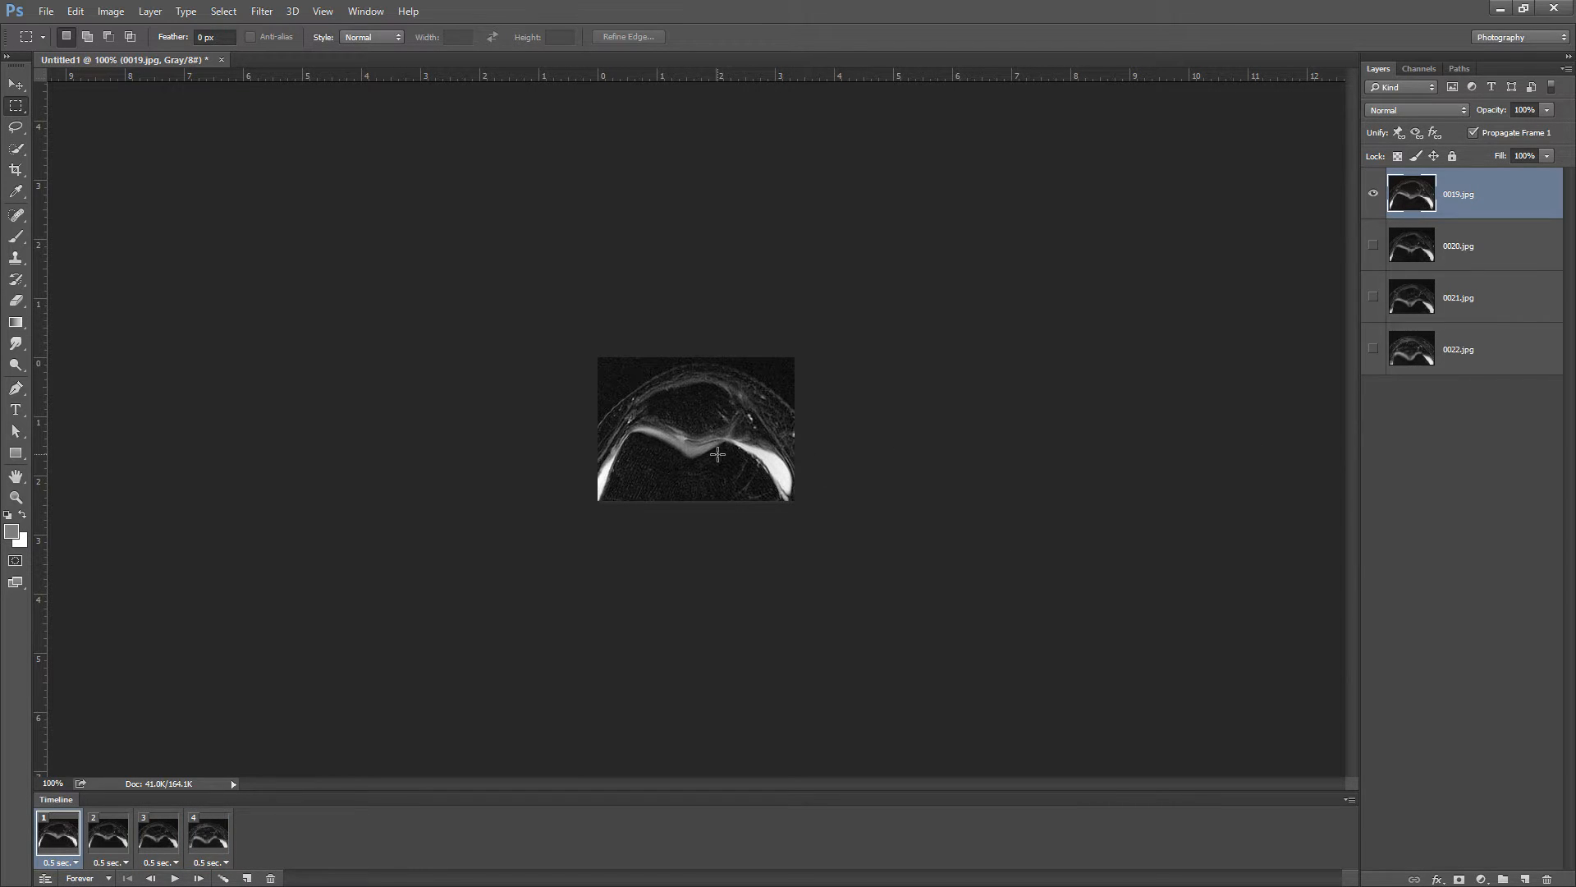
{"action": "mouse_move", "coordinate": [313, 325]}
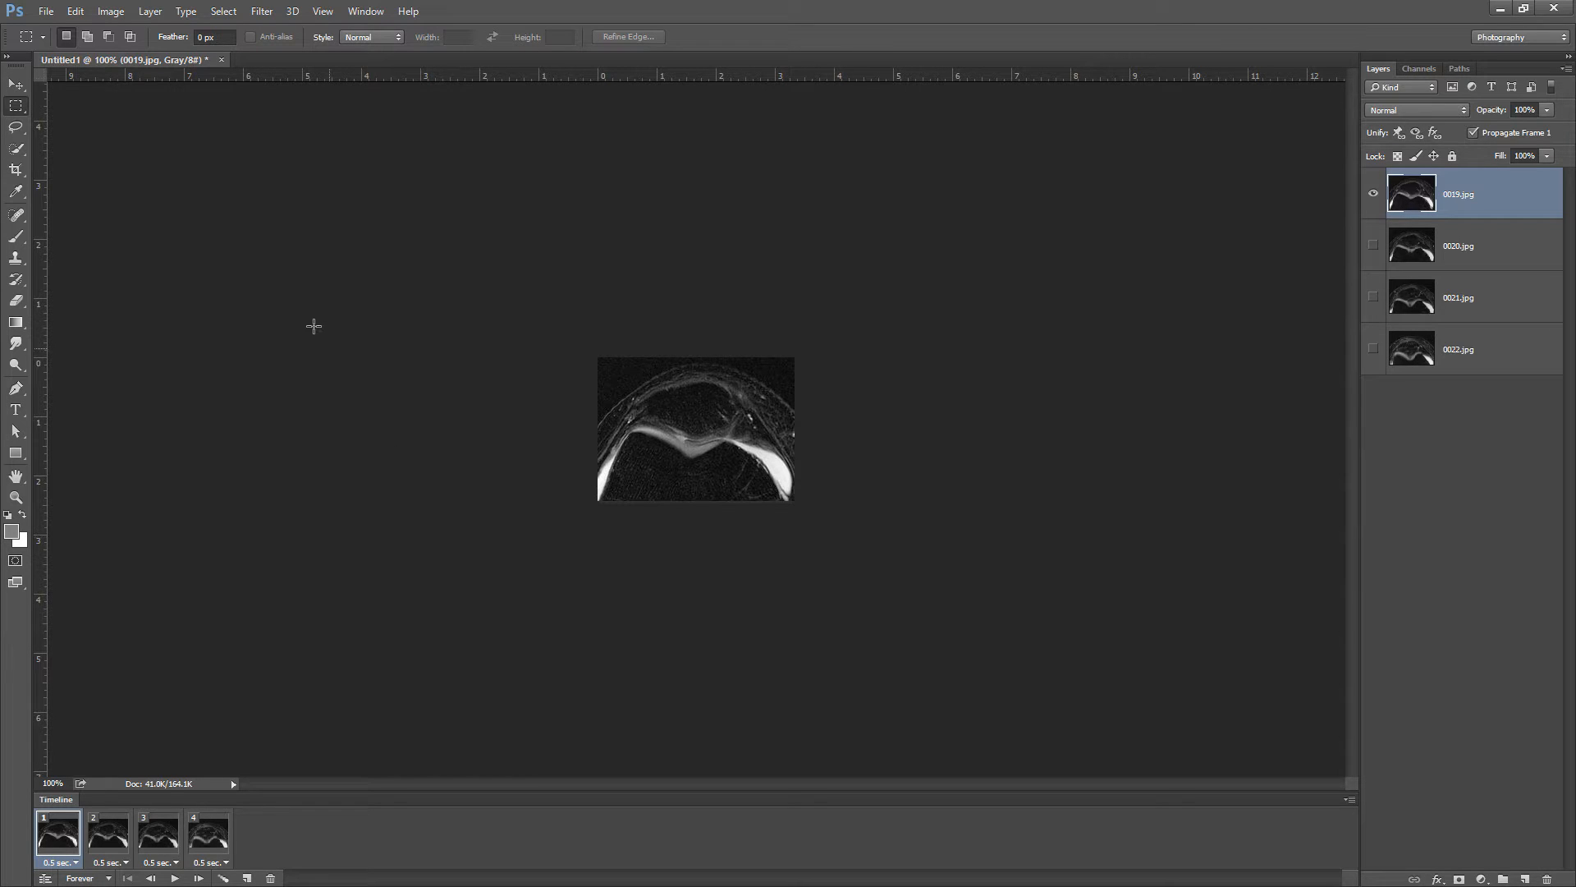
{"action": "mouse_move", "coordinate": [543, 407]}
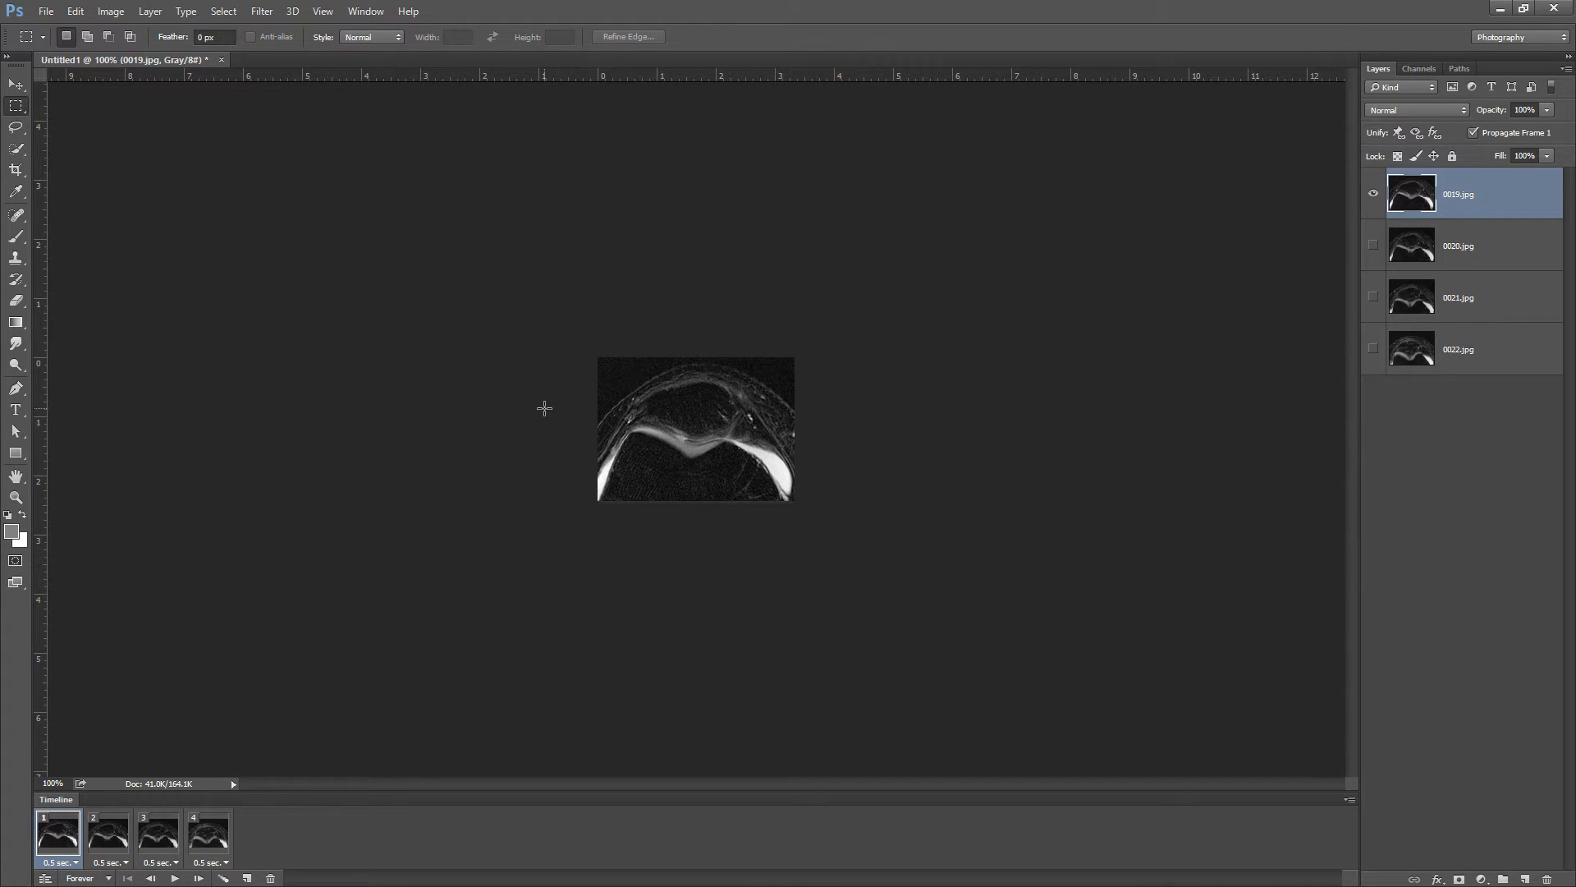
{"action": "mouse_move", "coordinate": [536, 401]}
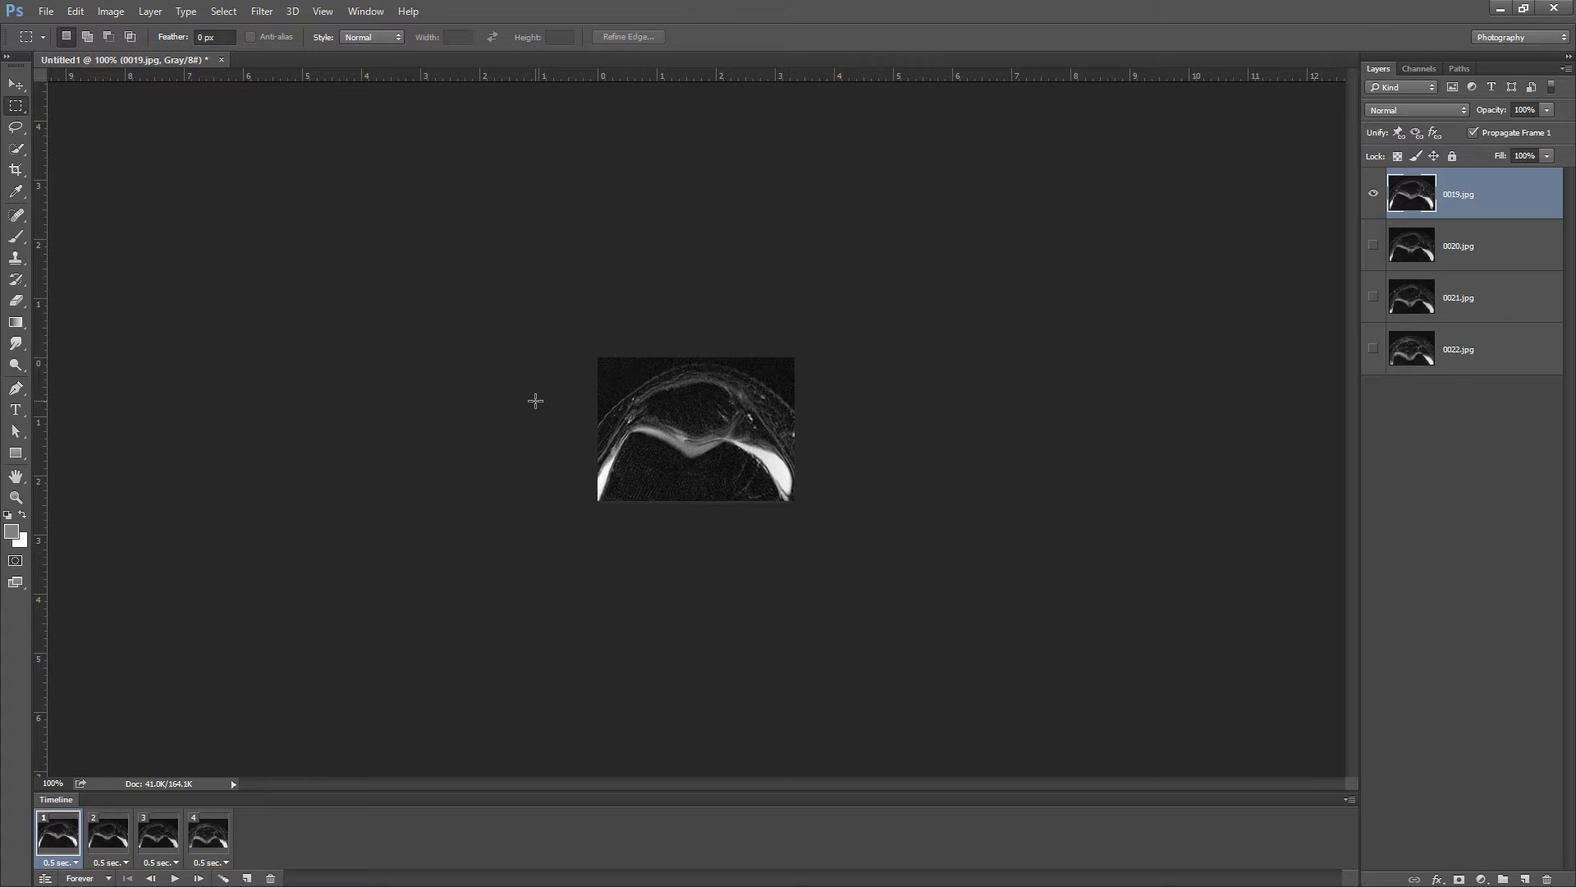
{"action": "mouse_move", "coordinate": [415, 345]}
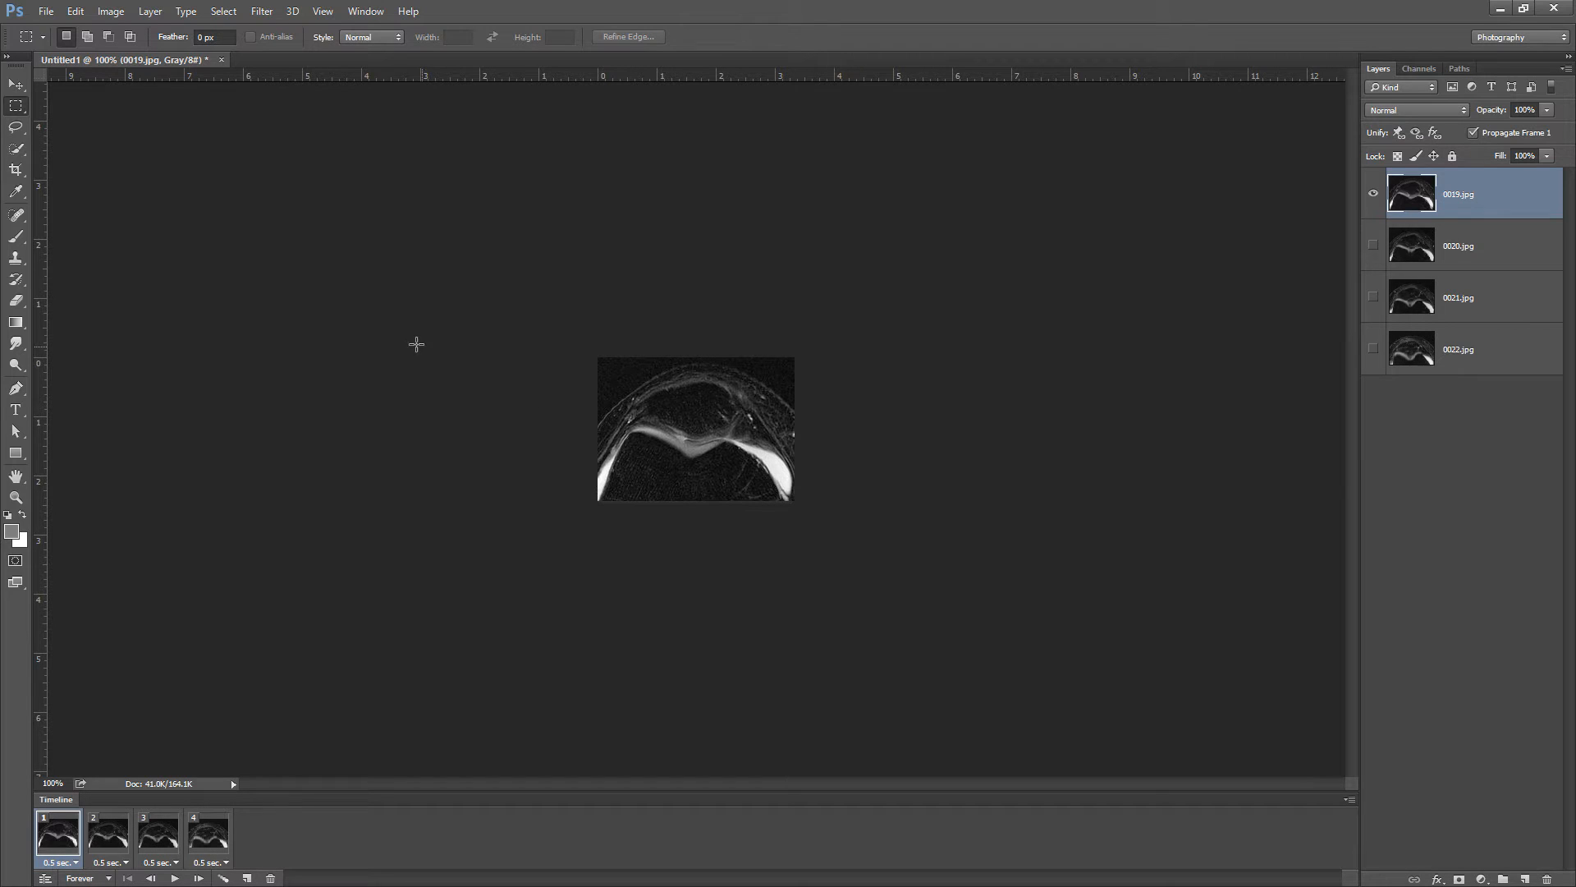
{"action": "mouse_move", "coordinate": [230, 210]}
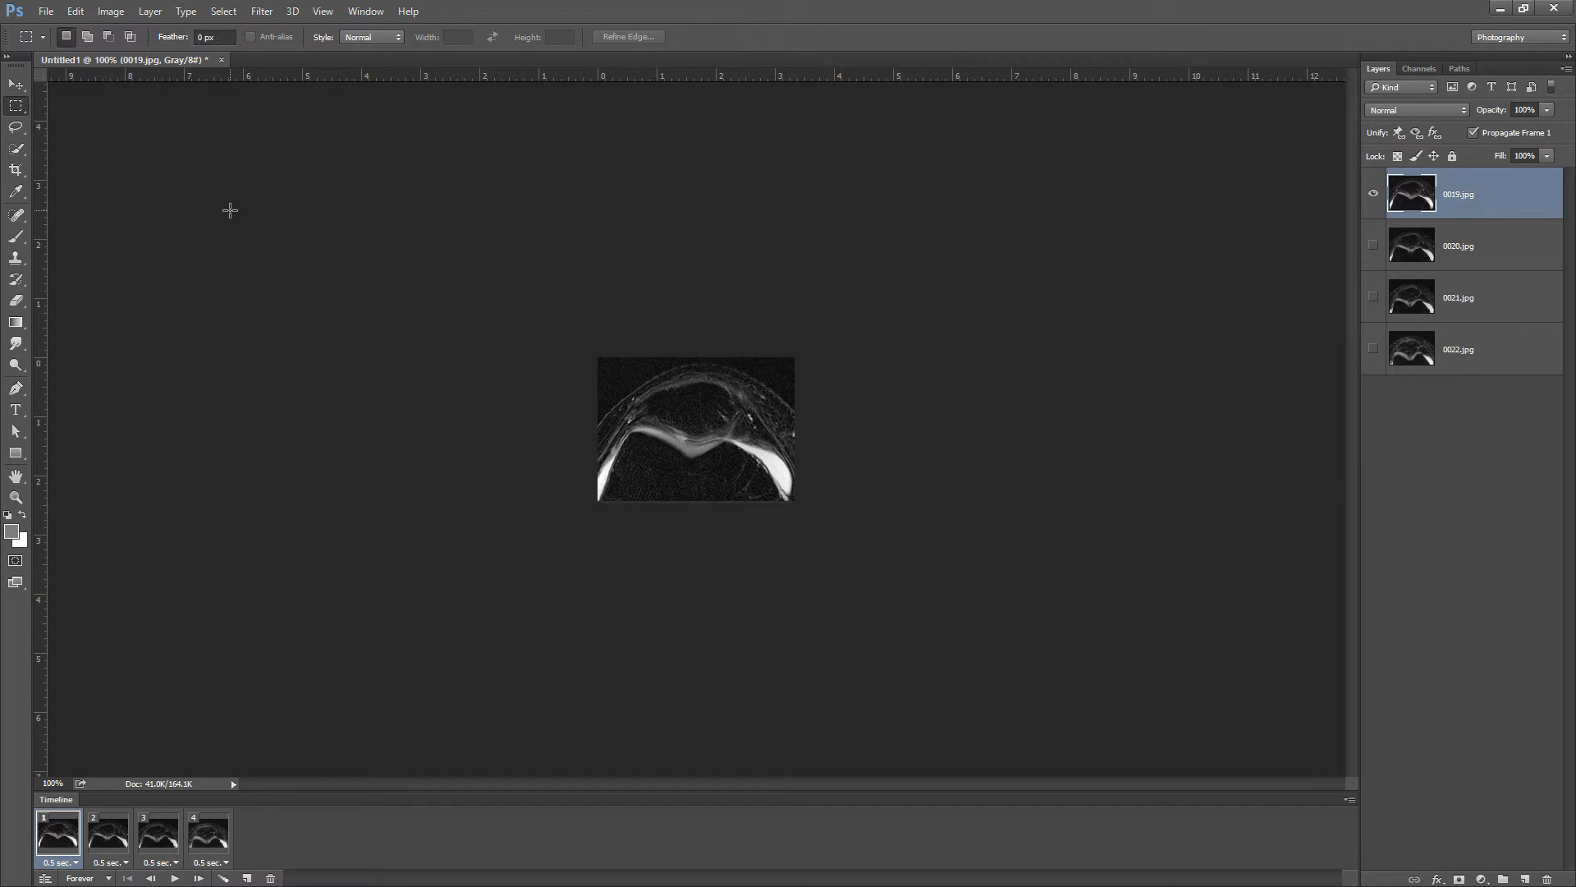
{"action": "mouse_move", "coordinate": [214, 198]}
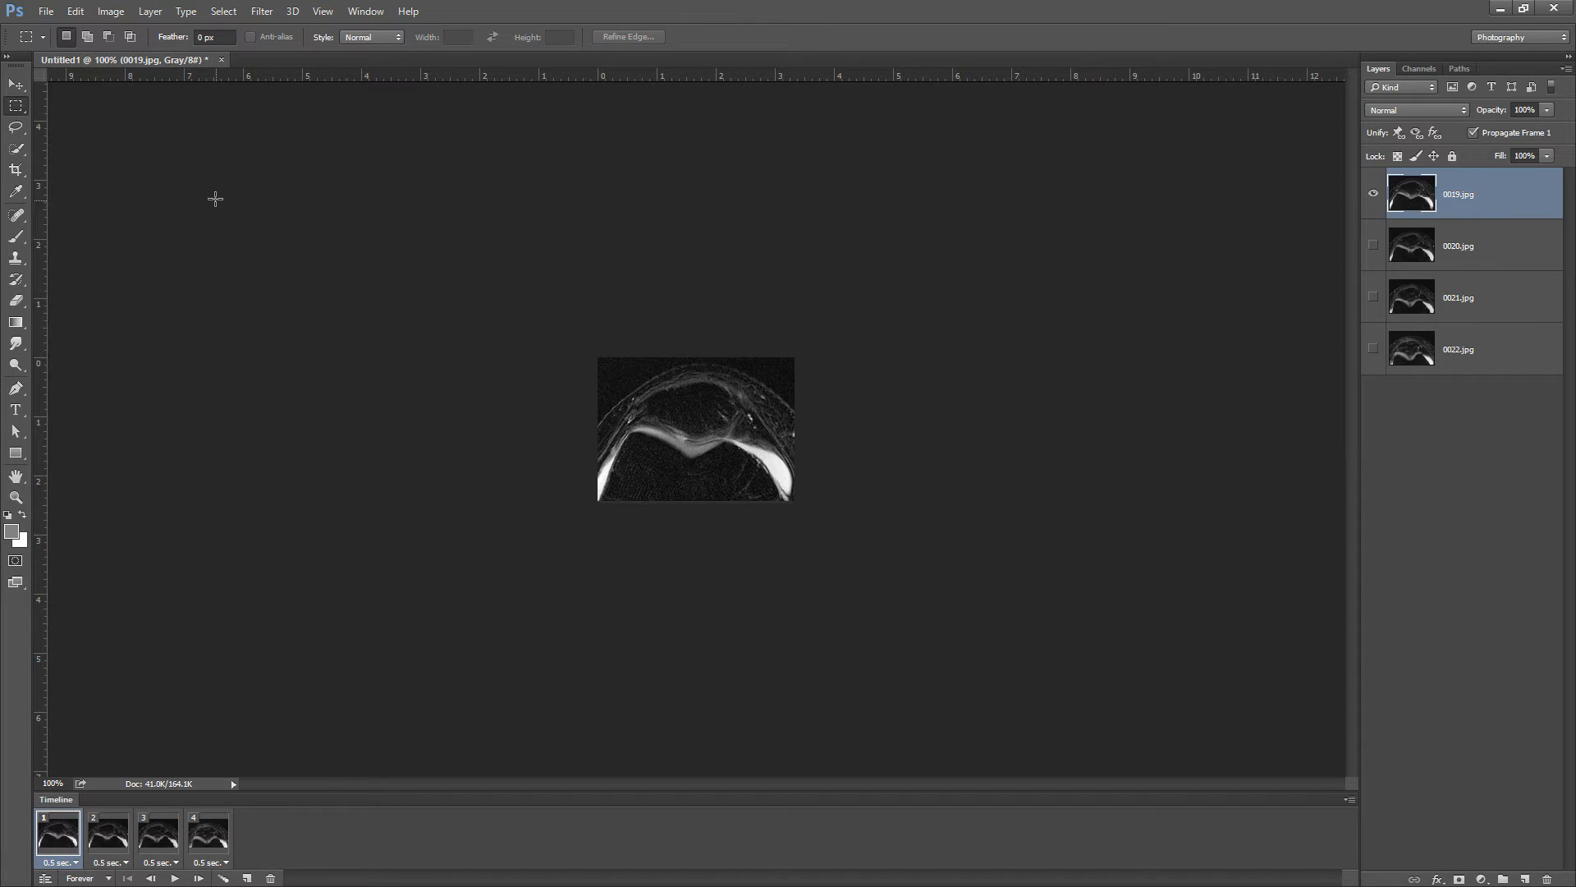
{"action": "left_click", "coordinate": [46, 11]}
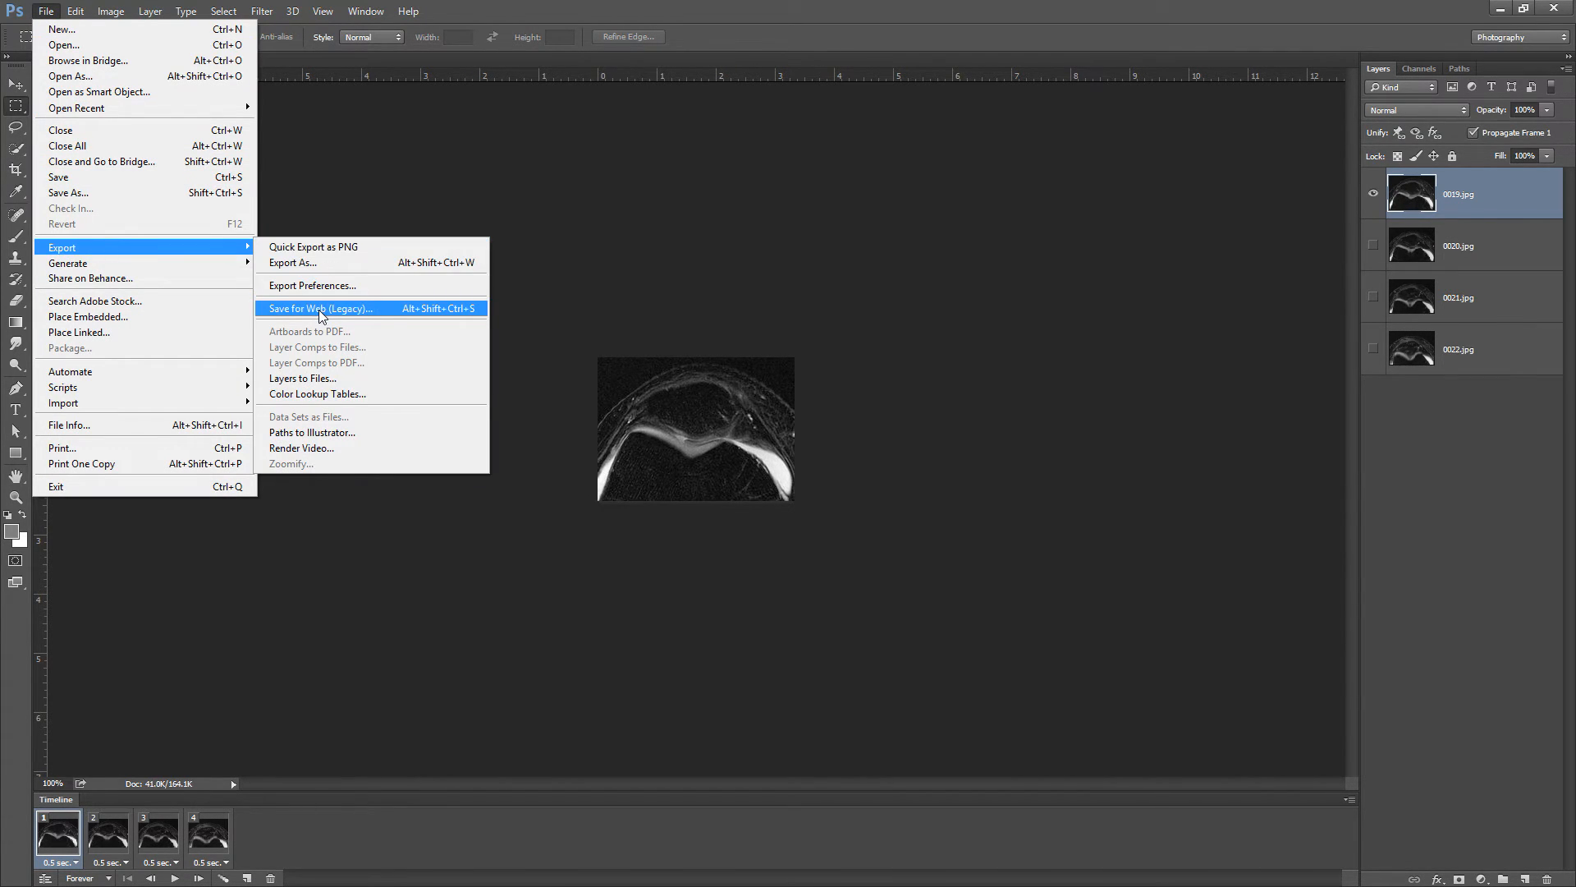
{"action": "left_click", "coordinate": [320, 307]}
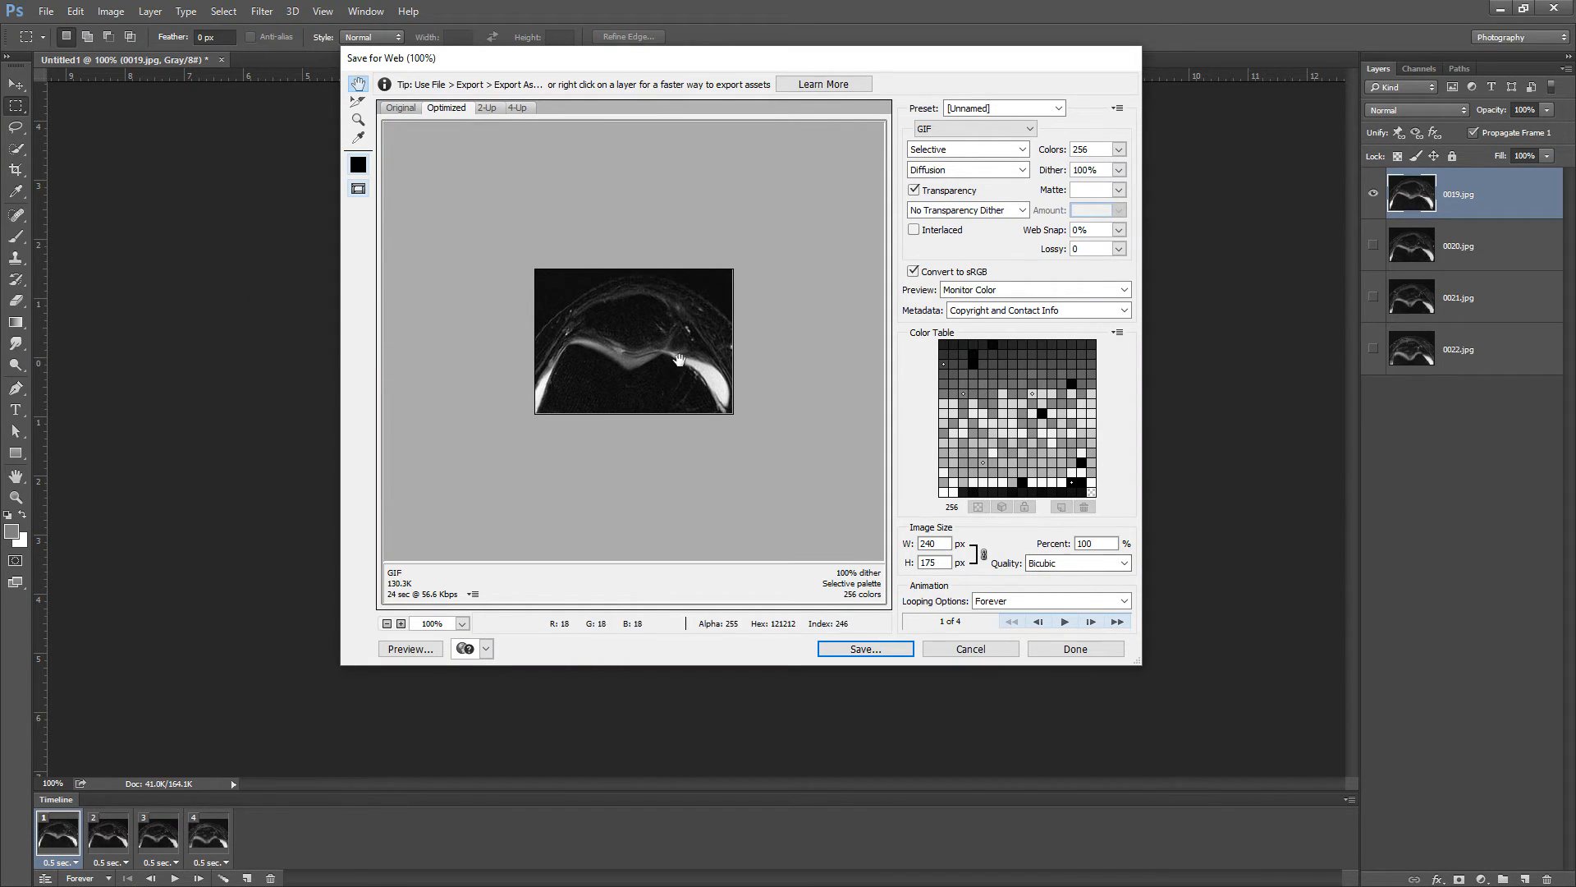
{"action": "left_click", "coordinate": [973, 128]}
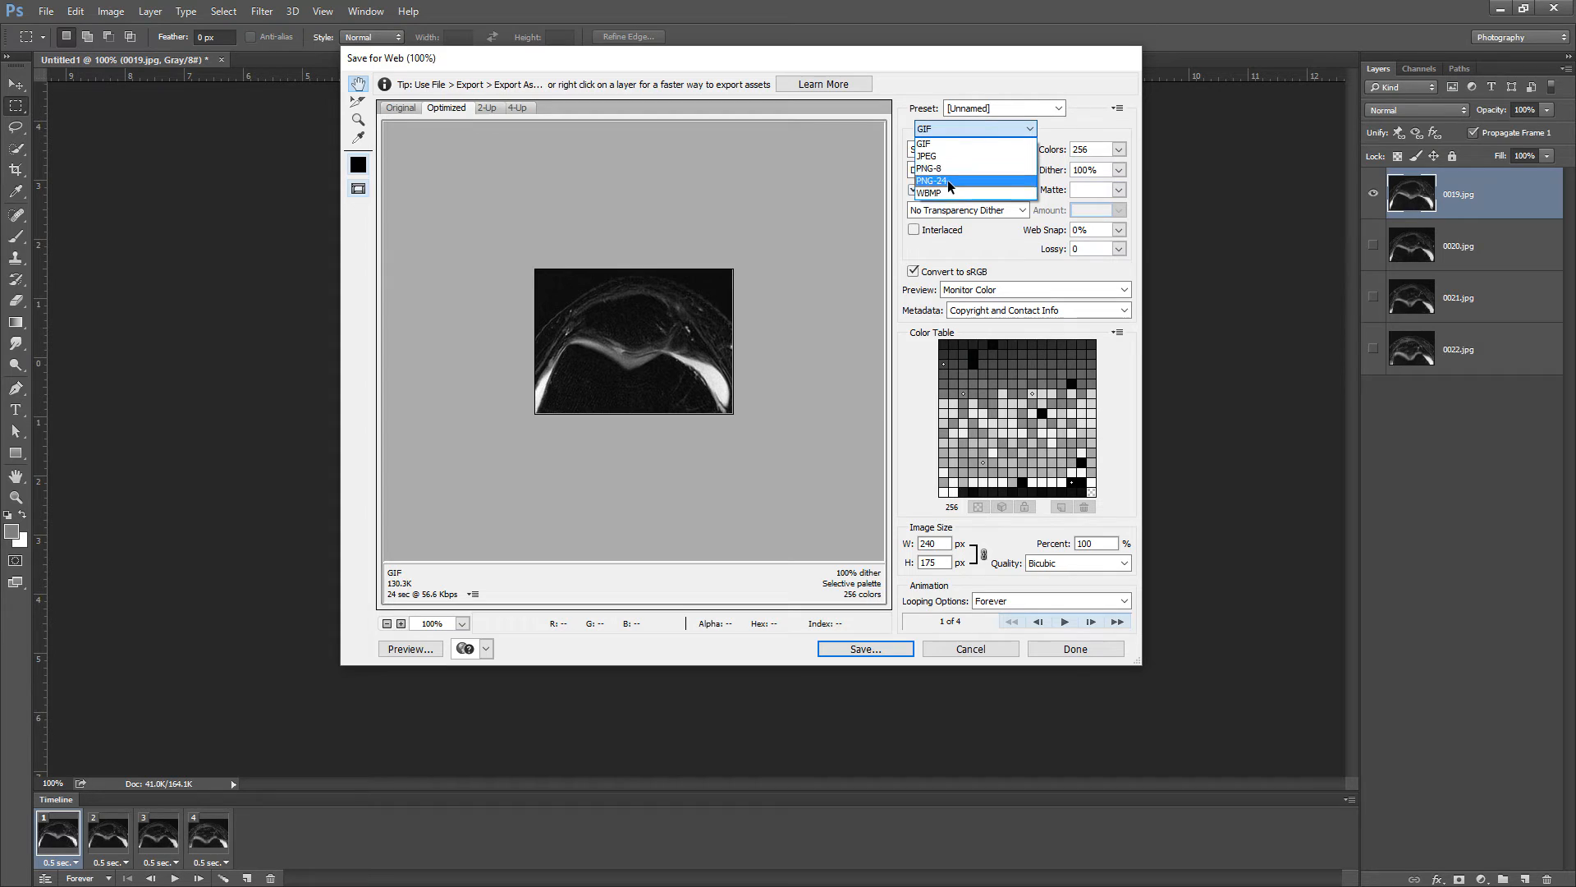
{"action": "mouse_move", "coordinate": [950, 145]}
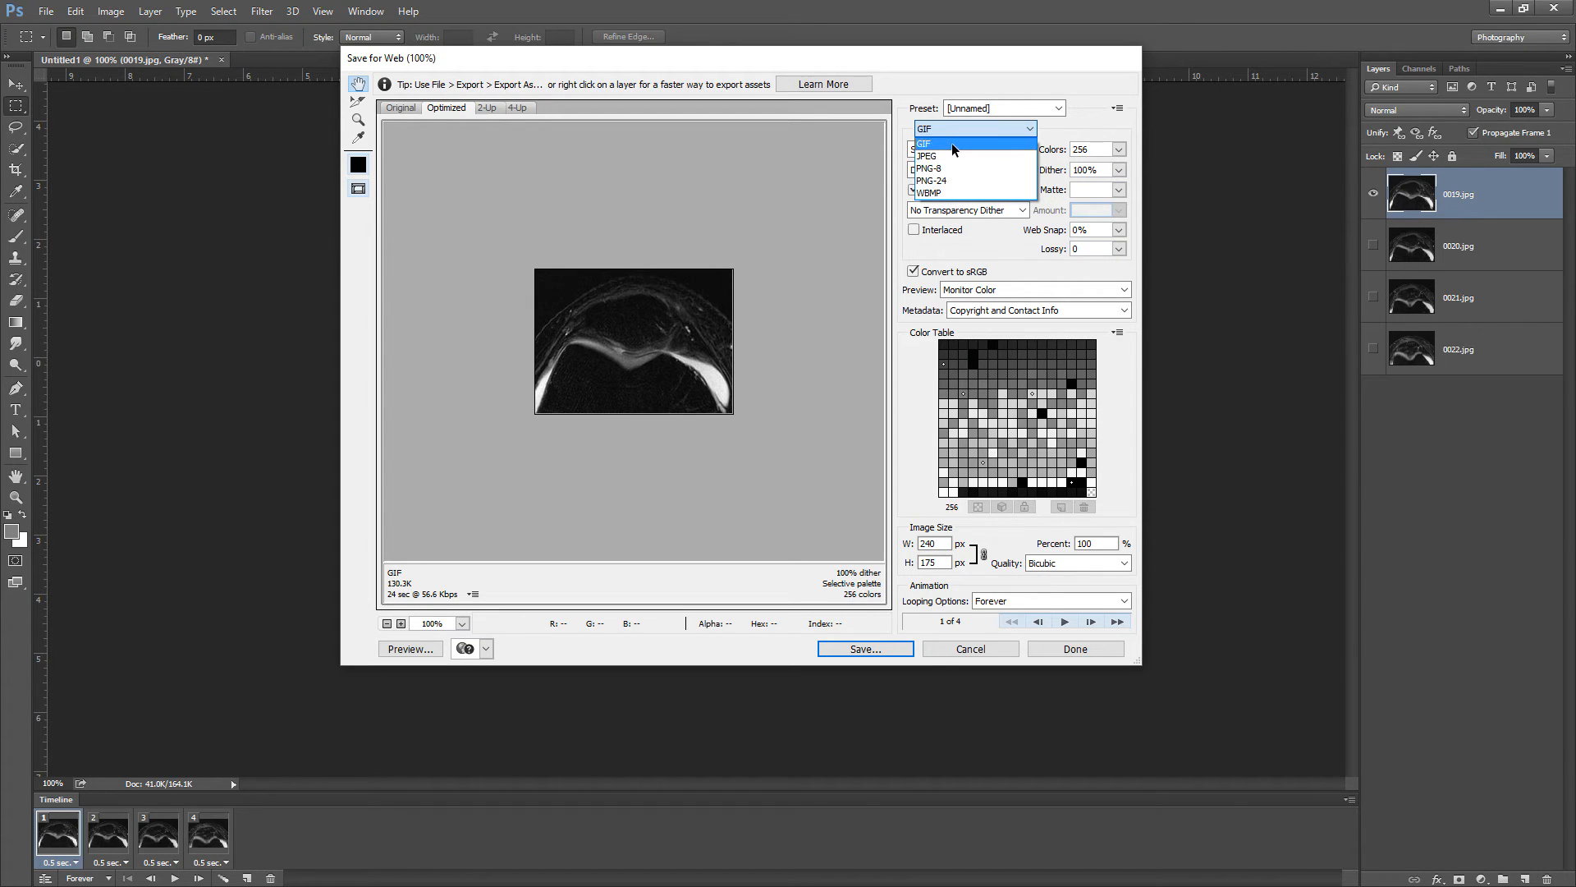
{"action": "left_click", "coordinate": [1118, 149]}
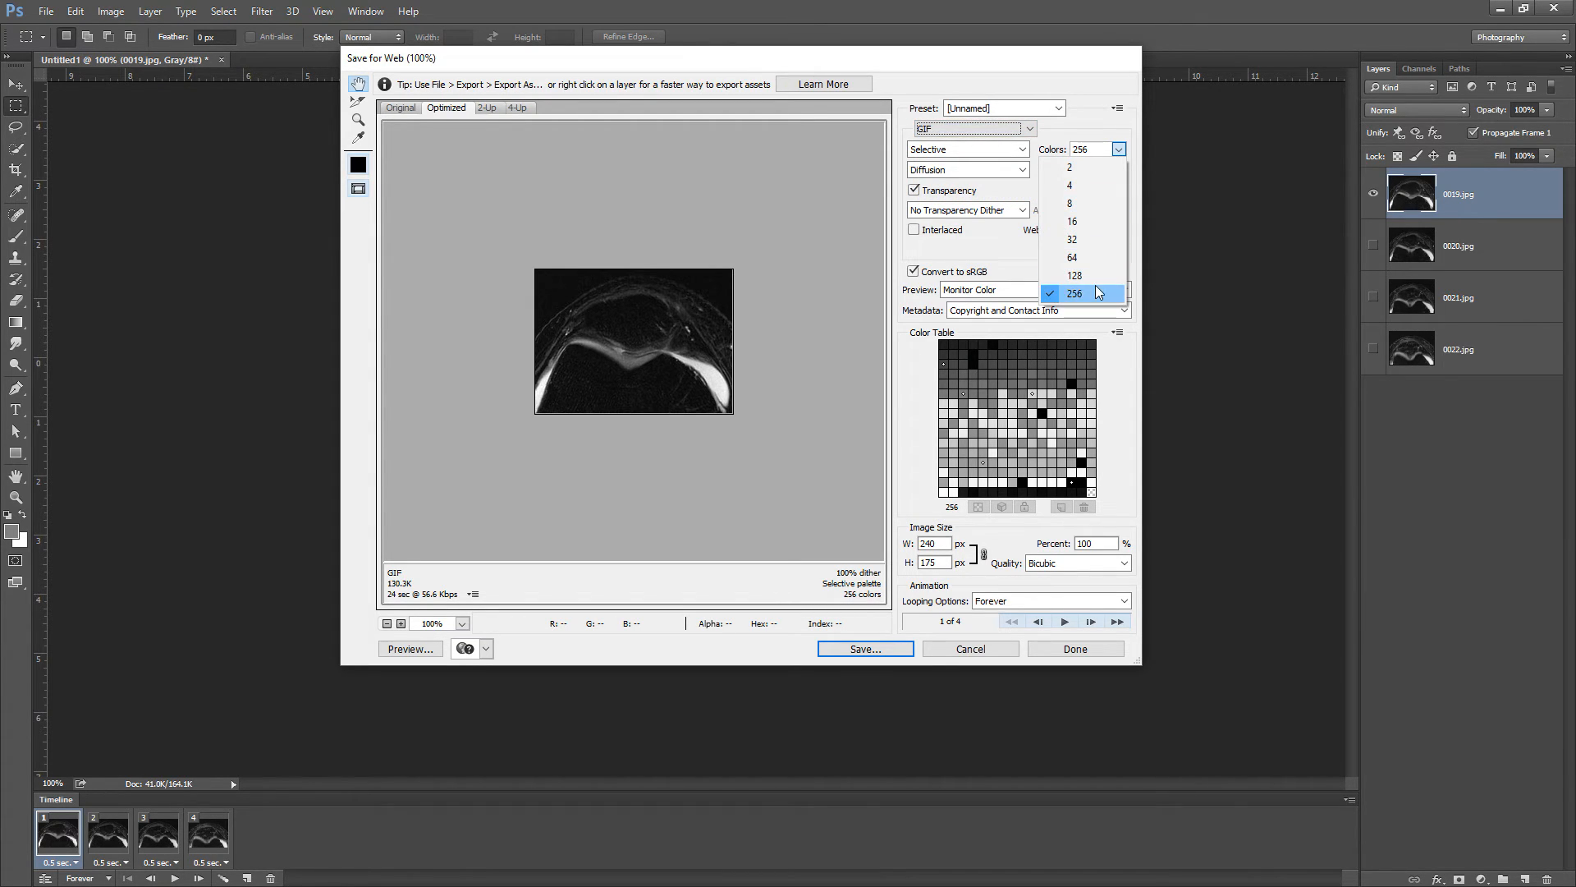
{"action": "left_click", "coordinate": [1073, 292]}
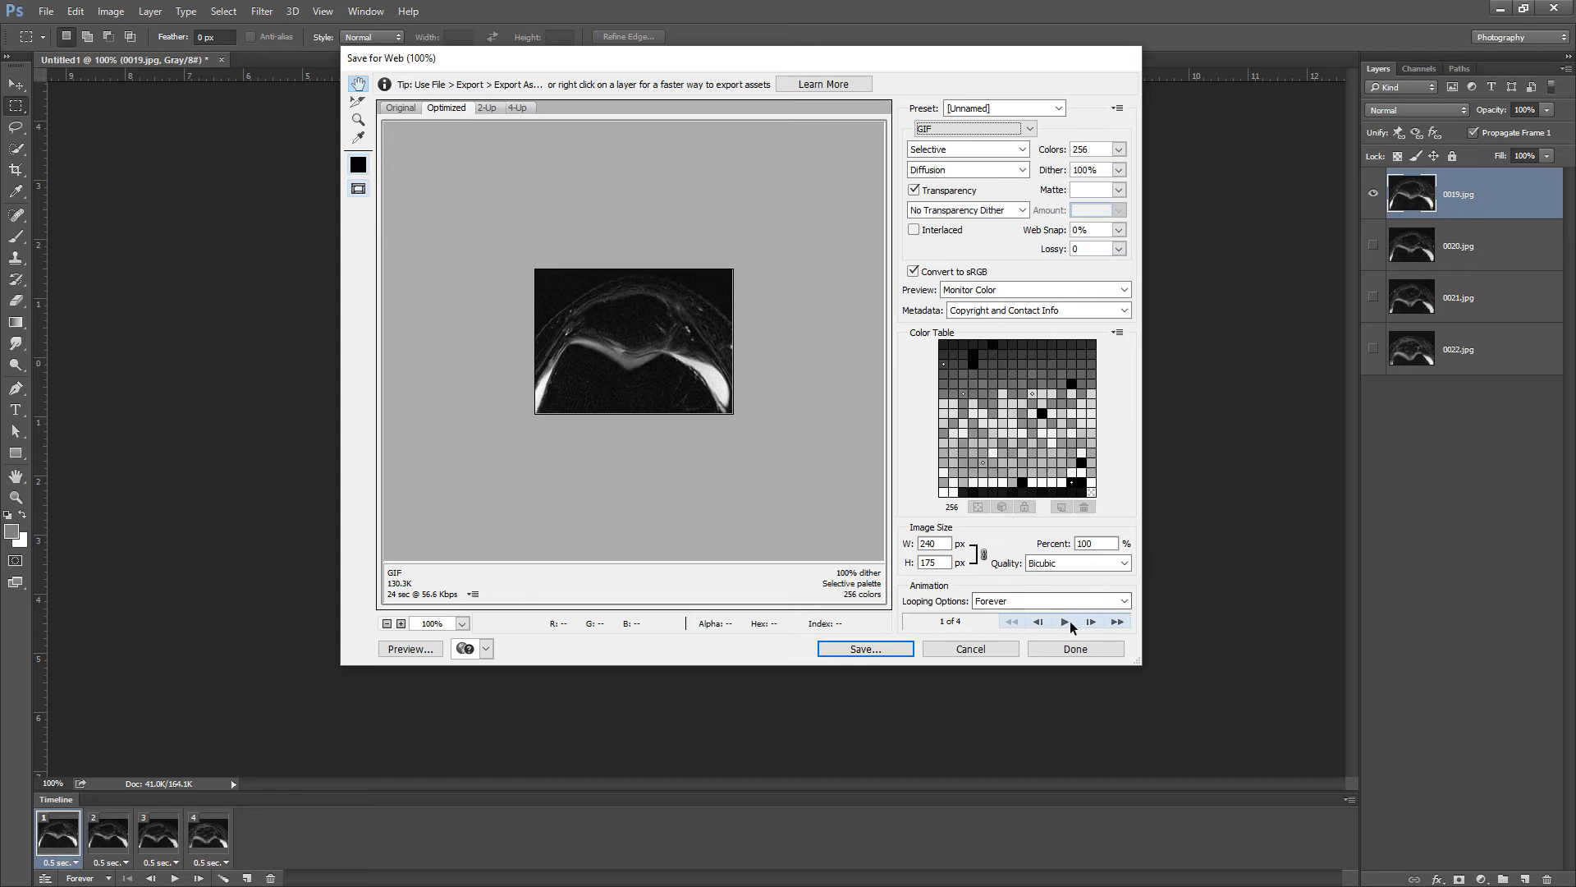
{"action": "left_click", "coordinate": [1069, 621]}
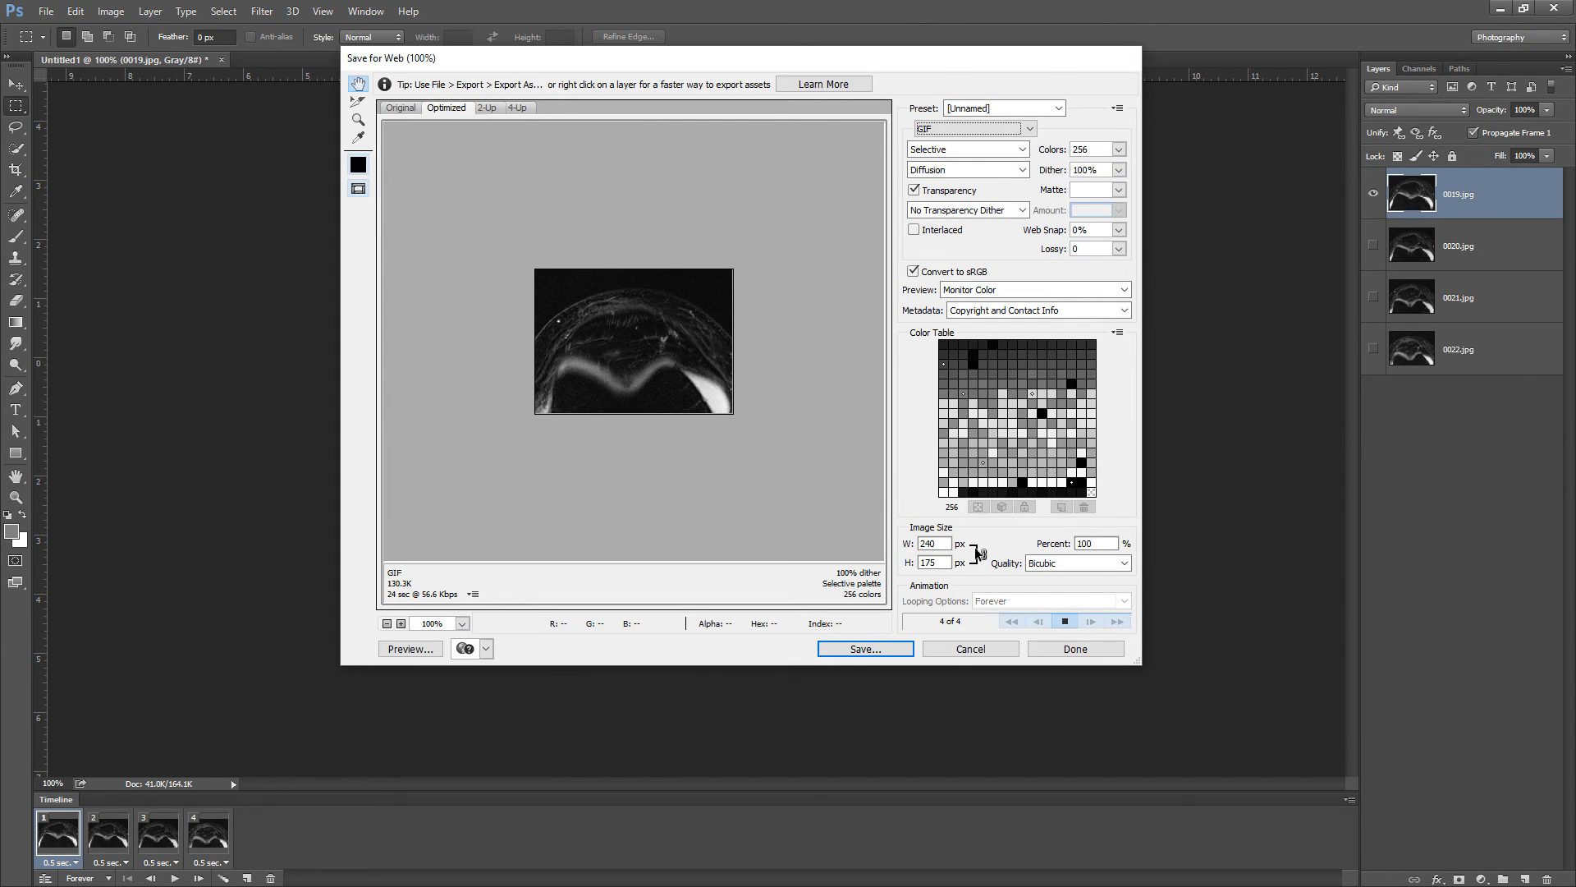
{"action": "mouse_move", "coordinate": [1062, 626]}
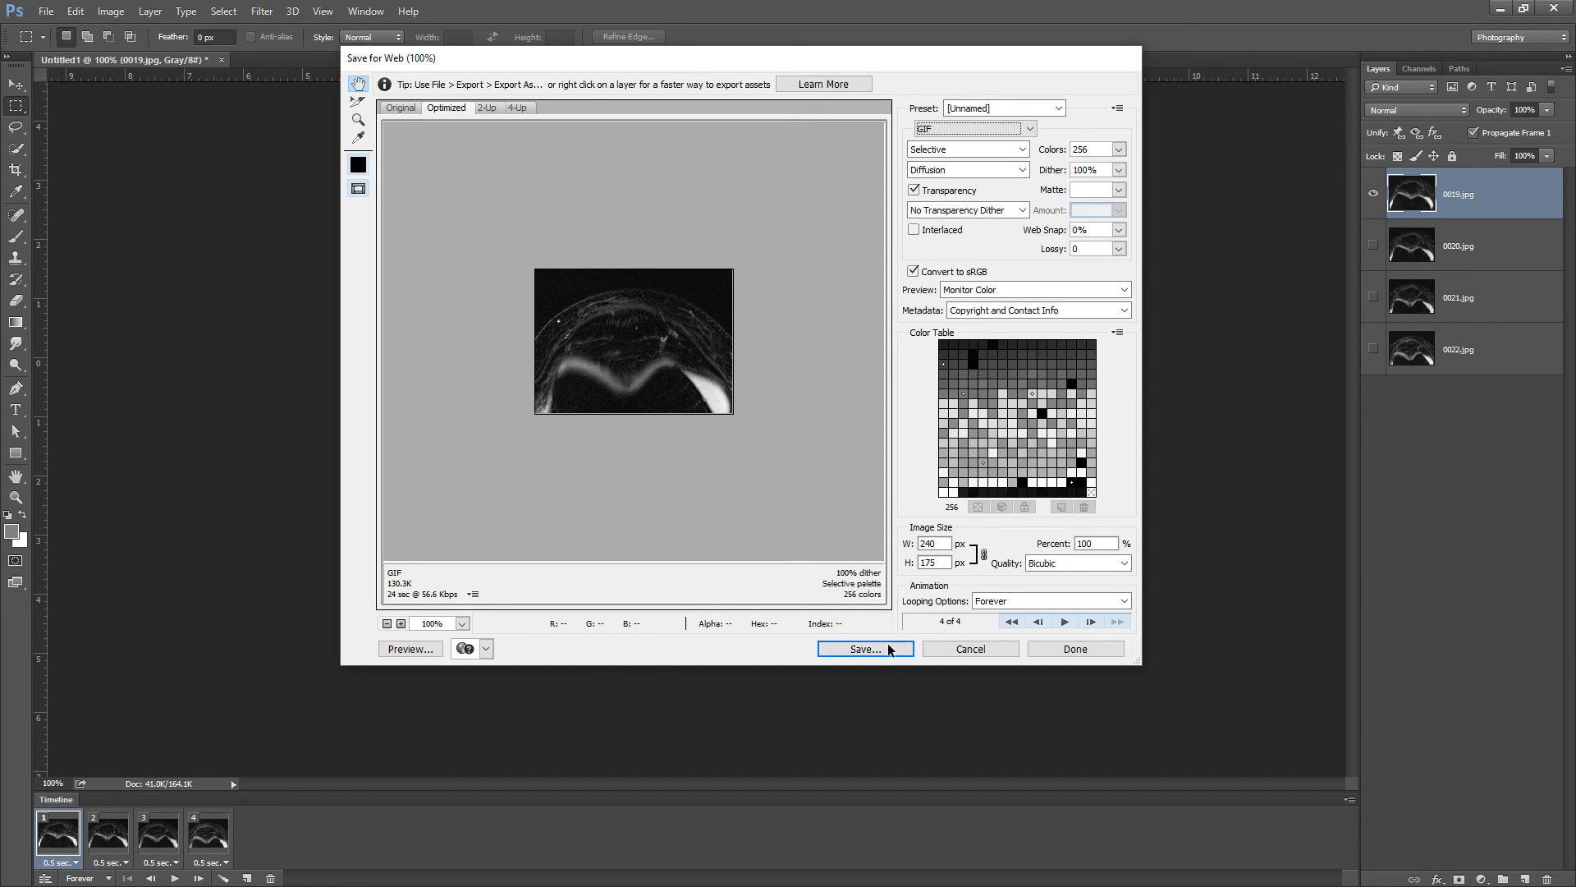
Save the looping animation as a GIF from the Save for Web dialog
{"action": "left_click", "coordinate": [862, 647]}
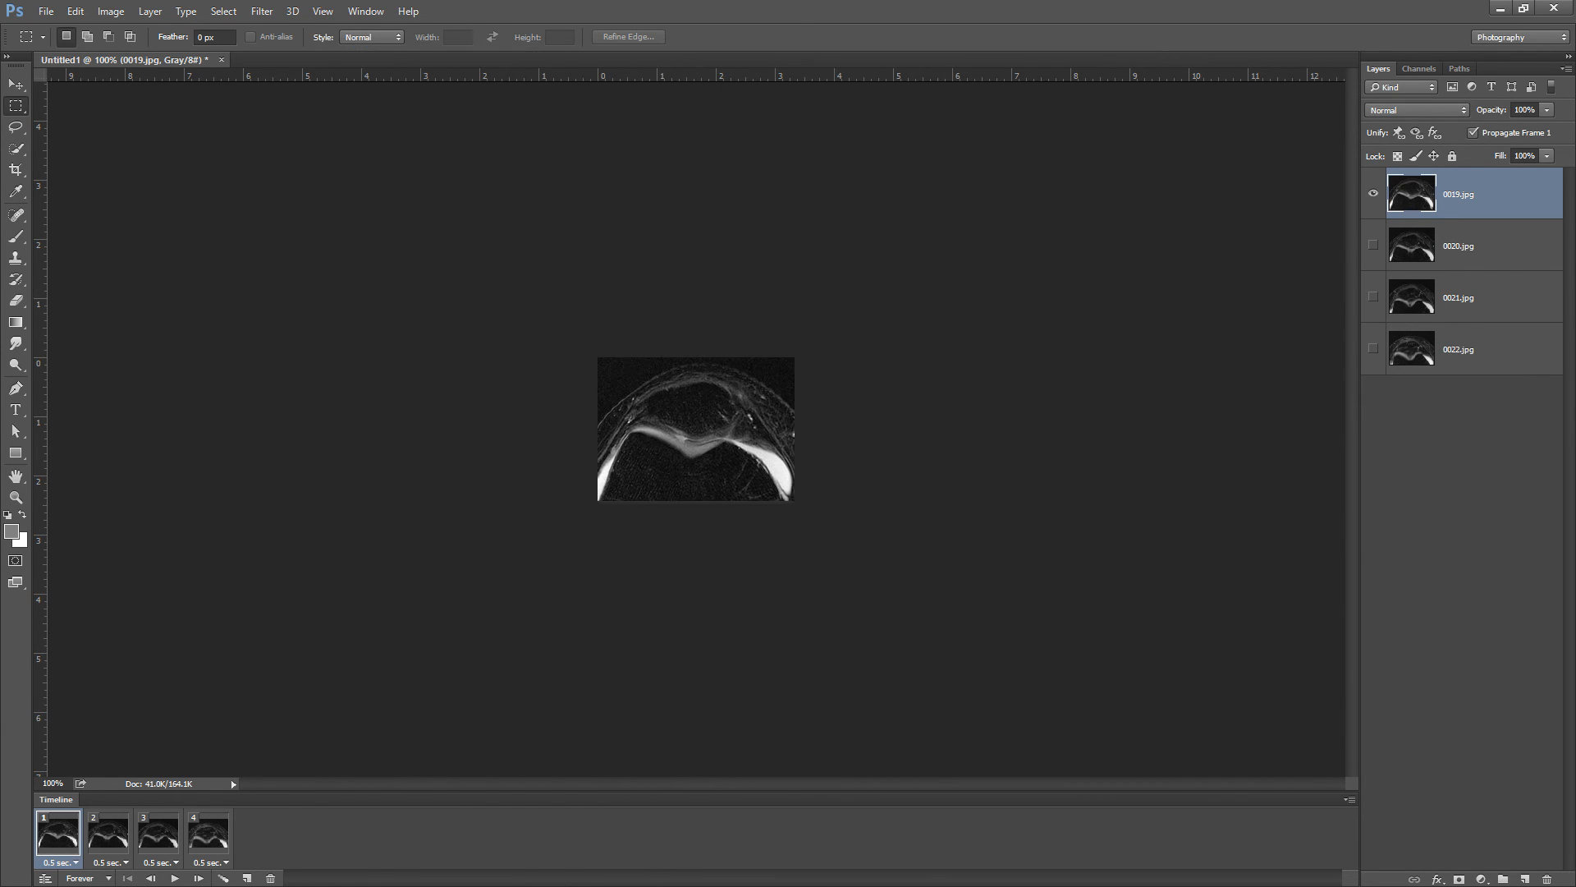
{"action": "mouse_move", "coordinate": [729, 472]}
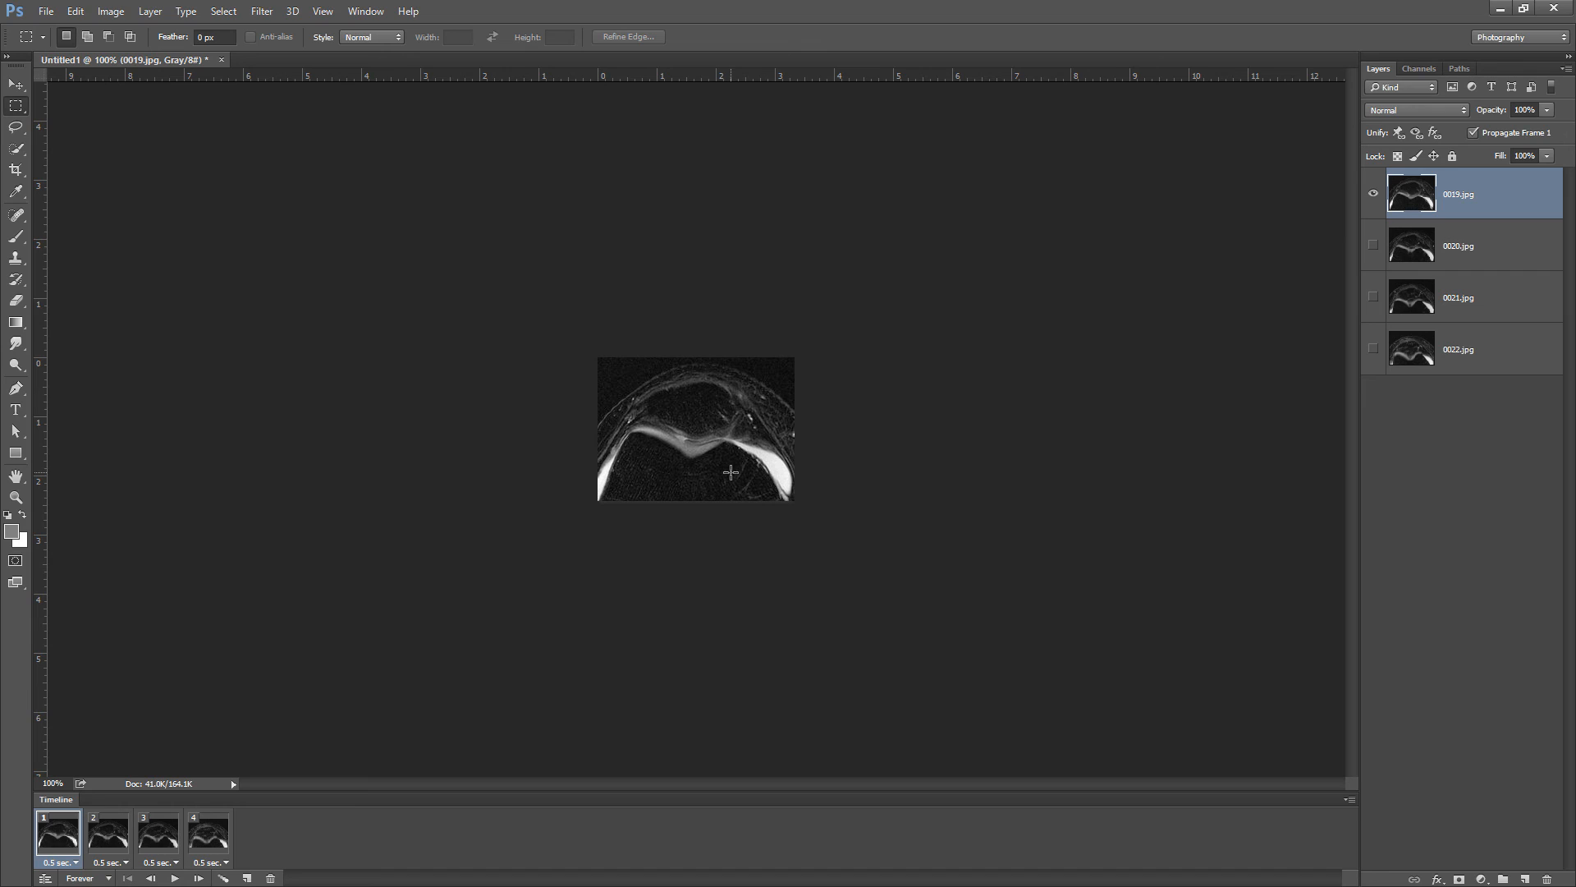